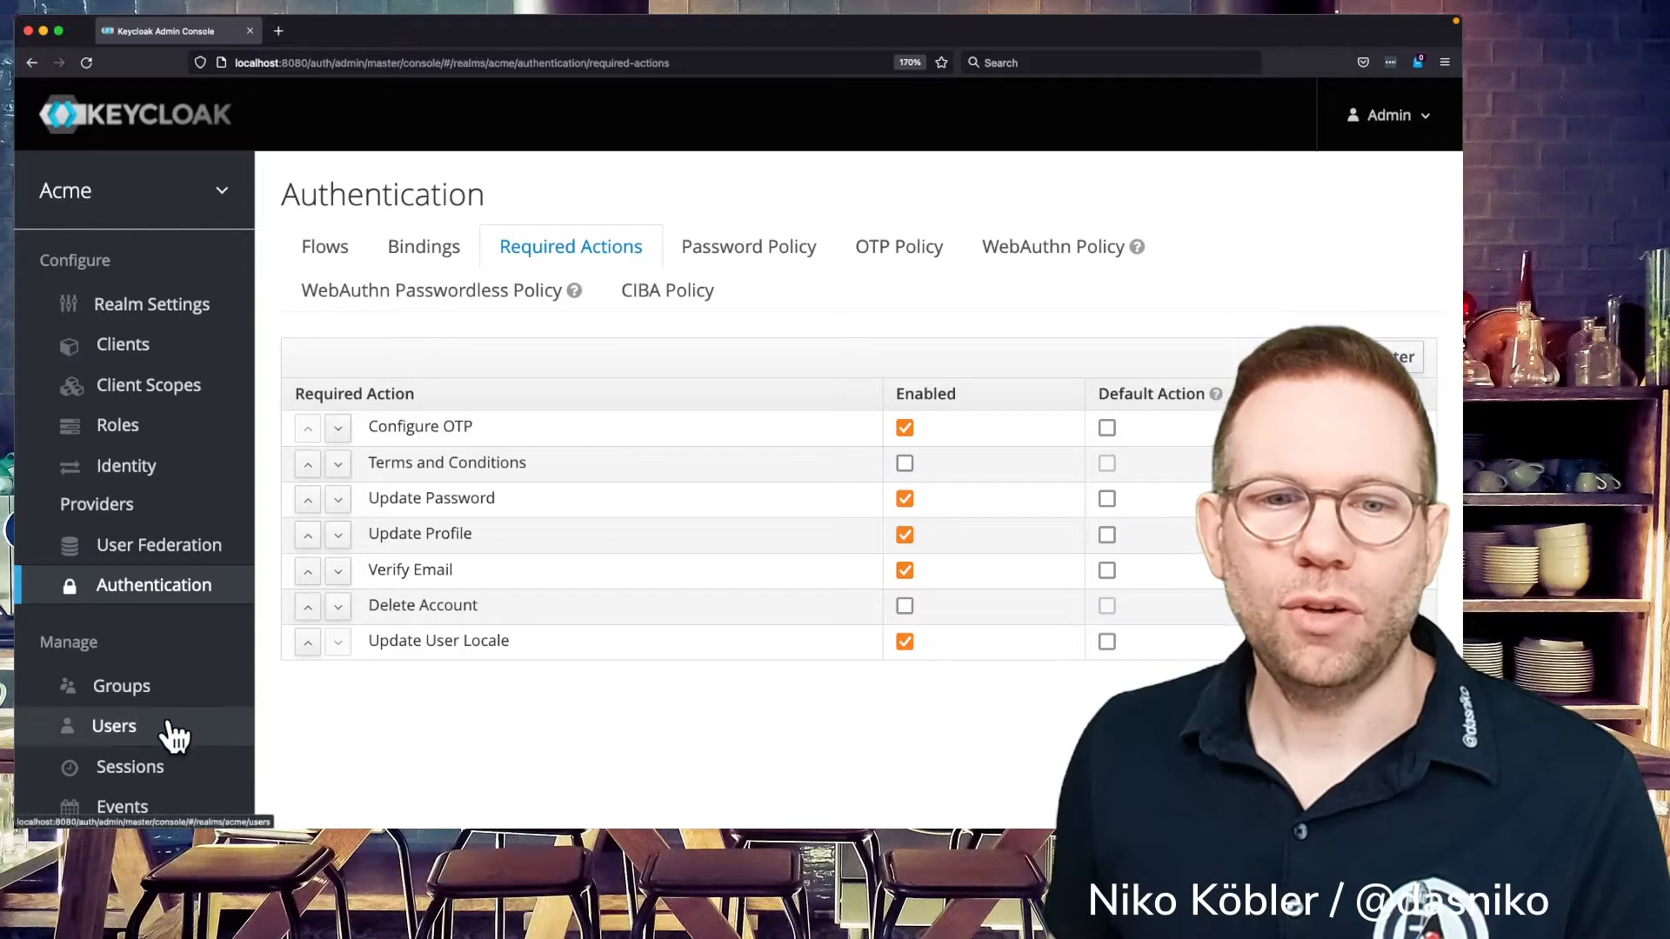
- View user dasniko's details in the Acme realm and list the assignable required actions
{"action": "left_click", "coordinate": [113, 725]}
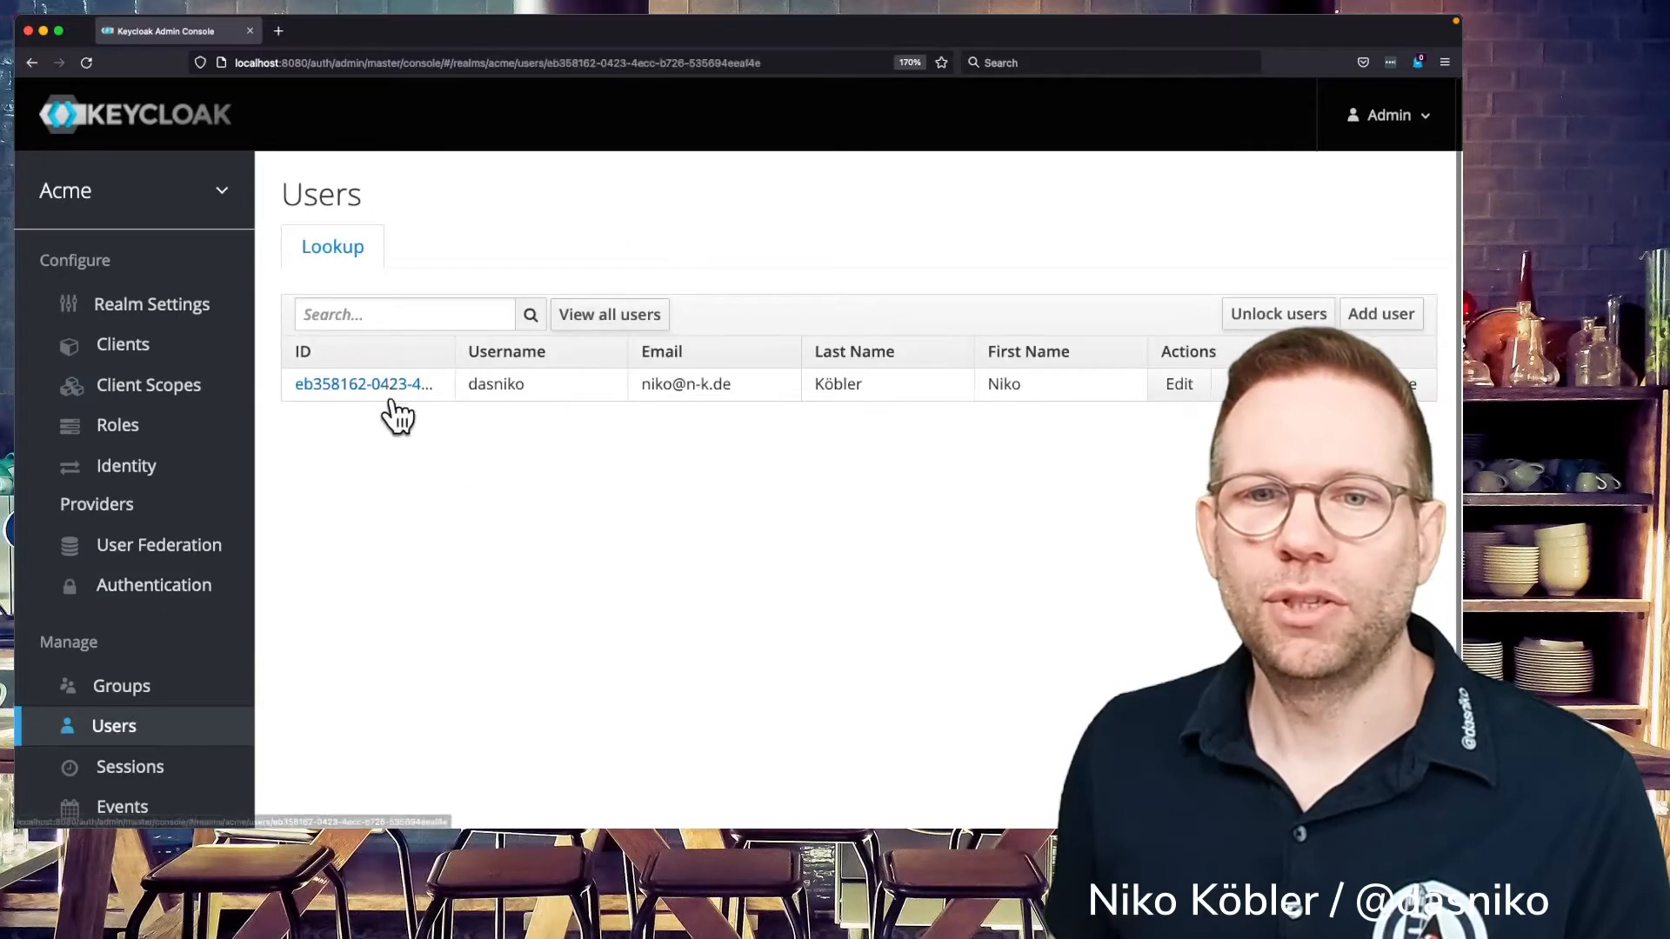
{"action": "left_click", "coordinate": [364, 382]}
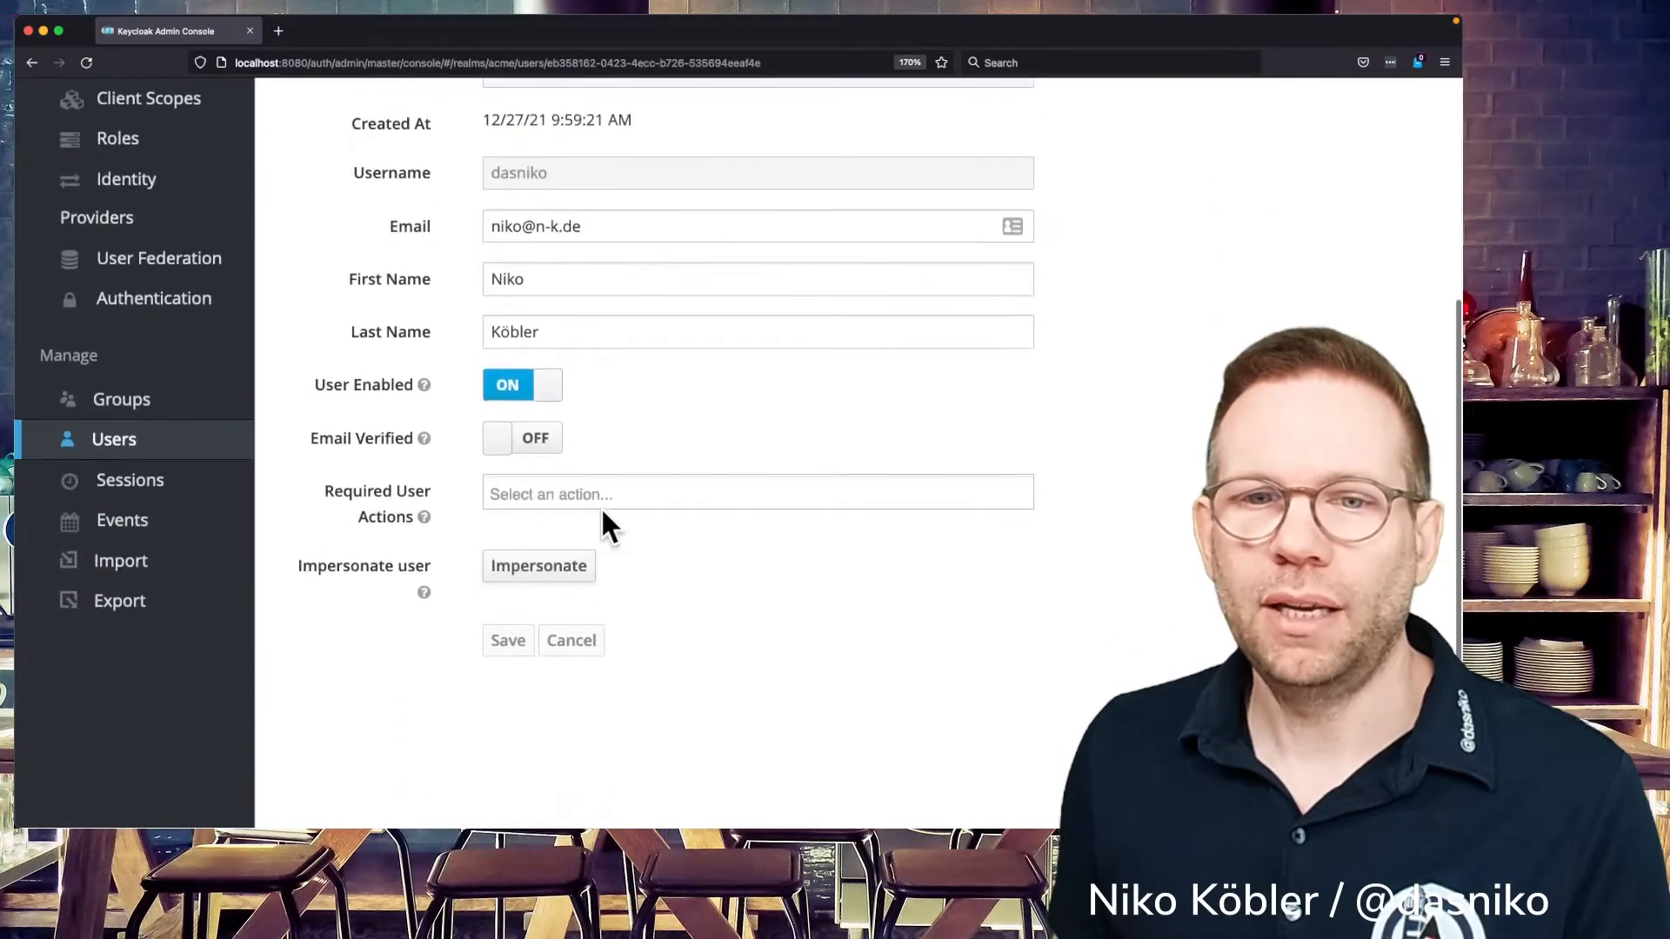
{"action": "left_click", "coordinate": [756, 492]}
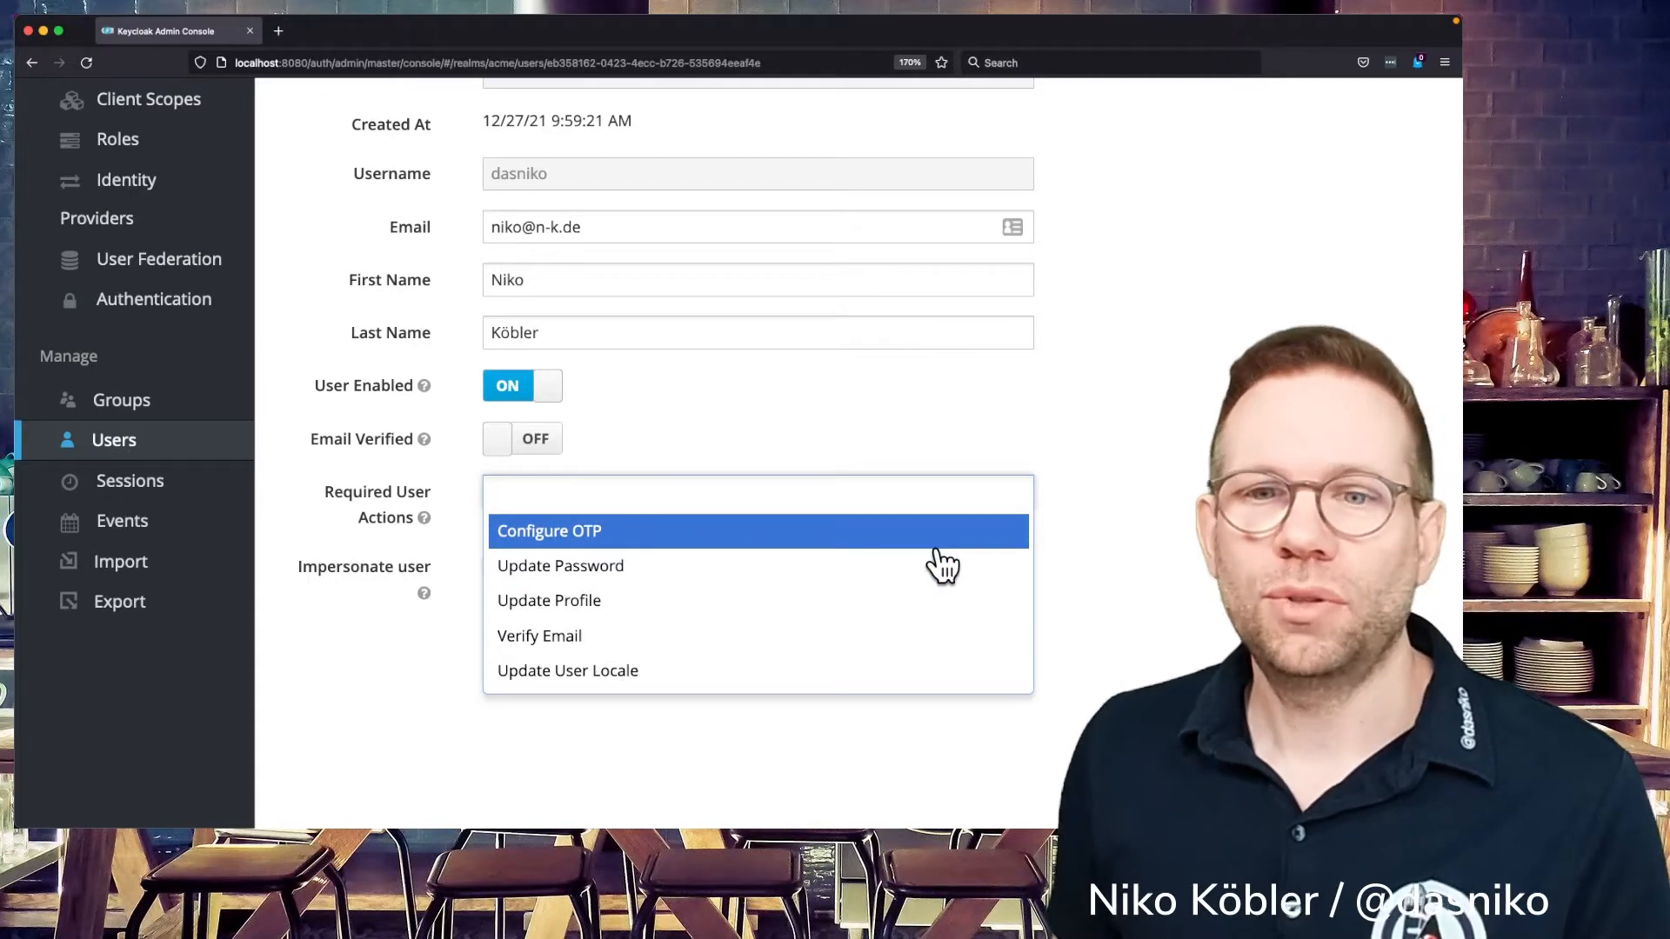
{"action": "mouse_move", "coordinate": [724, 566]}
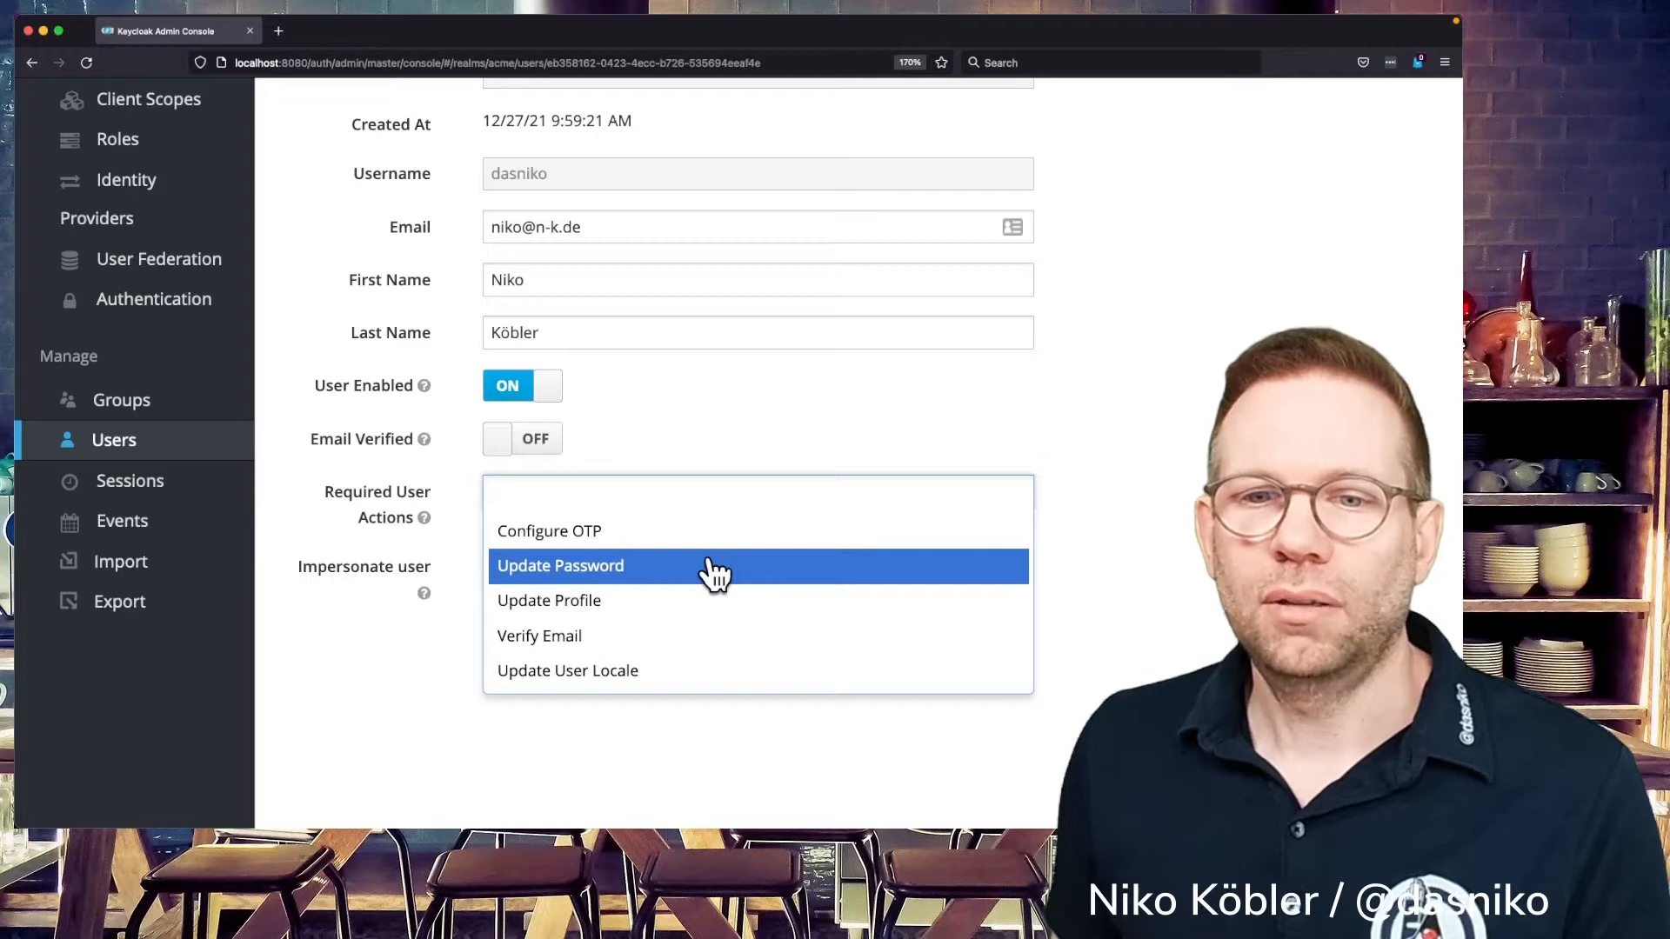
{"action": "mouse_move", "coordinate": [661, 644]}
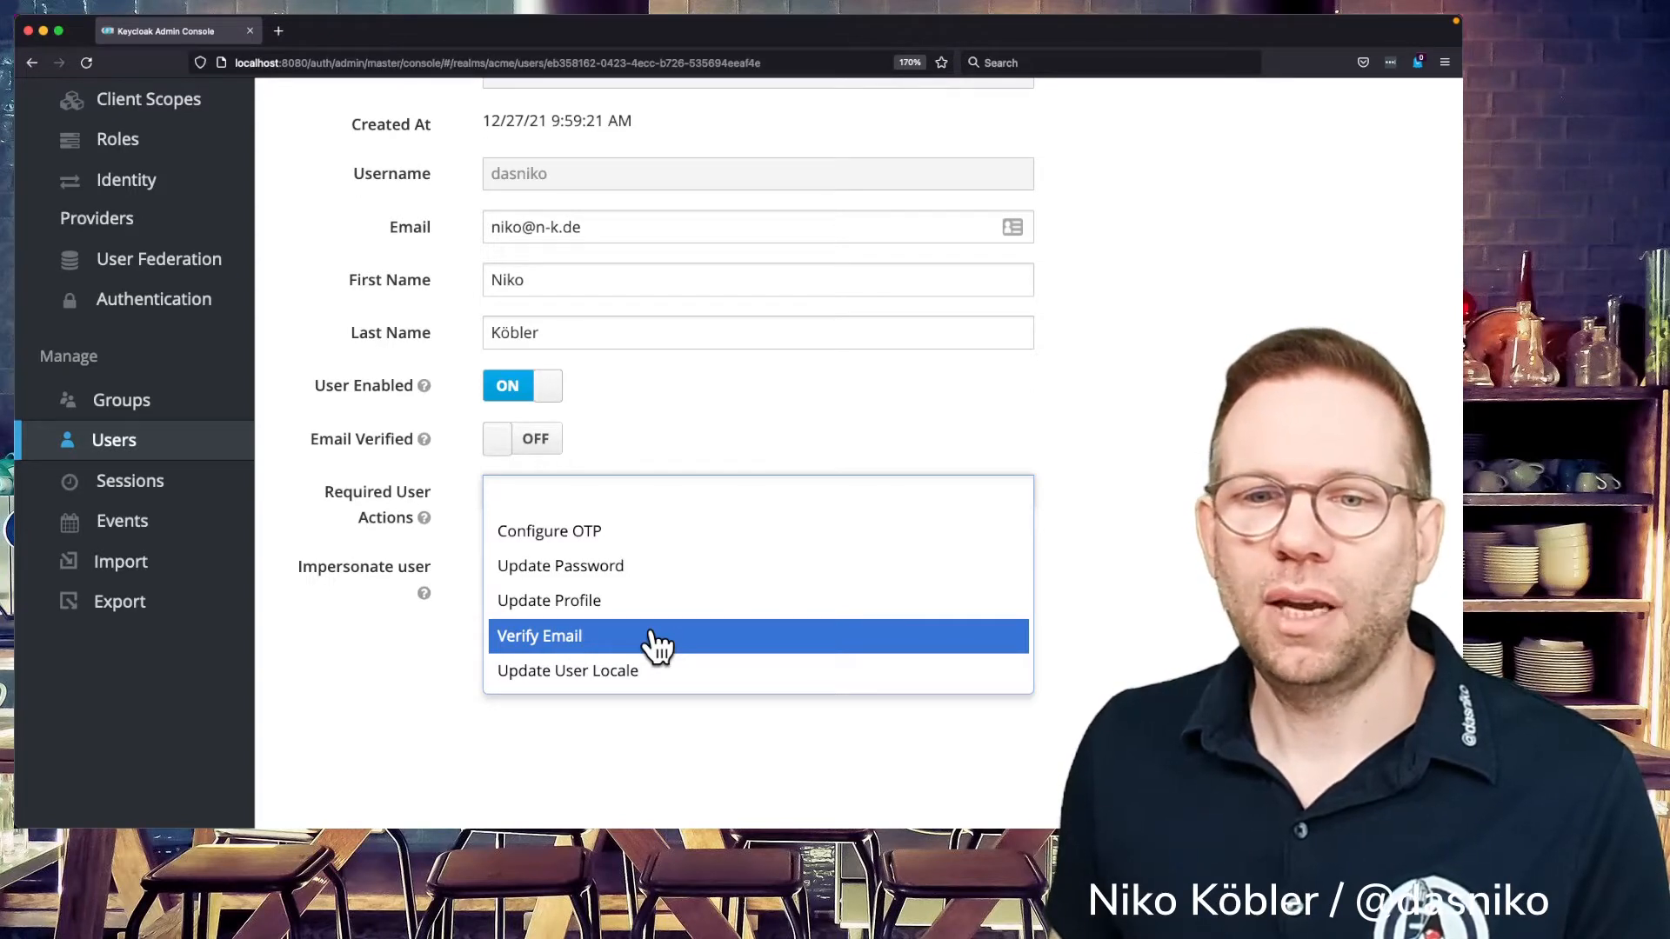
{"action": "mouse_move", "coordinate": [814, 647]}
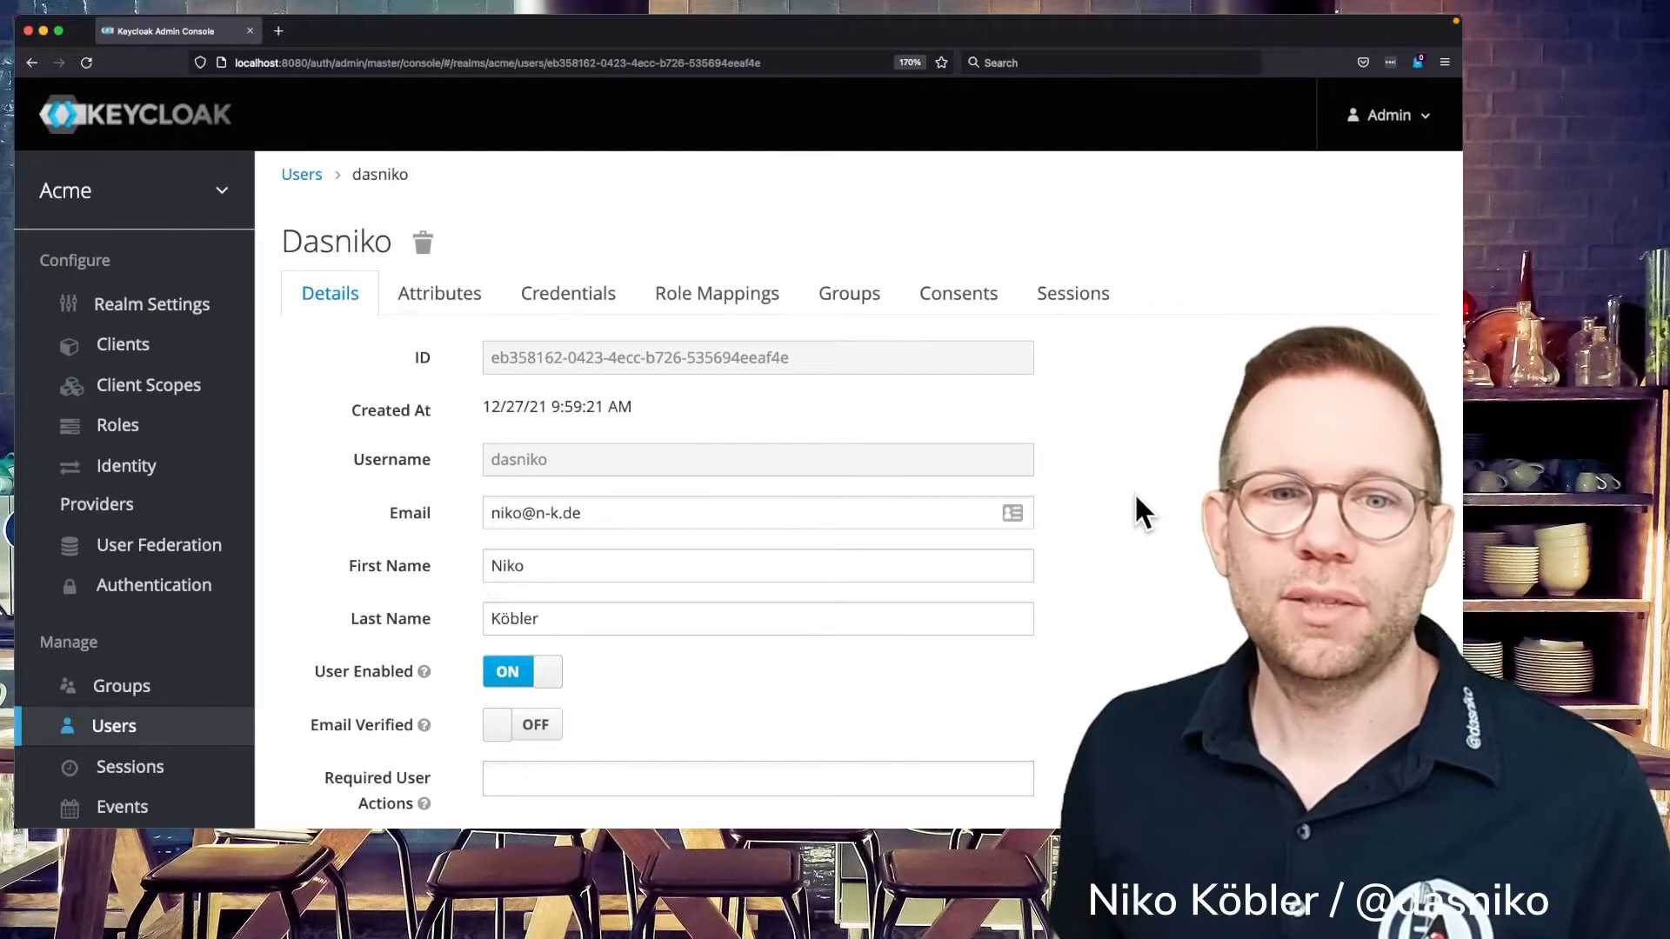
- Show the Acme realm's Required Actions list under Authentication
{"action": "left_click", "coordinate": [153, 584]}
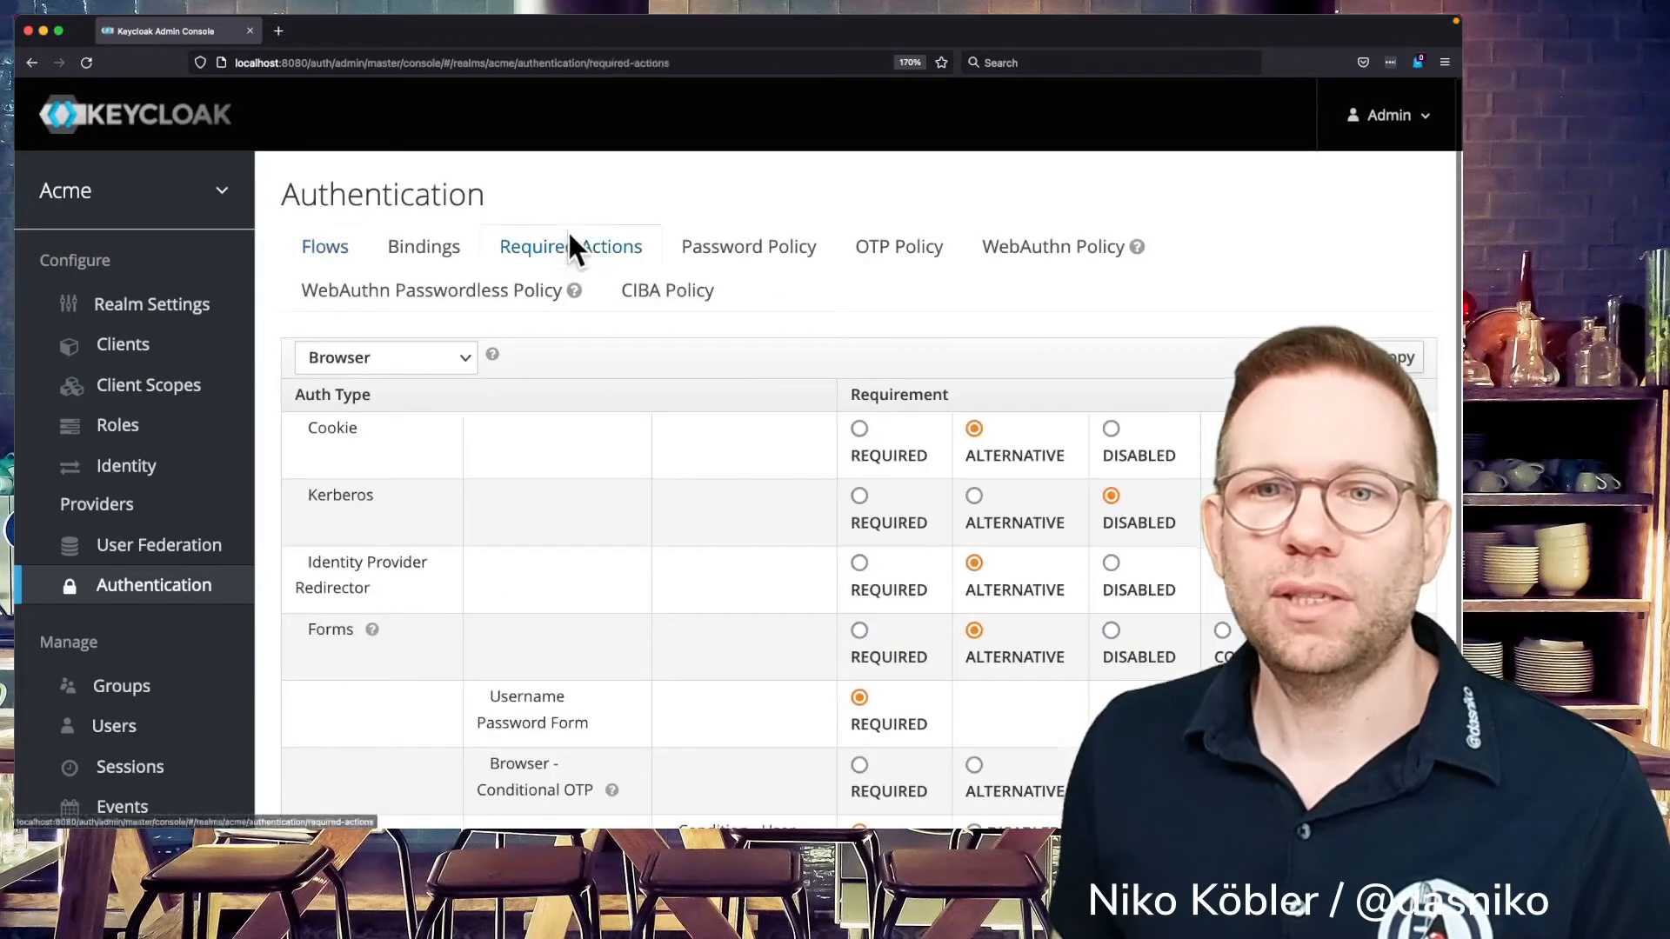
{"action": "left_click", "coordinate": [571, 245]}
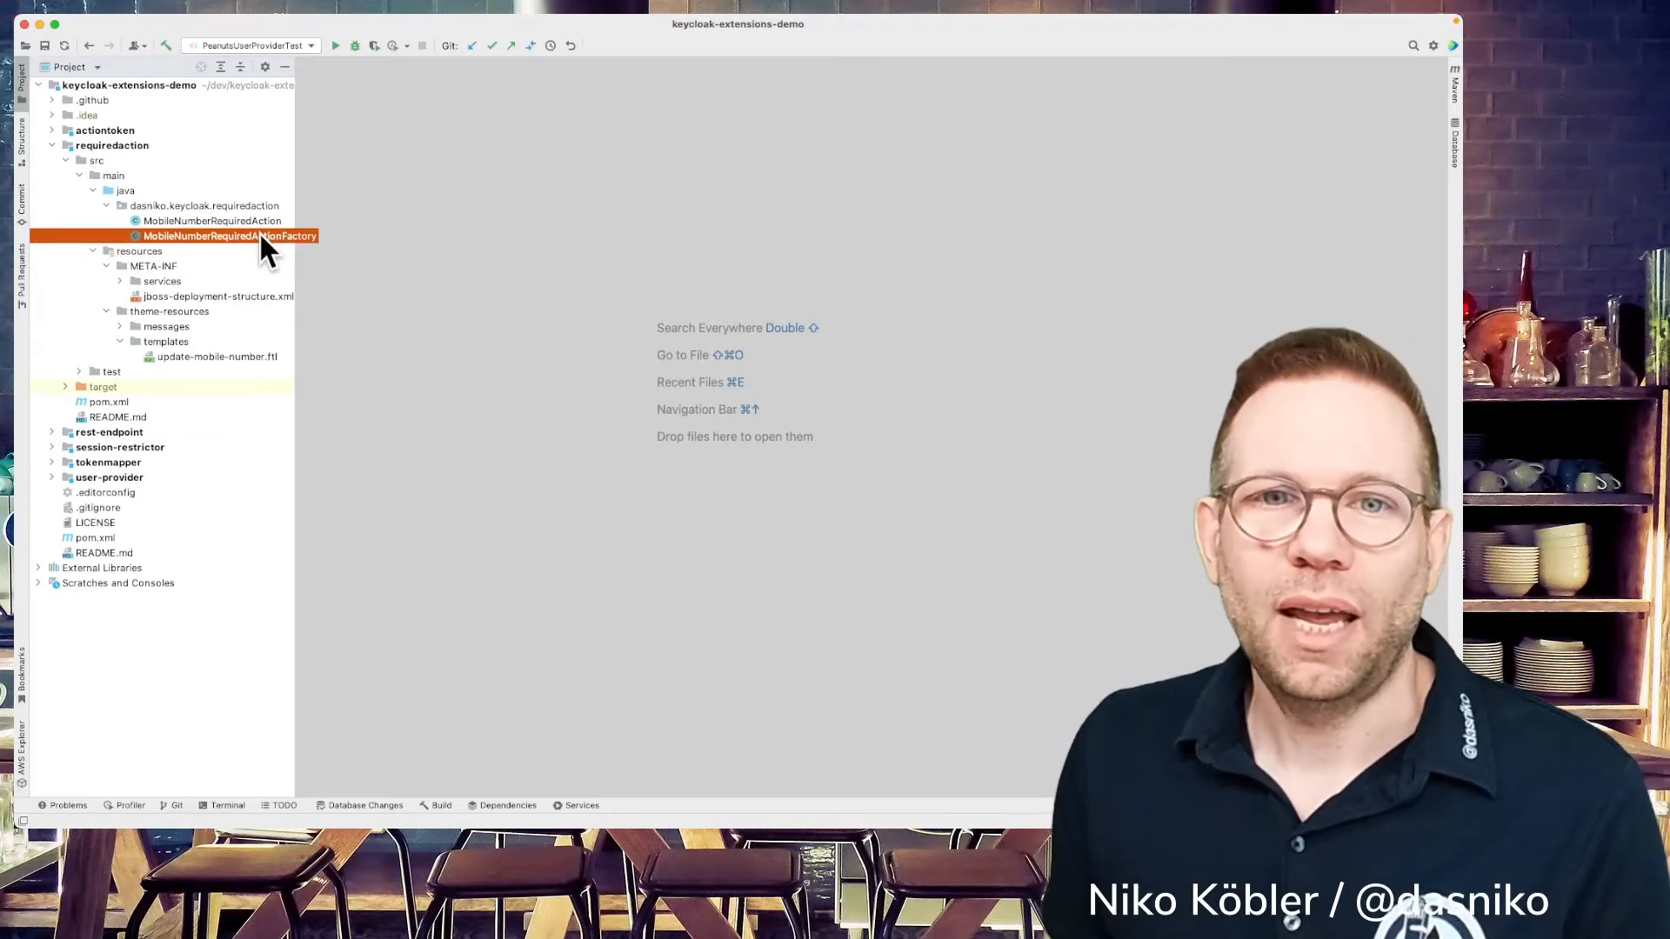
- Review MobileNumberRequiredActionFactory.java from the requiredaction module in the editor
{"action": "double_click", "coordinate": [230, 235]}
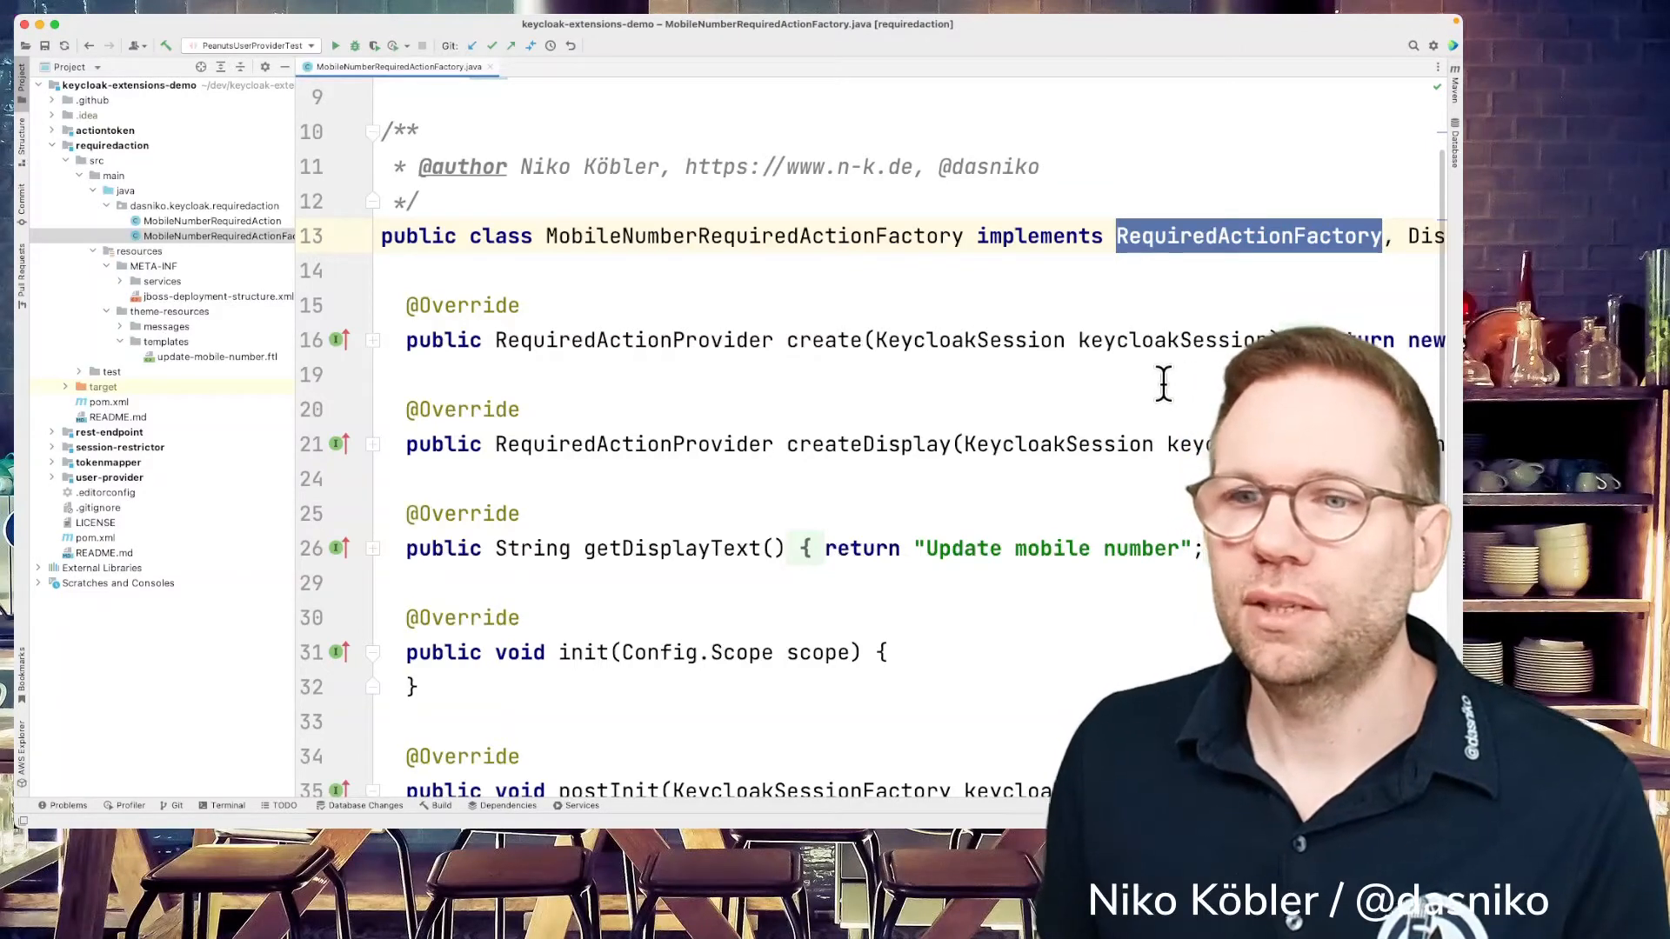
{"action": "scroll", "scroll_direction": "down", "scroll_amount": 3}
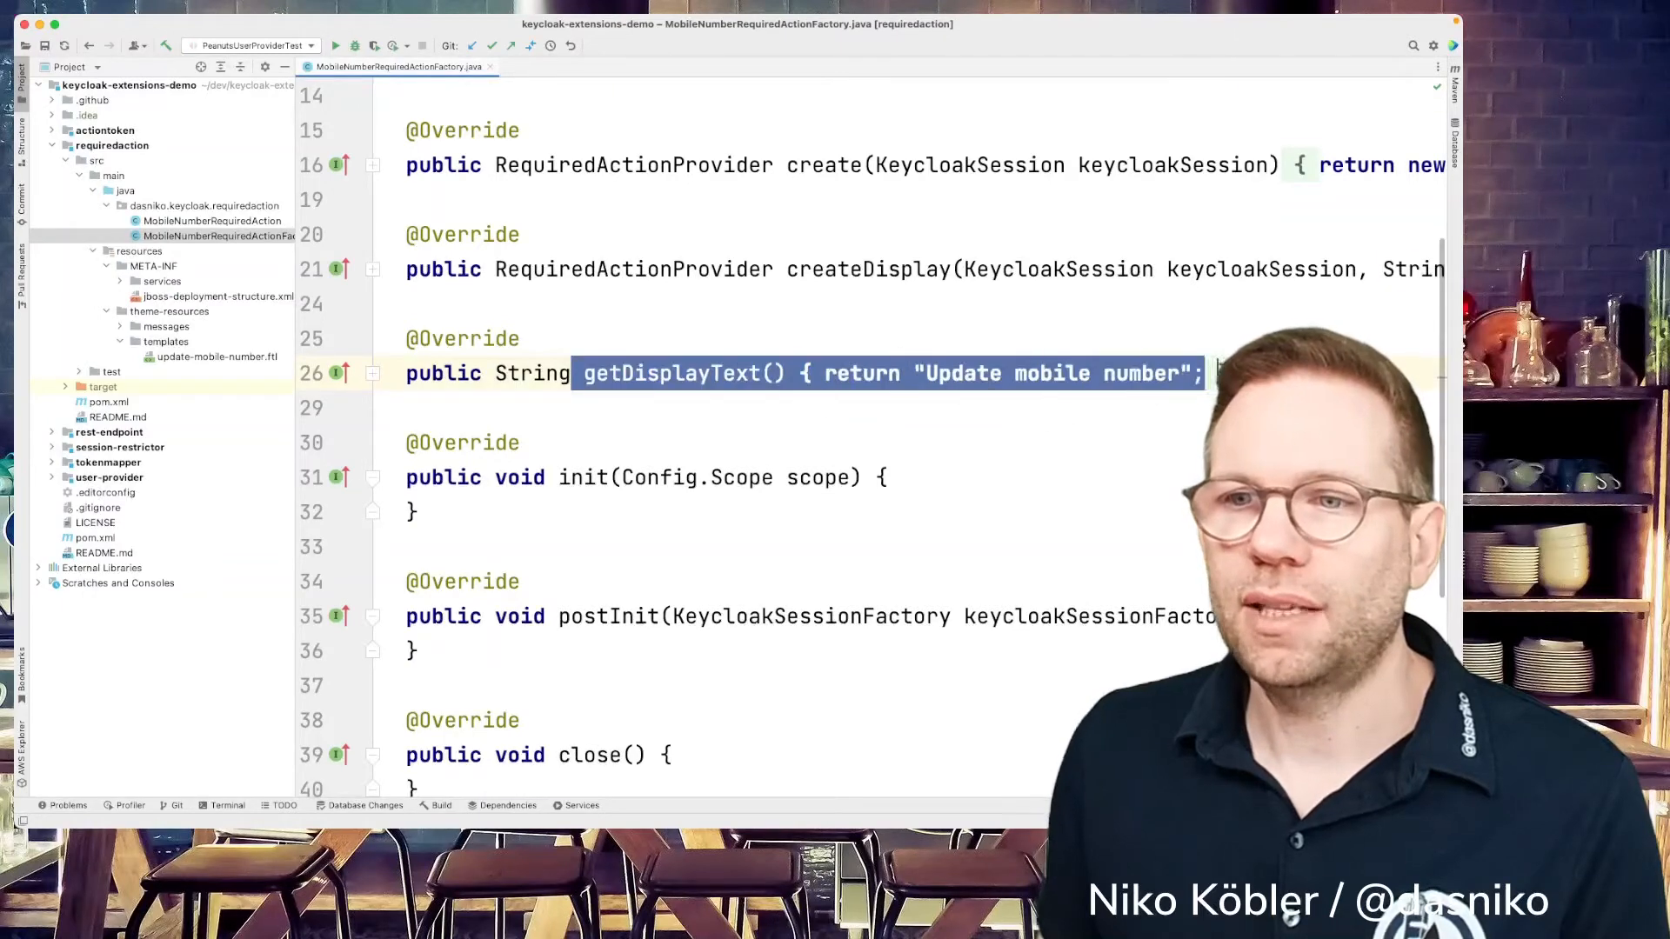
{"action": "scroll", "scroll_direction": "down", "scroll_amount": 3}
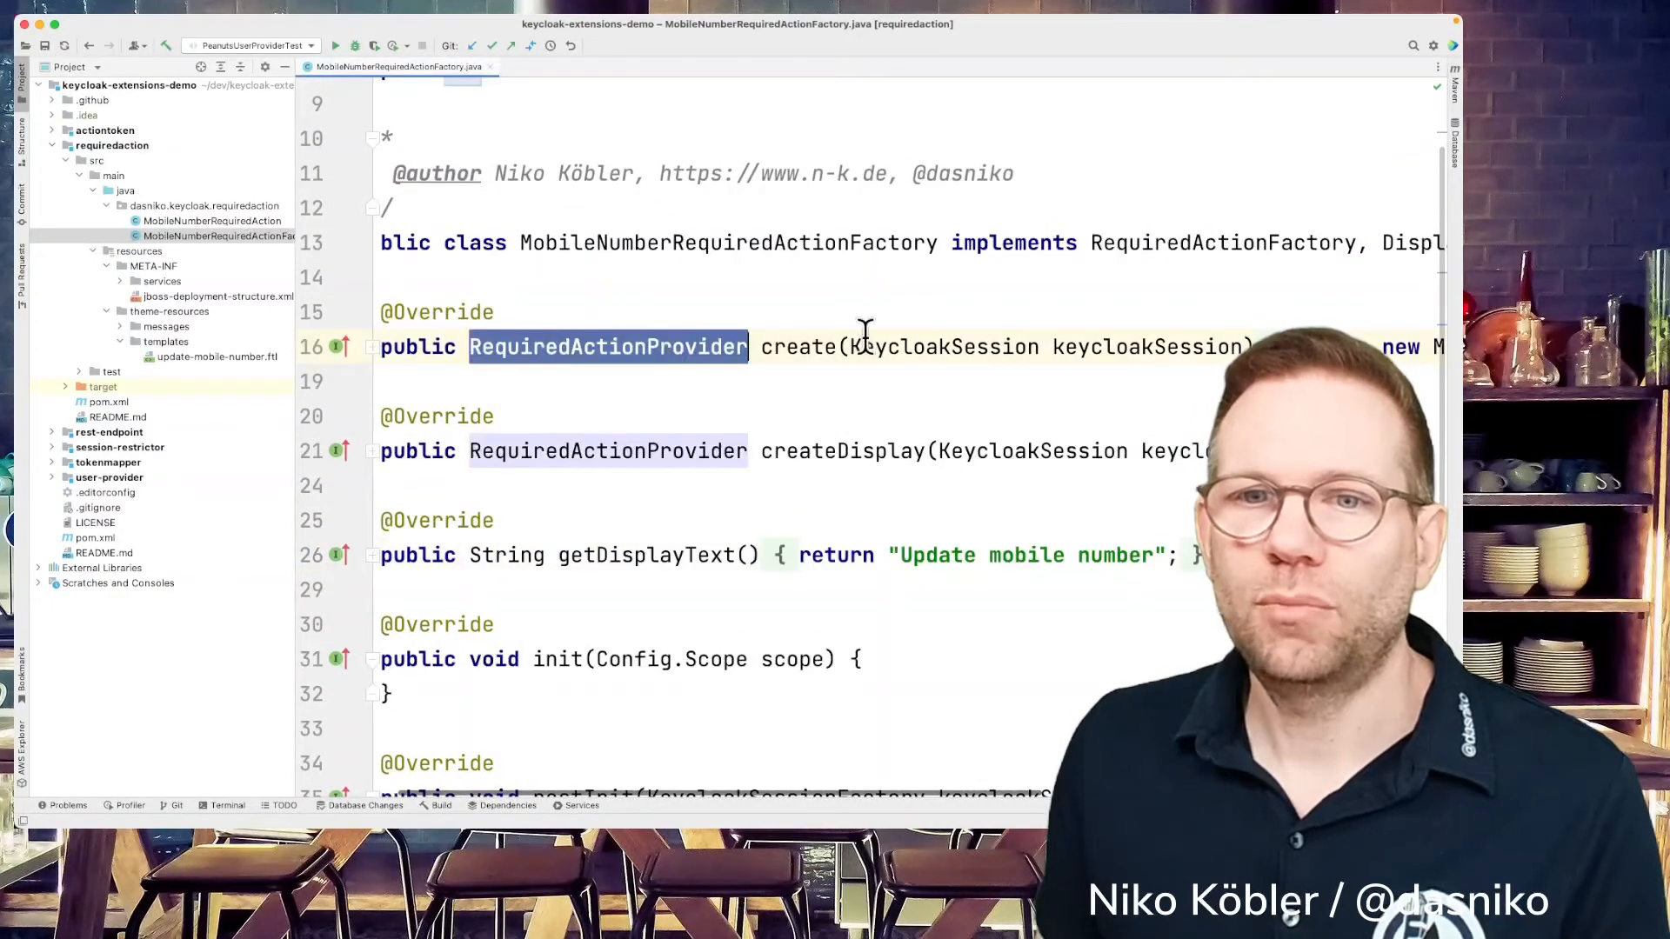
{"action": "scroll", "scroll_direction": "right", "scroll_amount": 3}
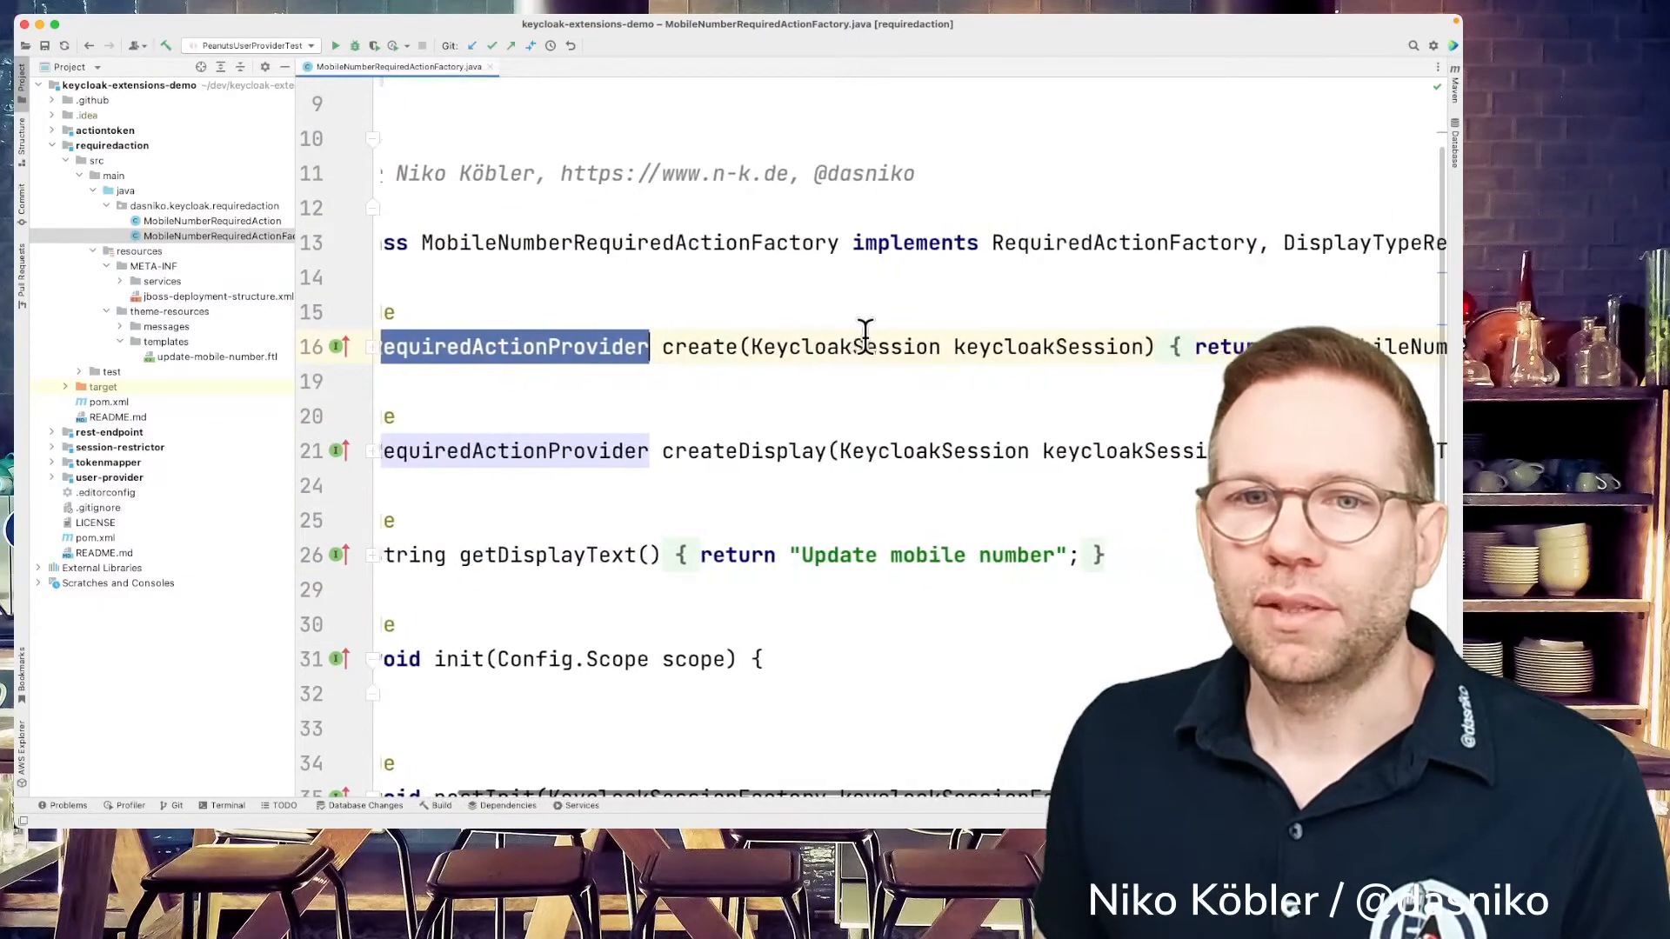
{"action": "scroll", "scroll_direction": "right", "scroll_amount": 3}
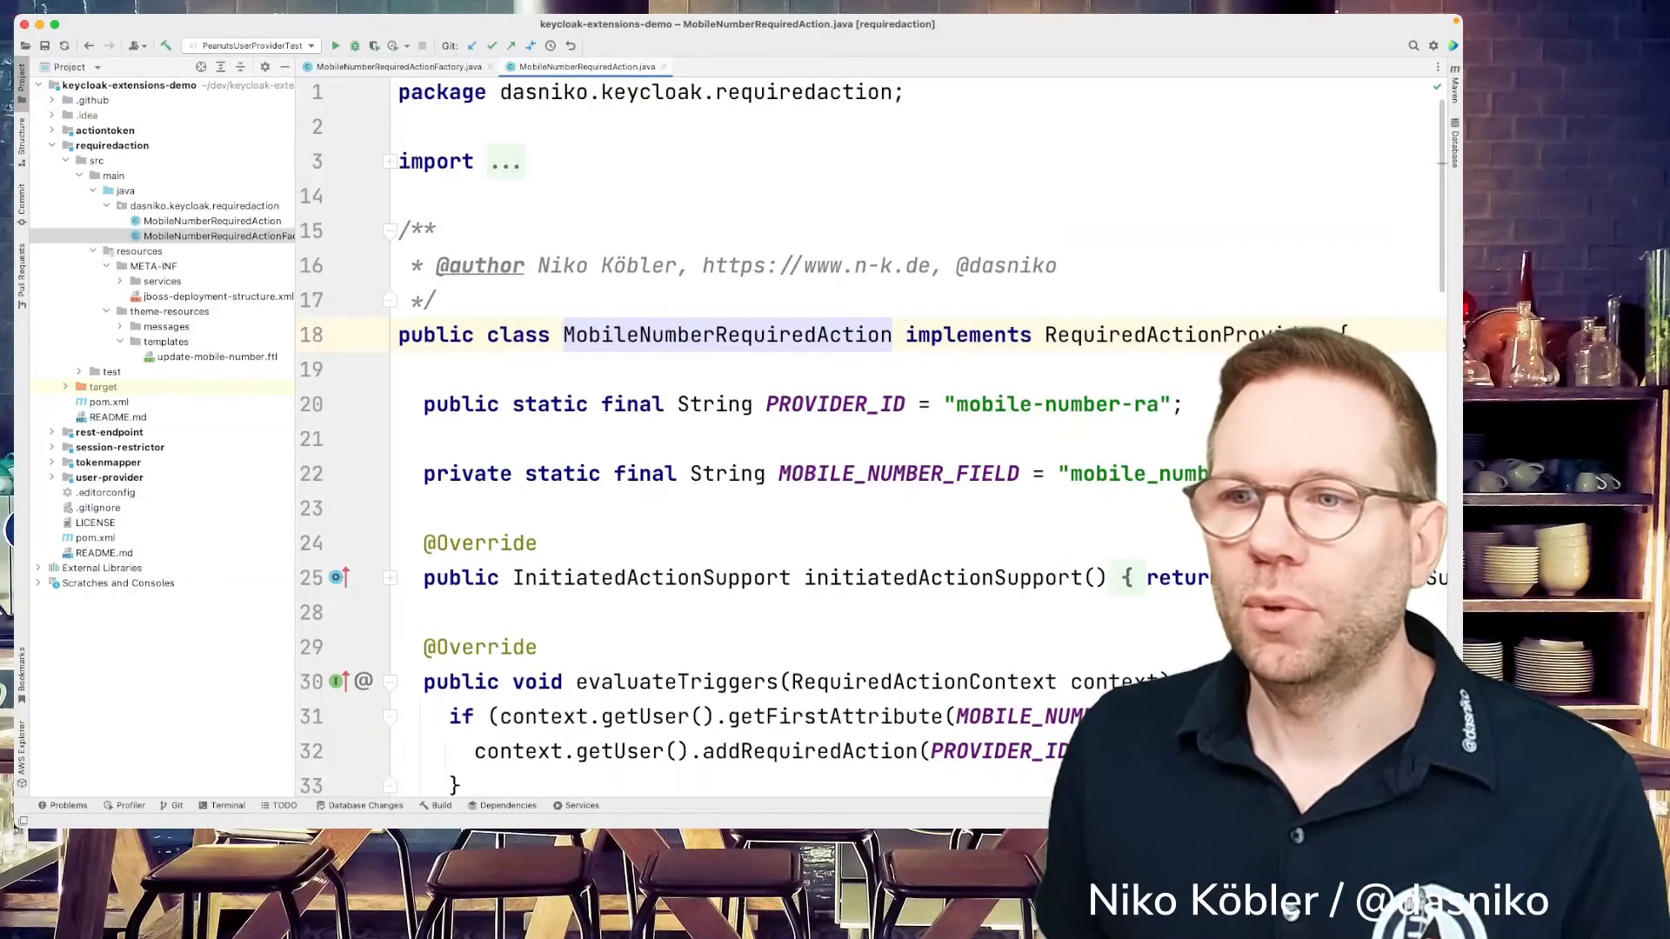
- Scroll to the evaluateTriggers check that adds the action when mobile_number is missing
{"action": "scroll", "scroll_direction": "down", "scroll_amount": 3}
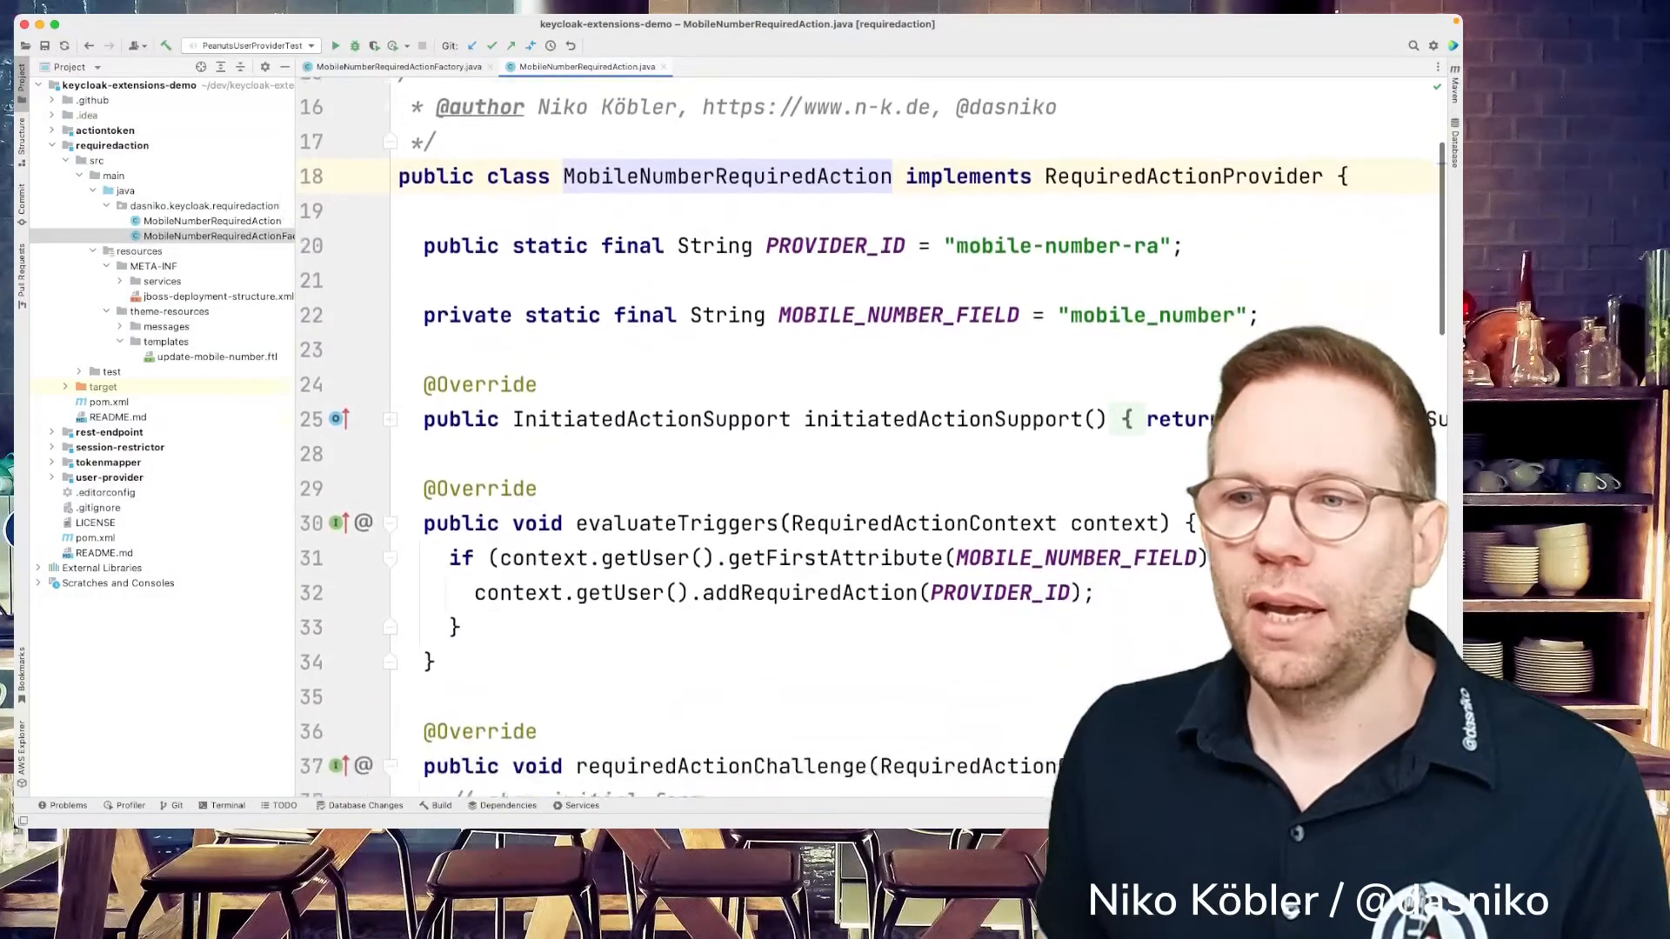
{"action": "scroll", "scroll_direction": "down", "scroll_amount": 3}
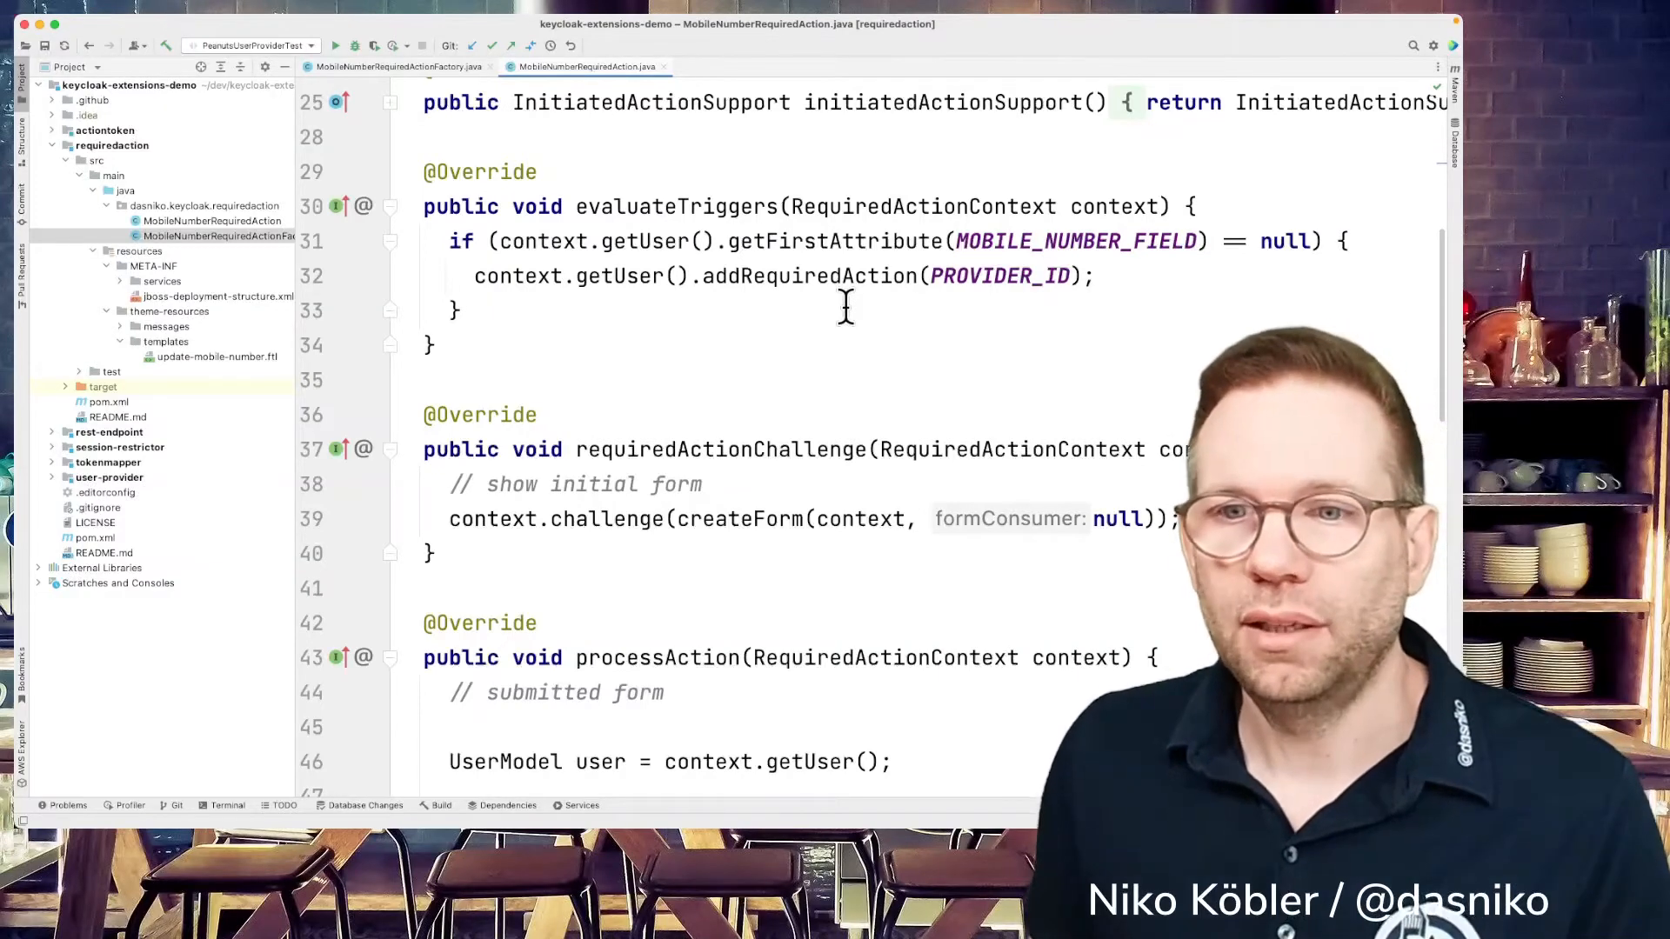
{"action": "scroll", "scroll_direction": "down", "scroll_amount": 3}
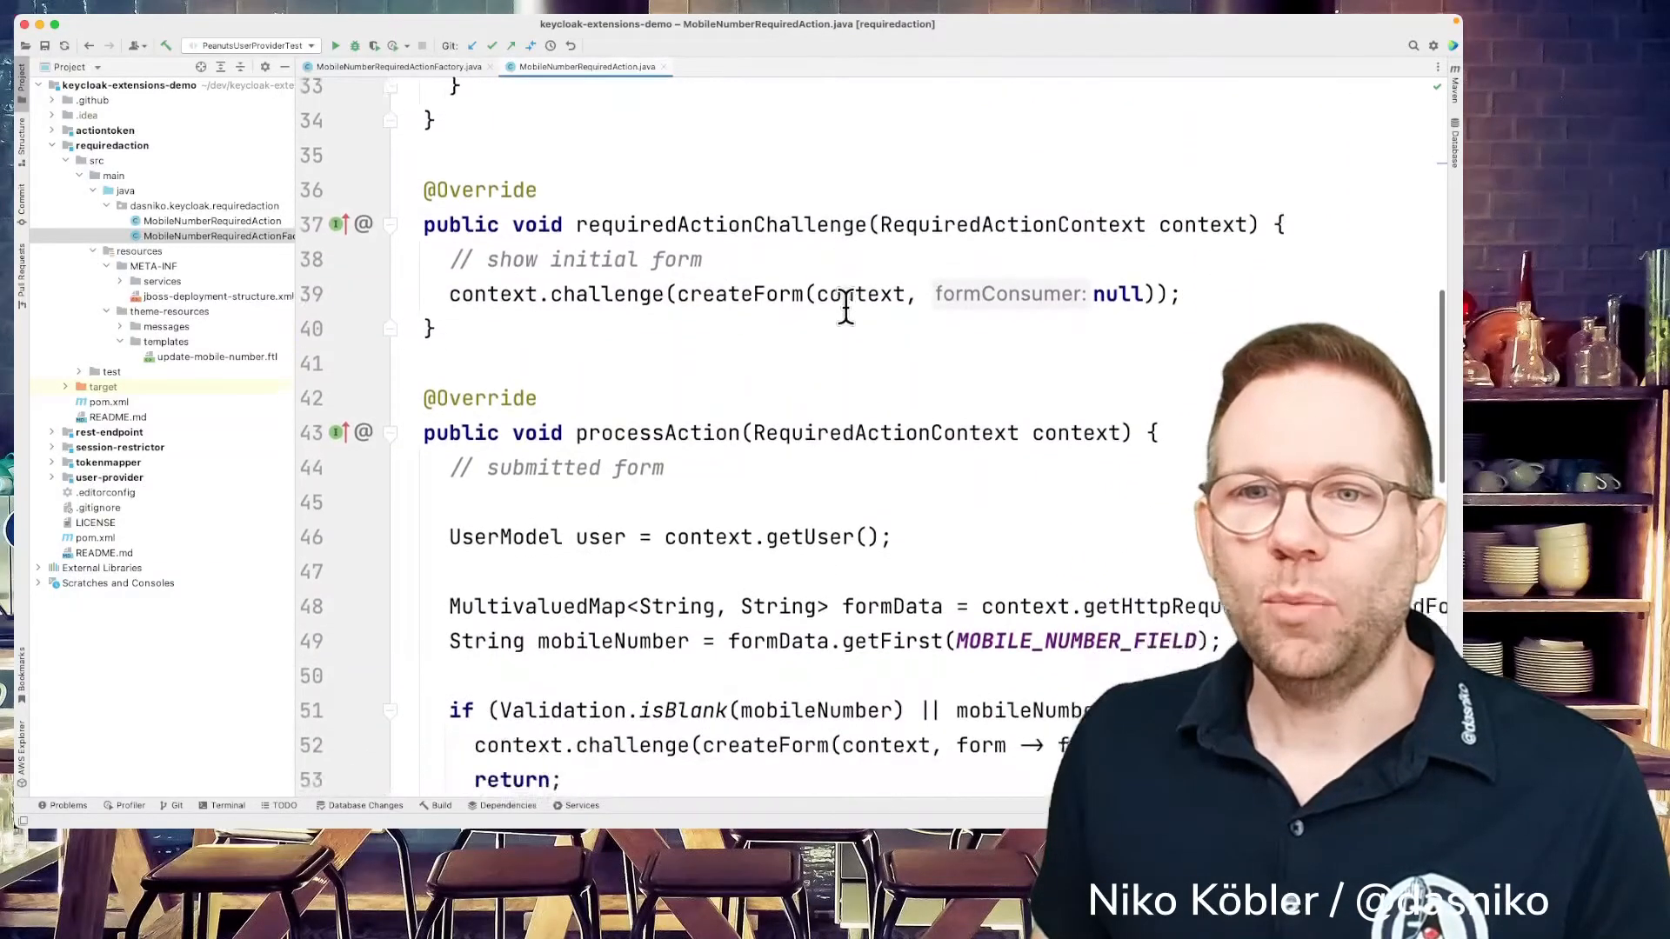
{"action": "scroll", "scroll_direction": "down", "scroll_amount": 3}
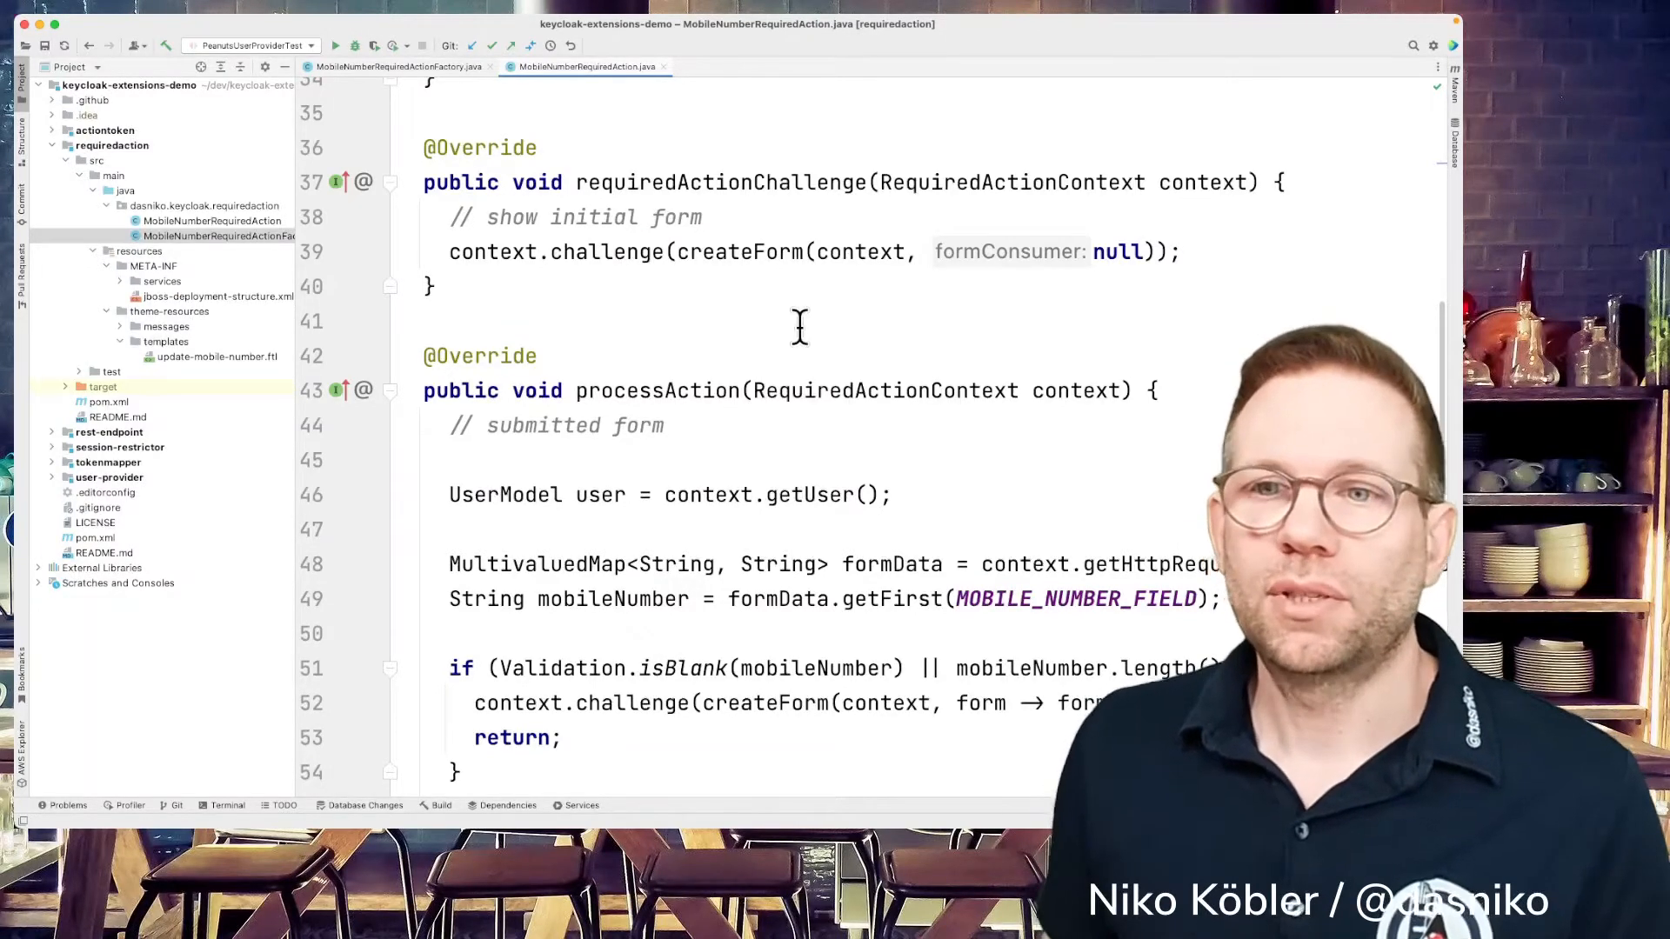
{"action": "scroll", "scroll_direction": "down", "scroll_amount": 3}
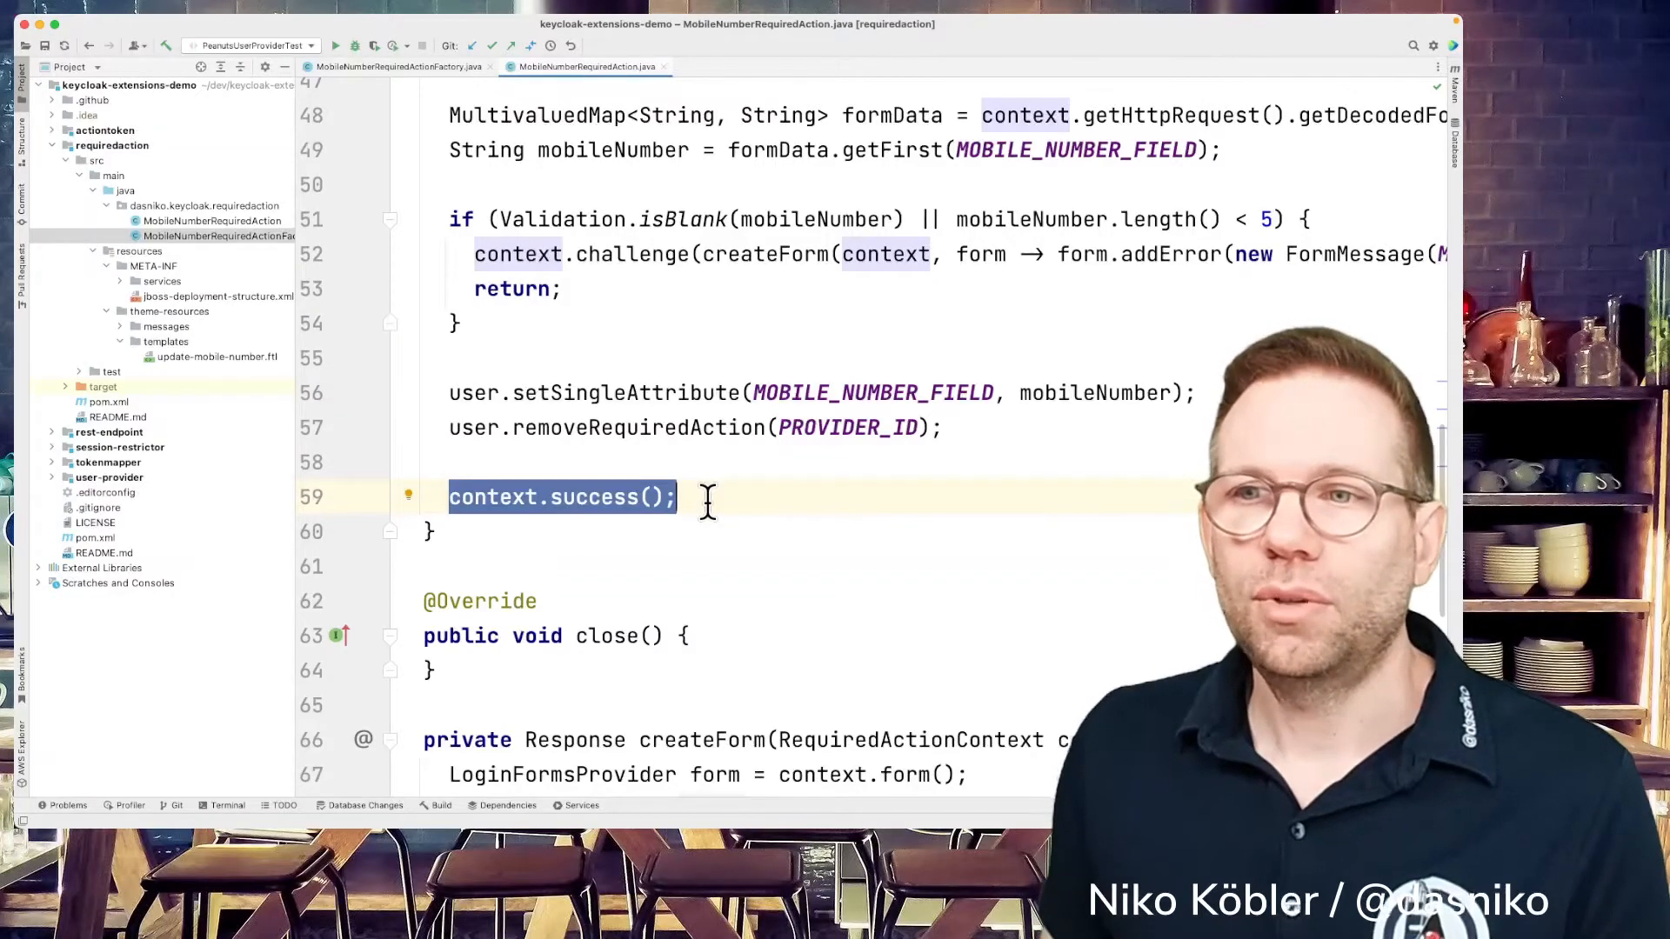
{"action": "scroll", "scroll_direction": "down", "scroll_amount": 3}
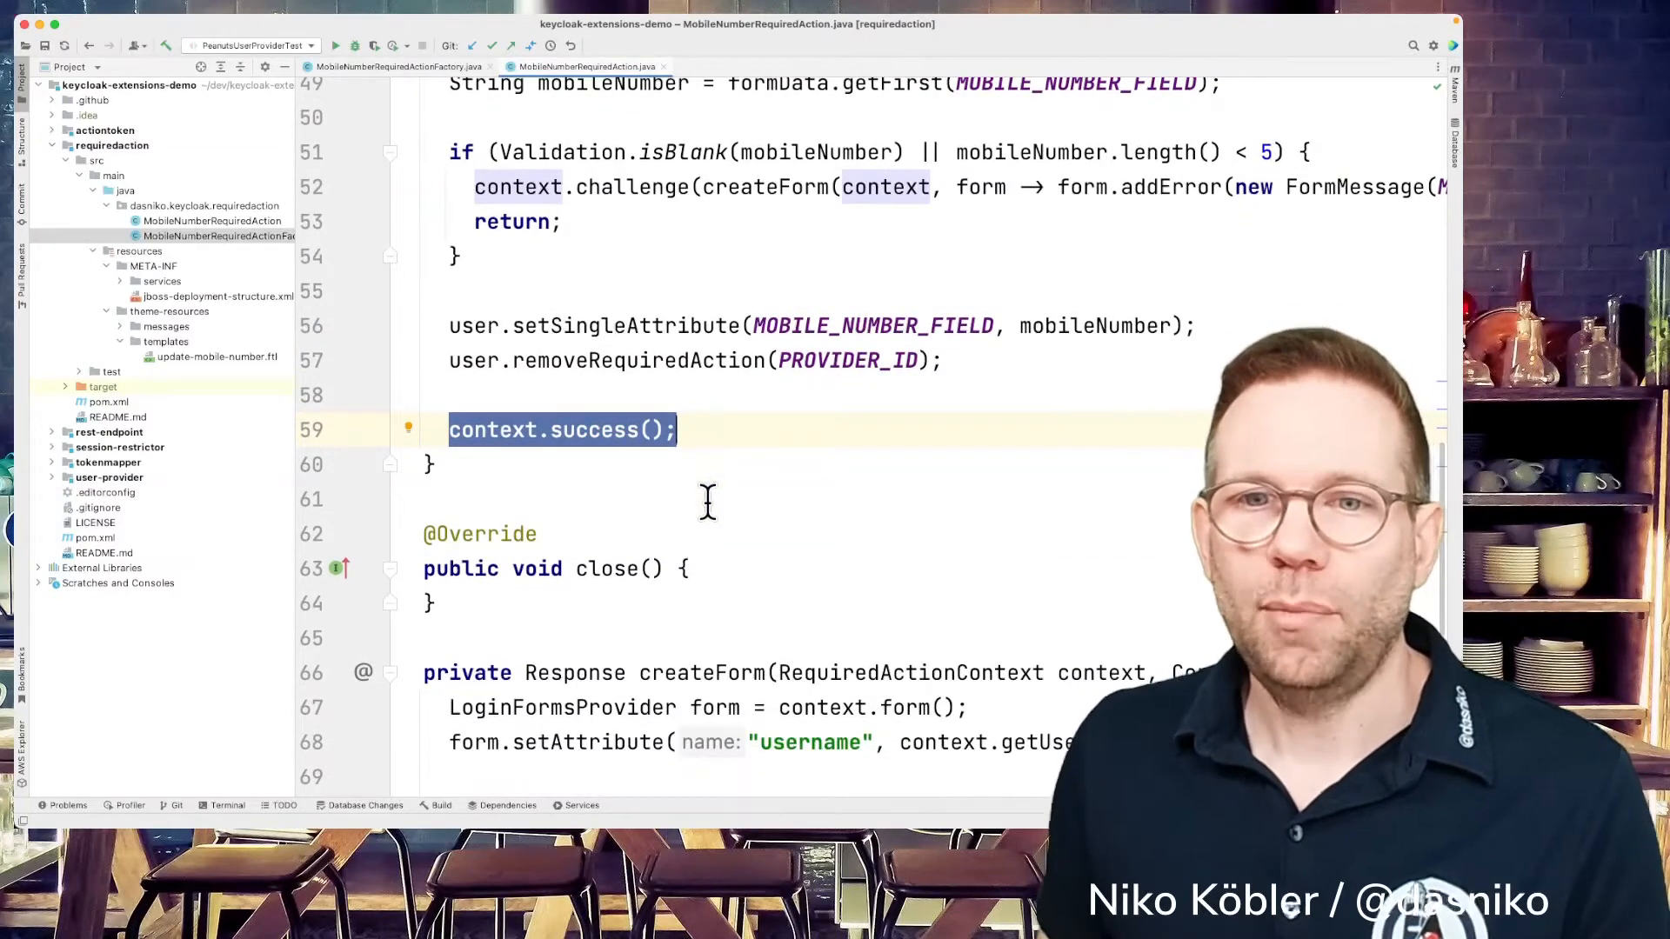
{"action": "scroll", "scroll_direction": "down", "scroll_amount": 3}
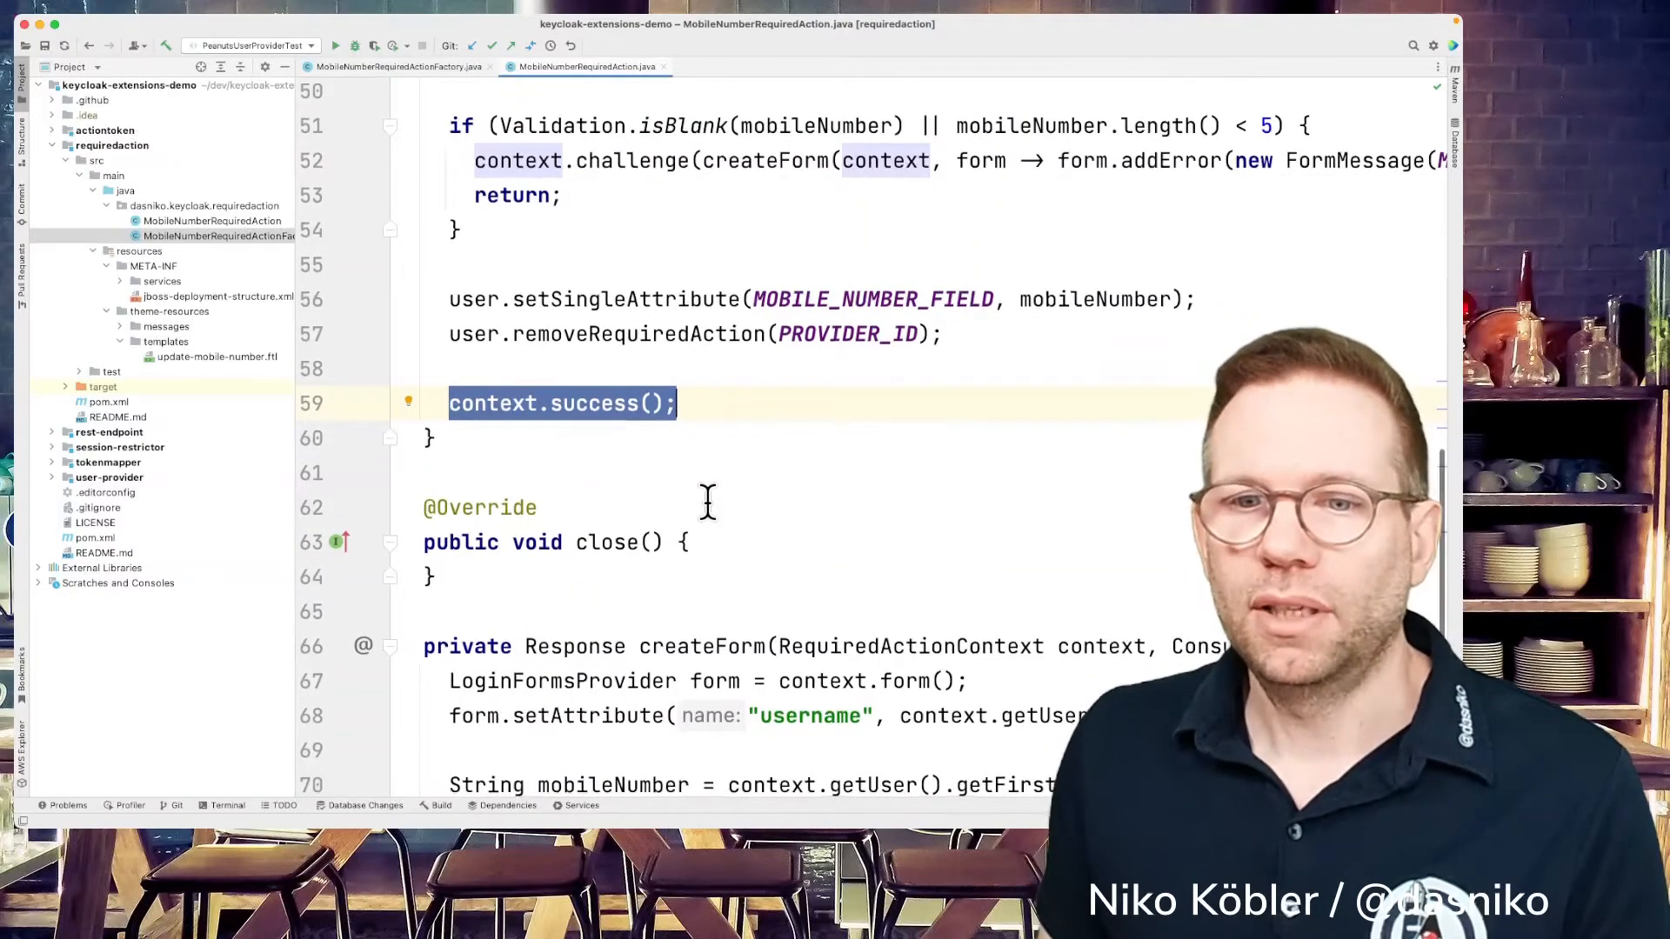
{"action": "scroll", "scroll_direction": "down", "scroll_amount": 3}
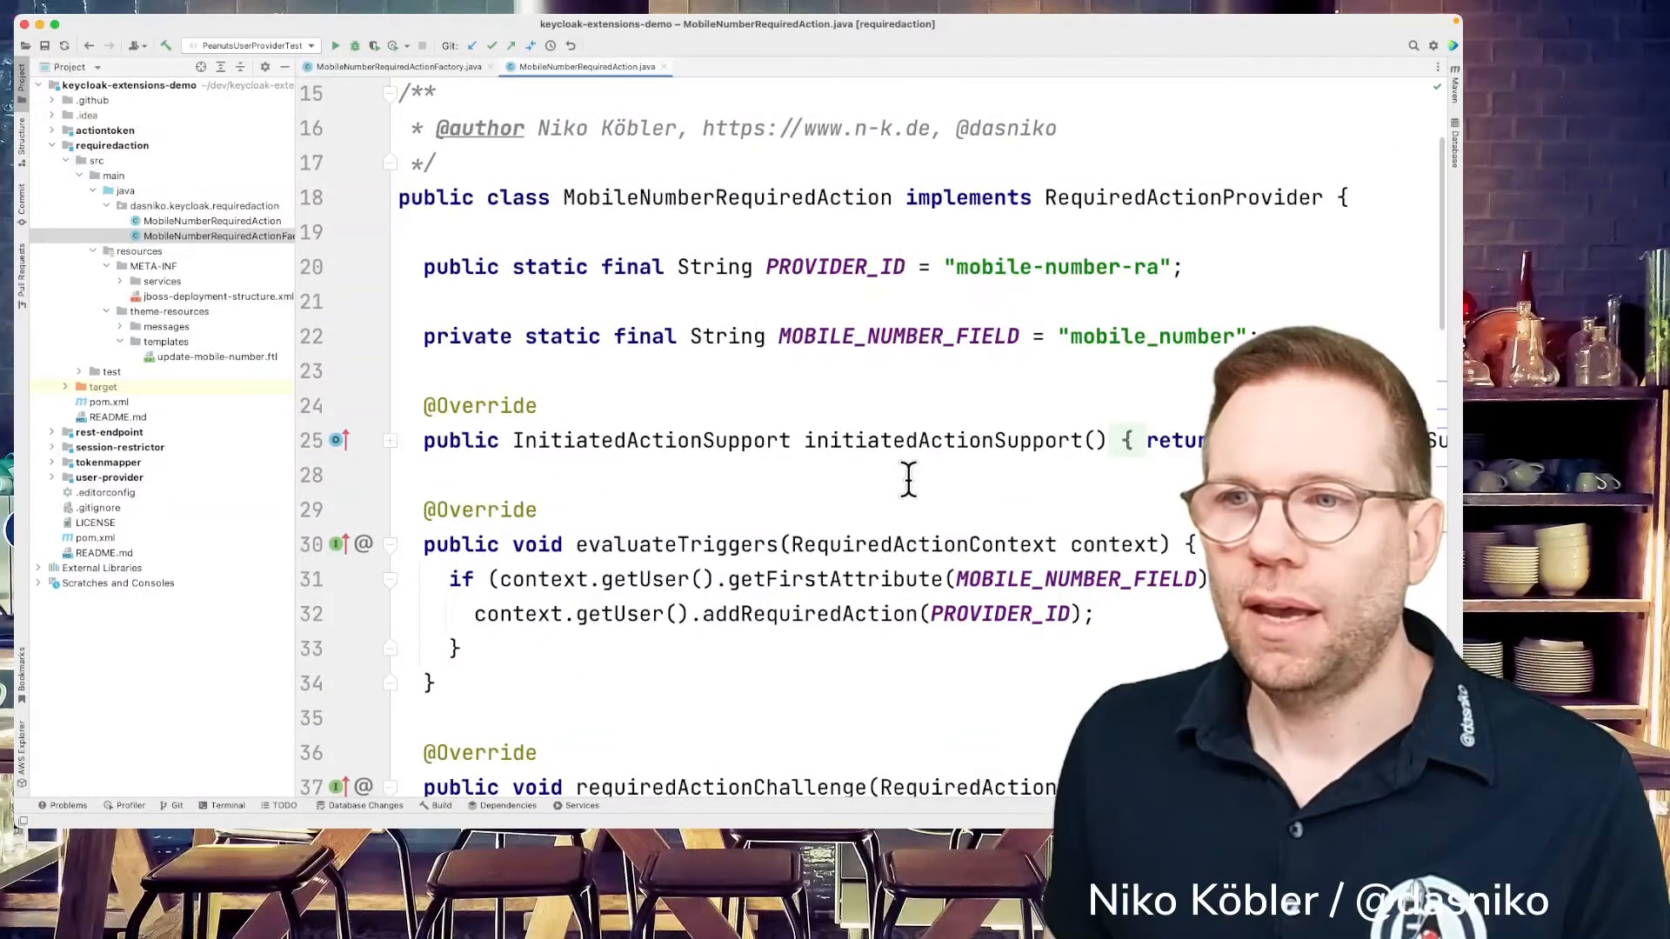
{"action": "scroll", "scroll_direction": "down", "scroll_amount": 3}
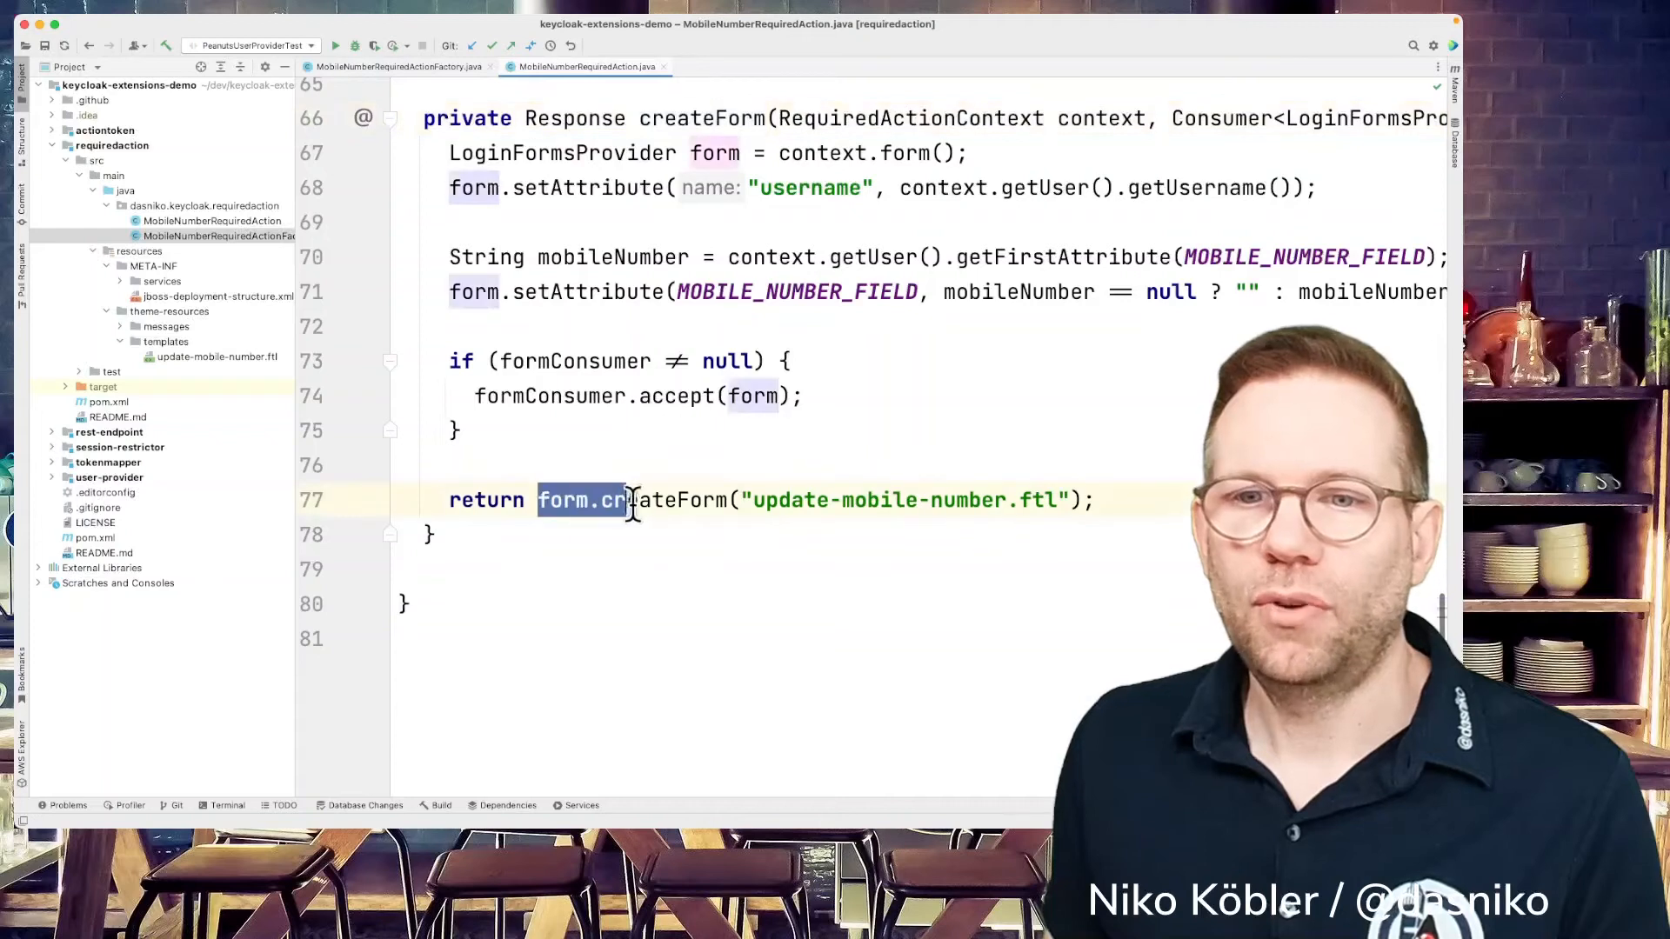
{"action": "left_click_drag", "start_coordinate": [628, 500], "coordinate": [1093, 501]}
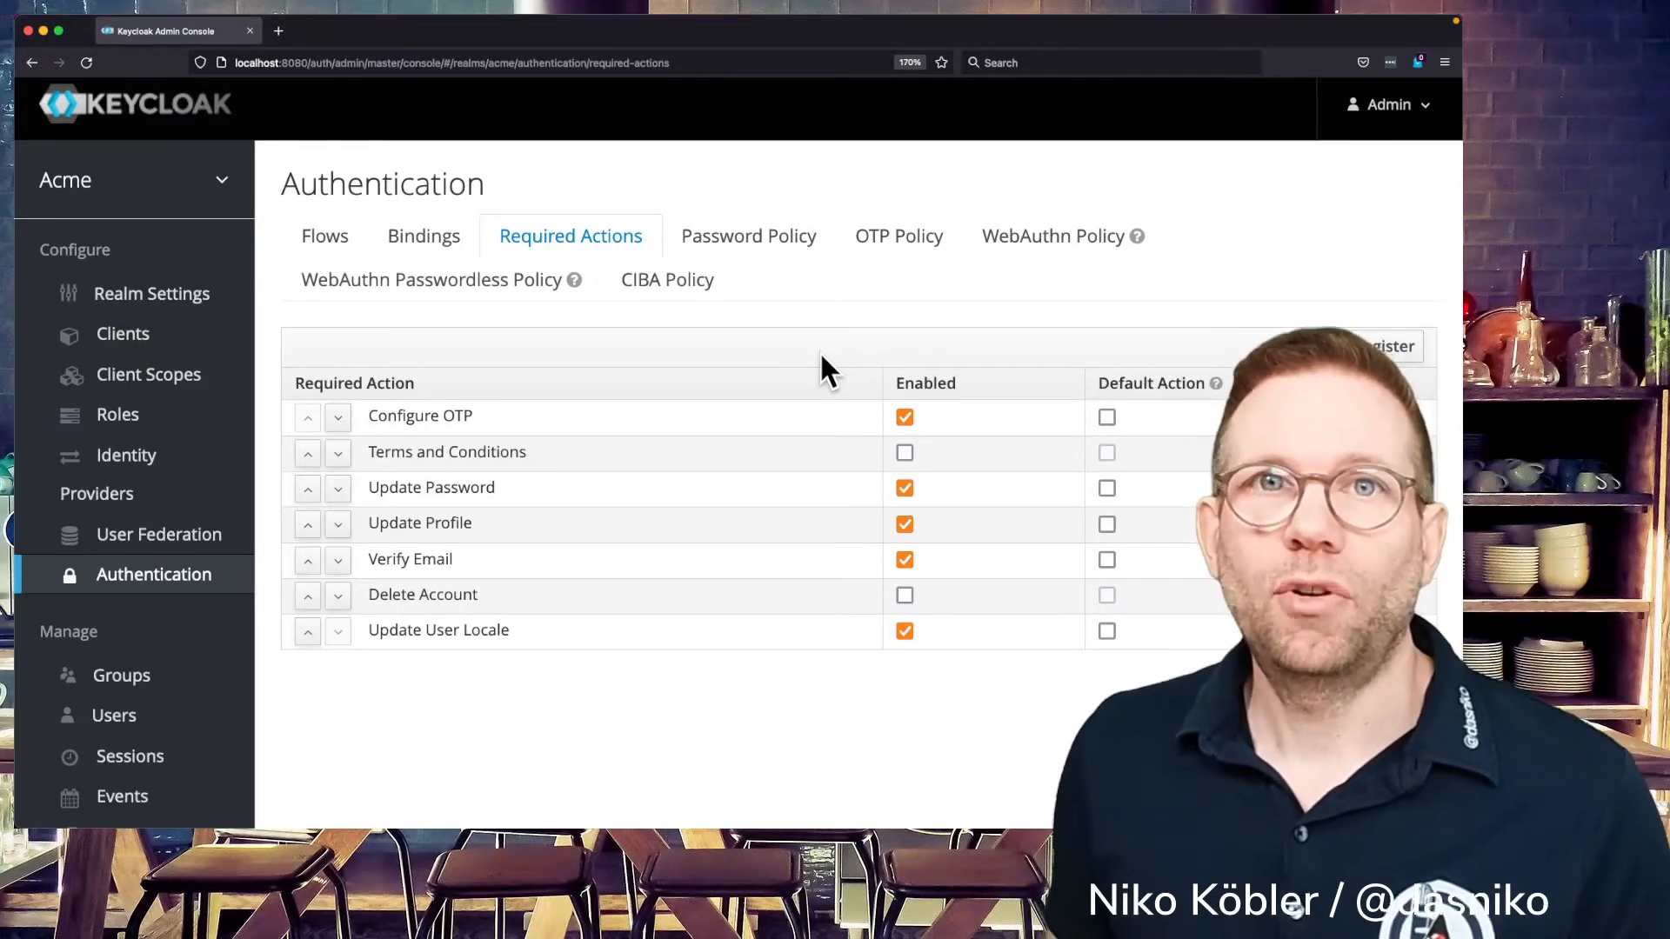
- Register 'Update mobile number' as an enabled required action in the Acme realm
{"action": "scroll", "scroll_direction": "down", "scroll_amount": 3}
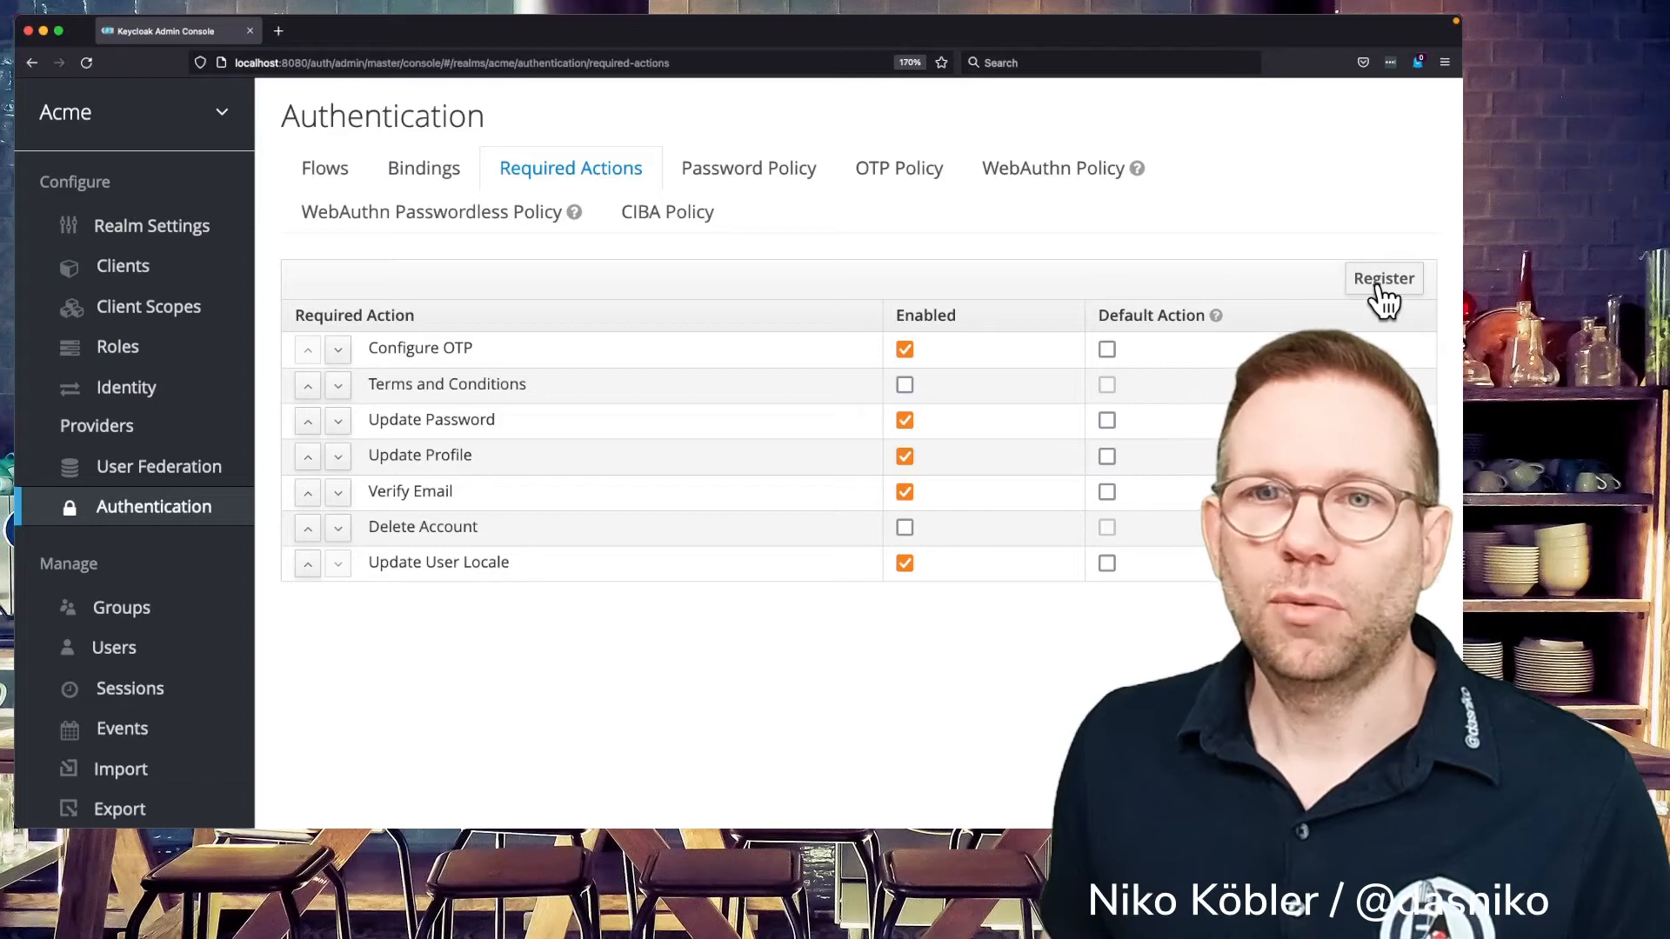
{"action": "left_click", "coordinate": [1383, 278]}
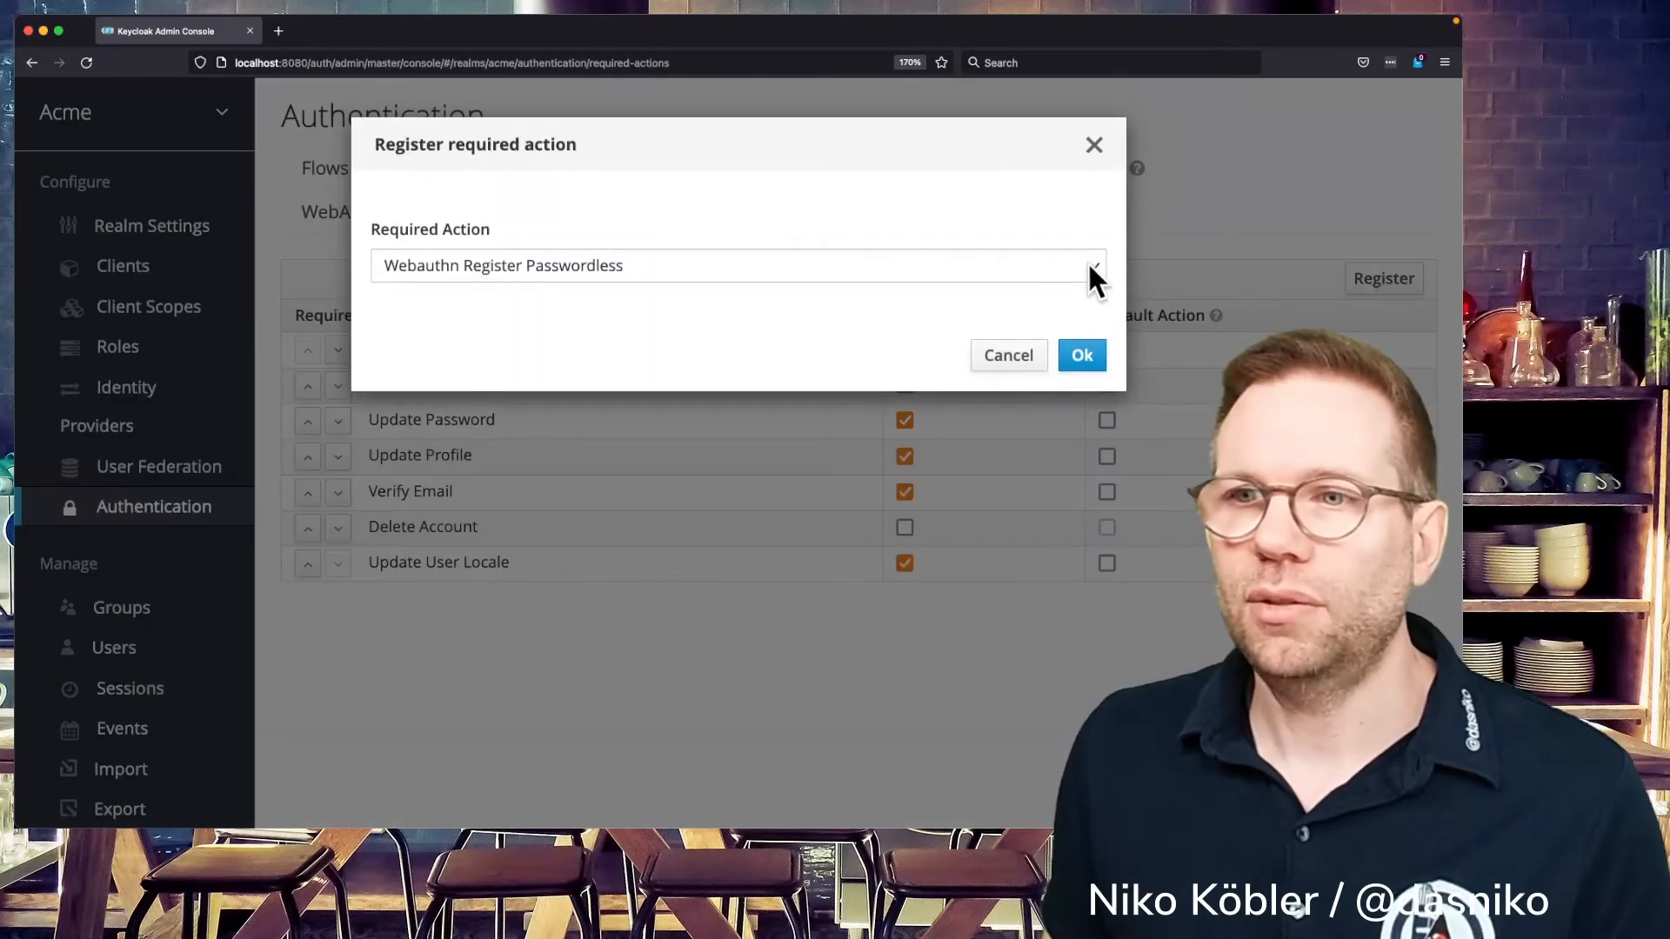
{"action": "left_click", "coordinate": [734, 265]}
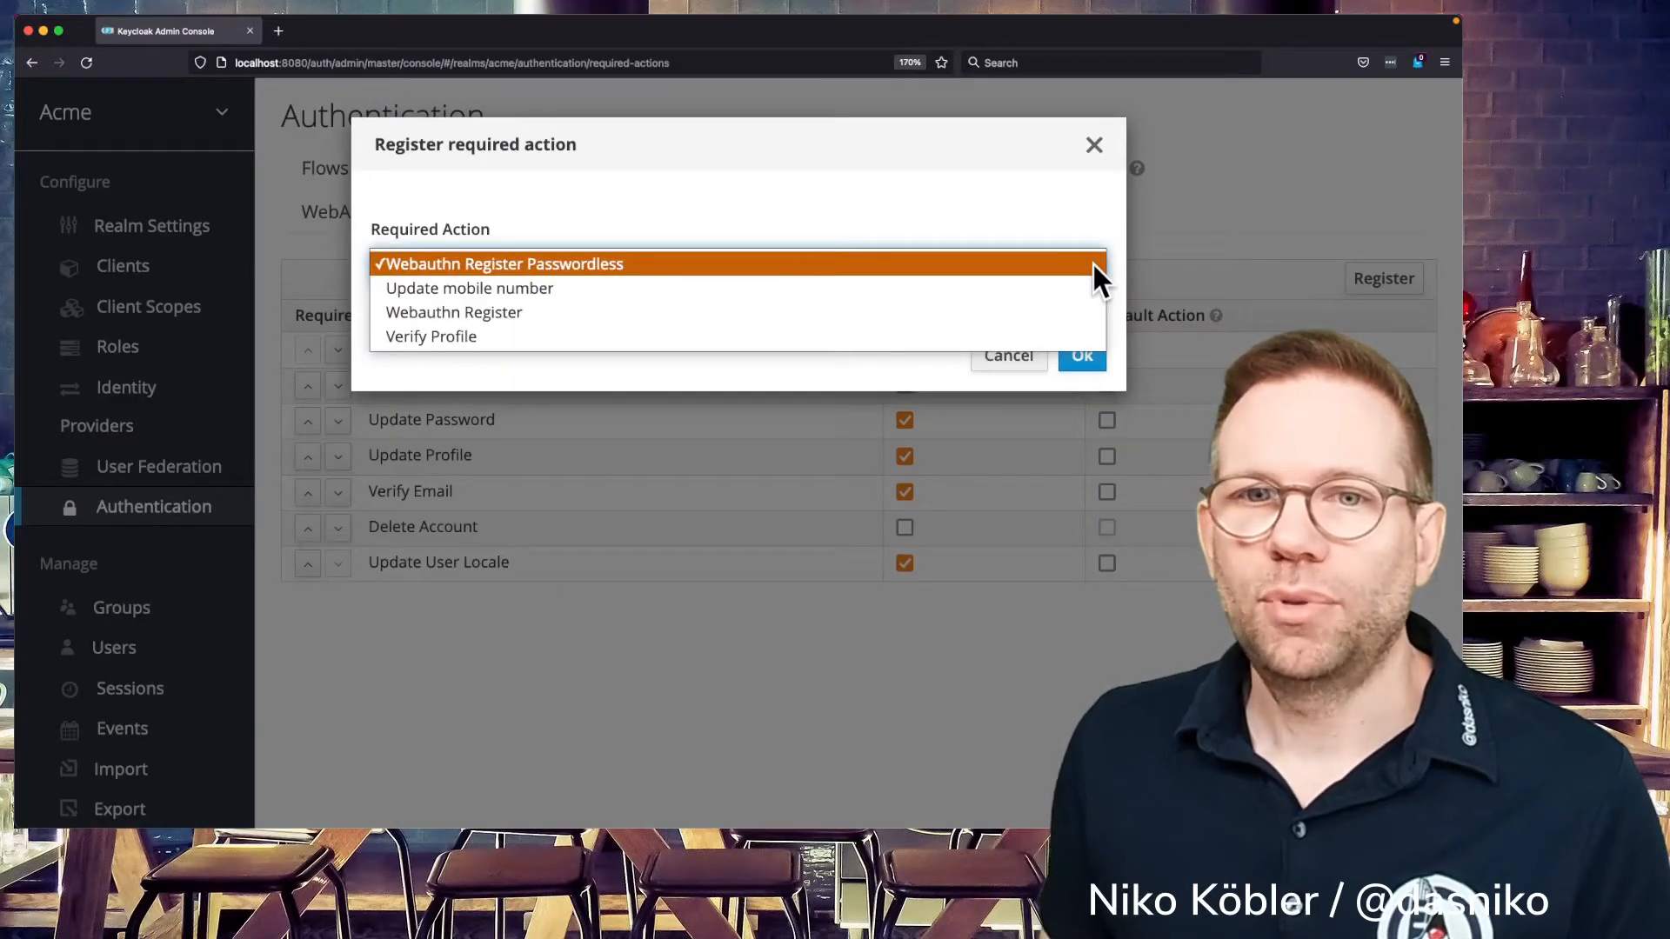
{"action": "mouse_move", "coordinate": [468, 287]}
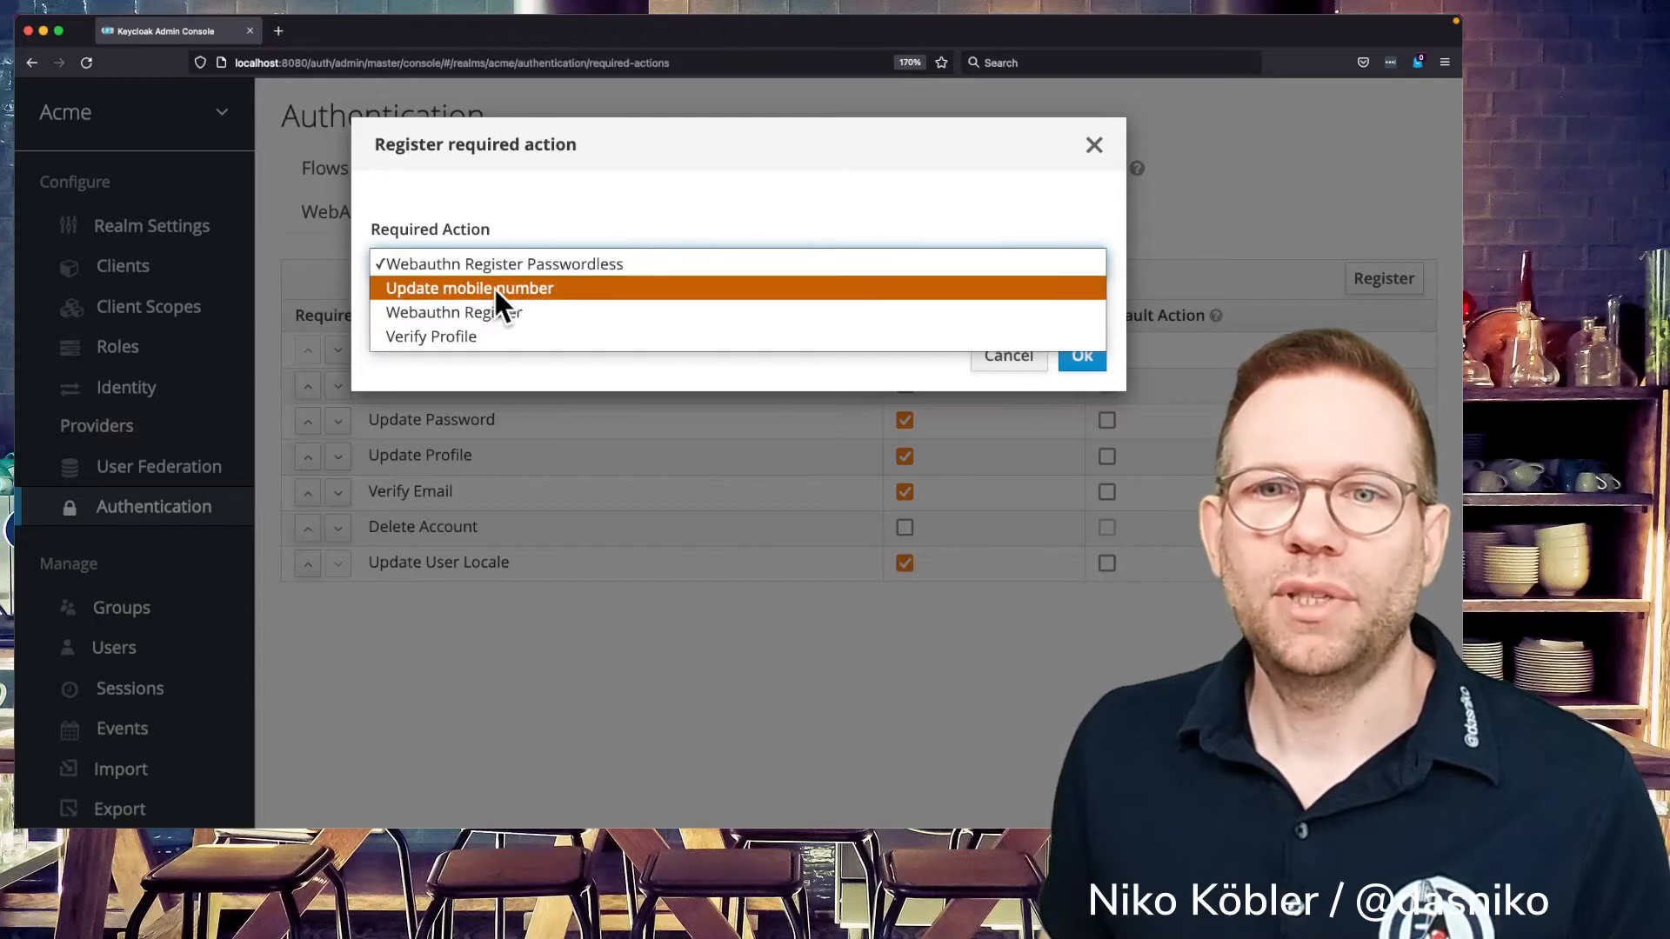
{"action": "mouse_move", "coordinate": [564, 303]}
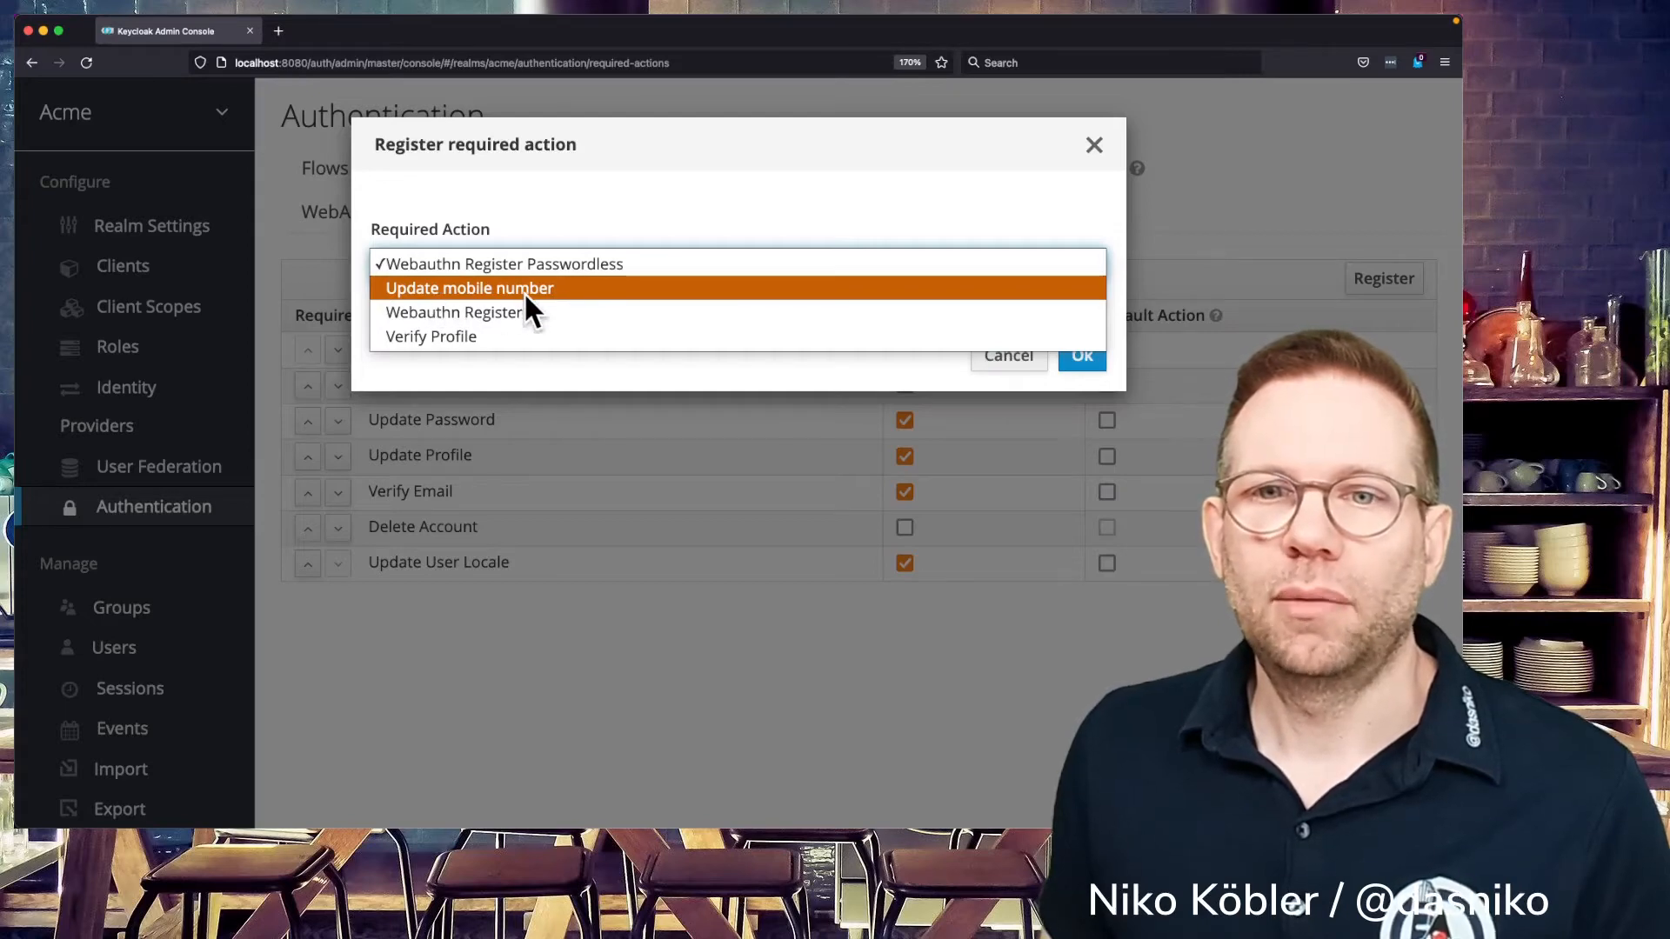
{"action": "left_click", "coordinate": [468, 287]}
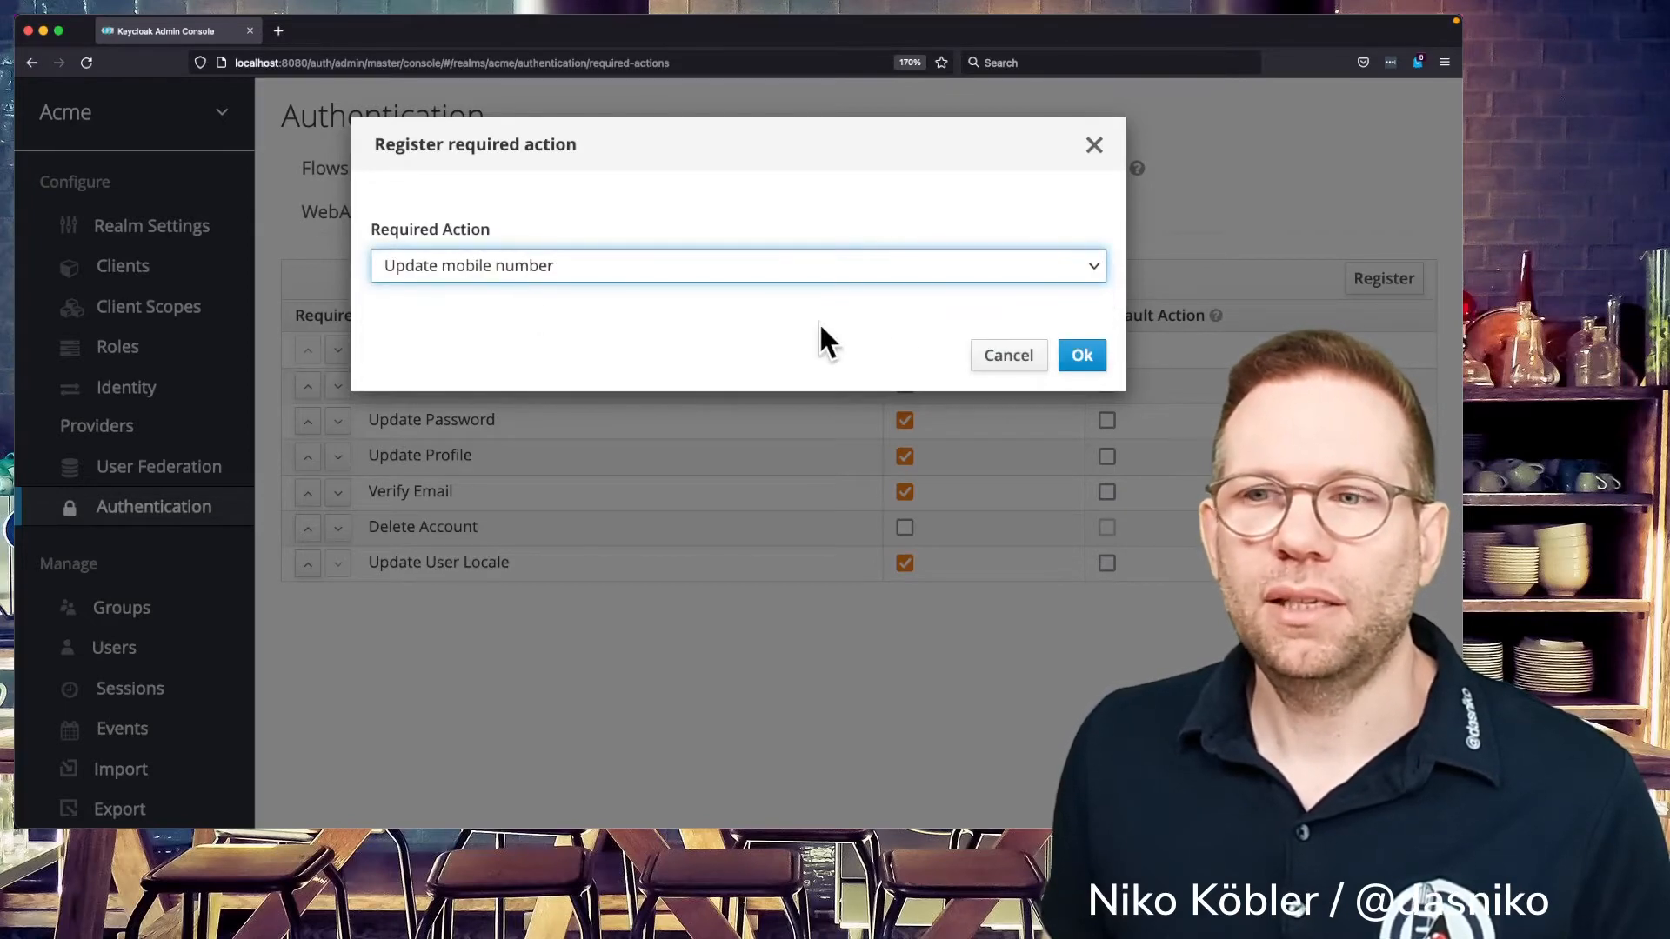
{"action": "left_click", "coordinate": [1080, 355]}
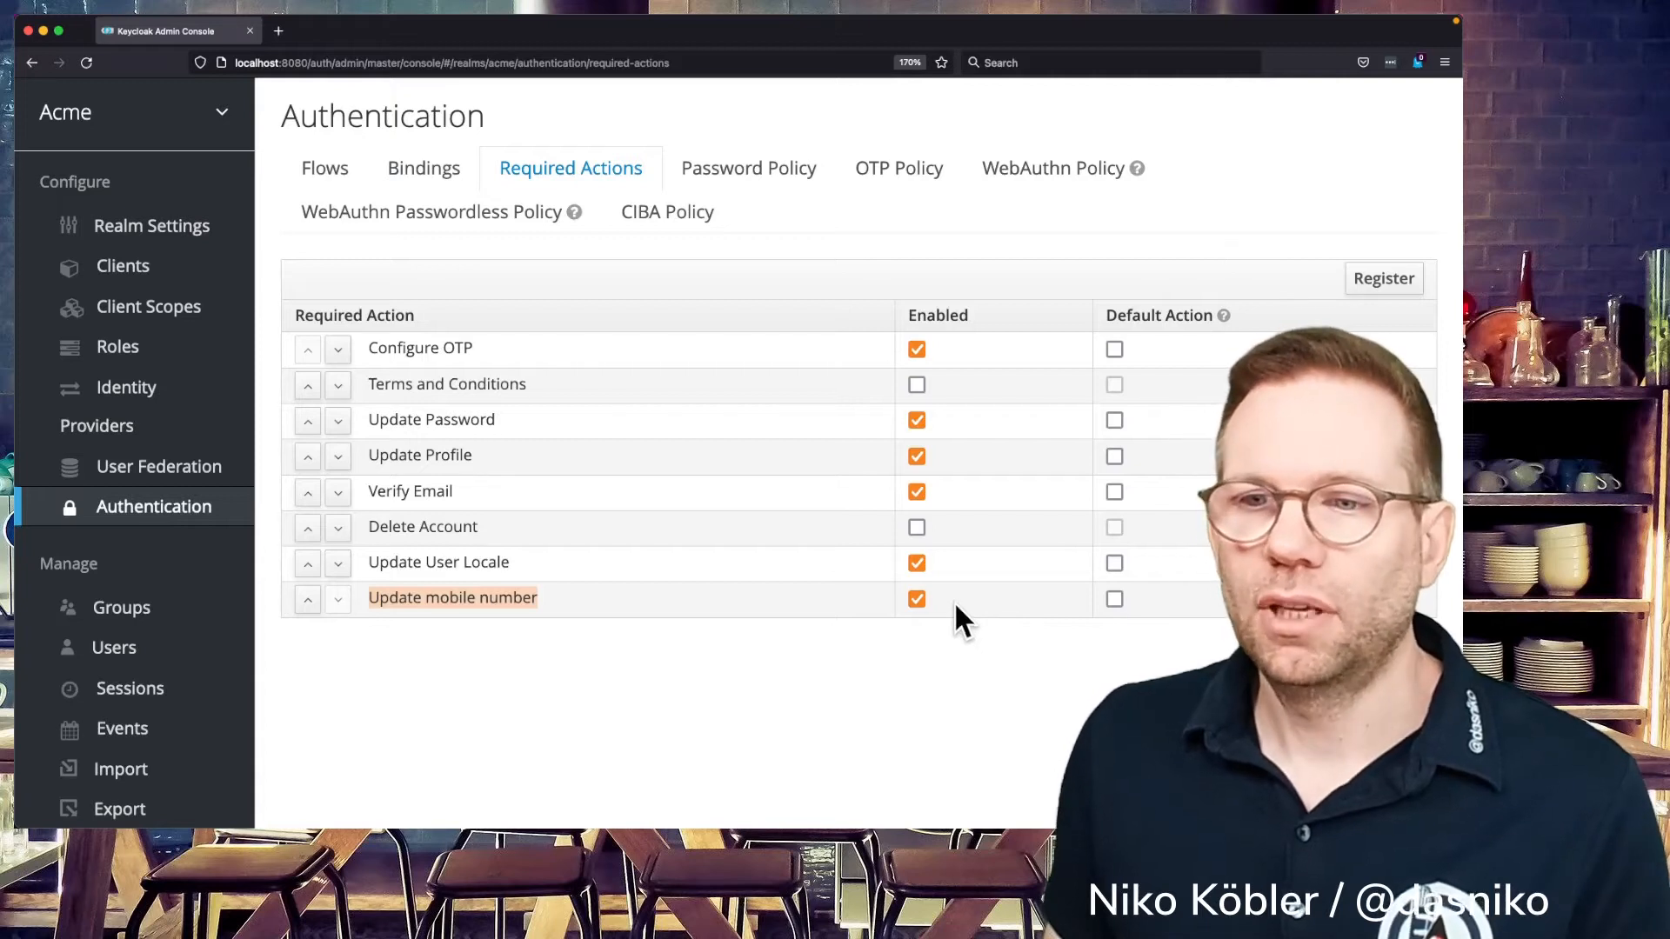
{"action": "left_click", "coordinate": [917, 598]}
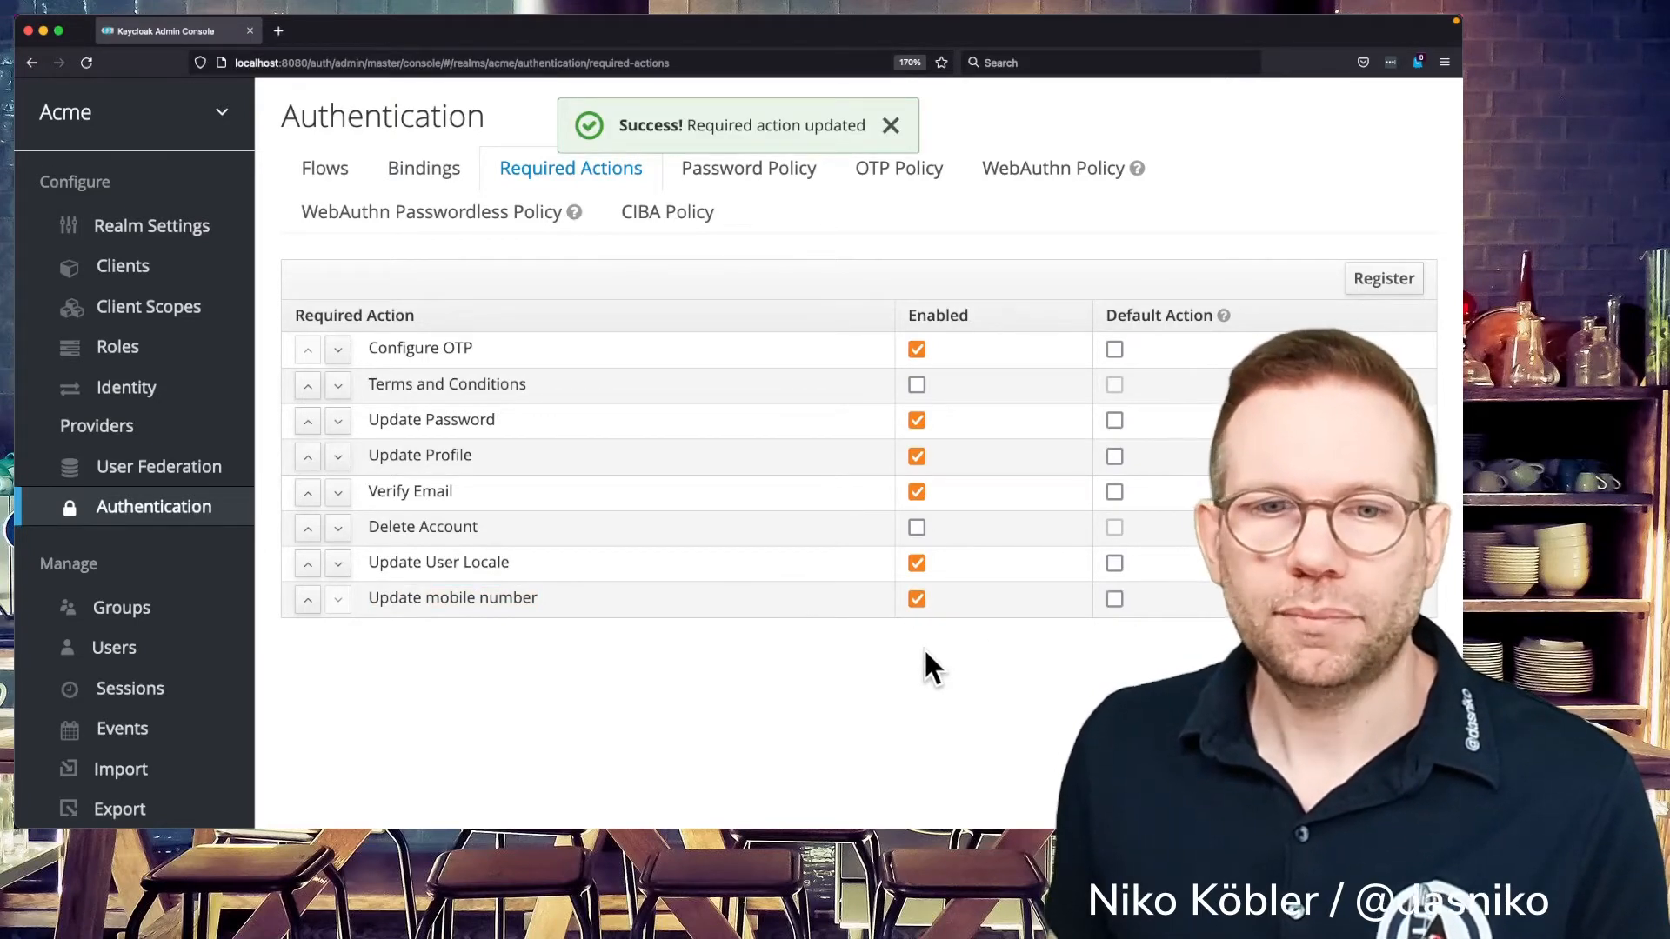
{"action": "mouse_move", "coordinate": [115, 647]}
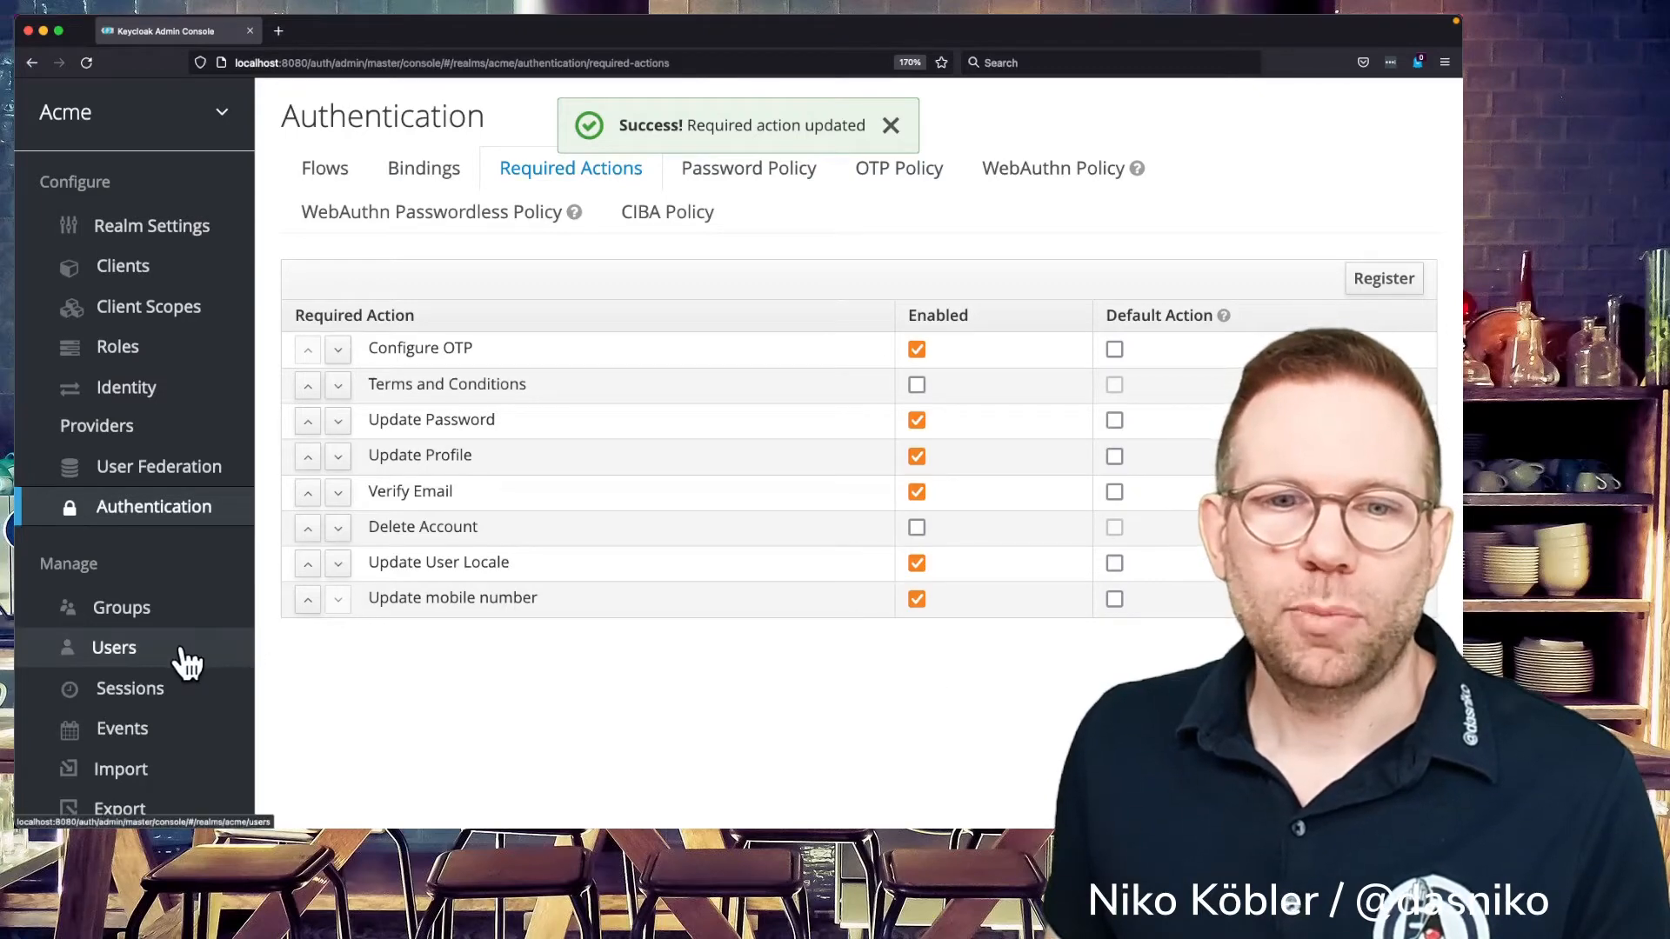
- View the details of the Acme realm's only user, dasniko
{"action": "left_click", "coordinate": [115, 647]}
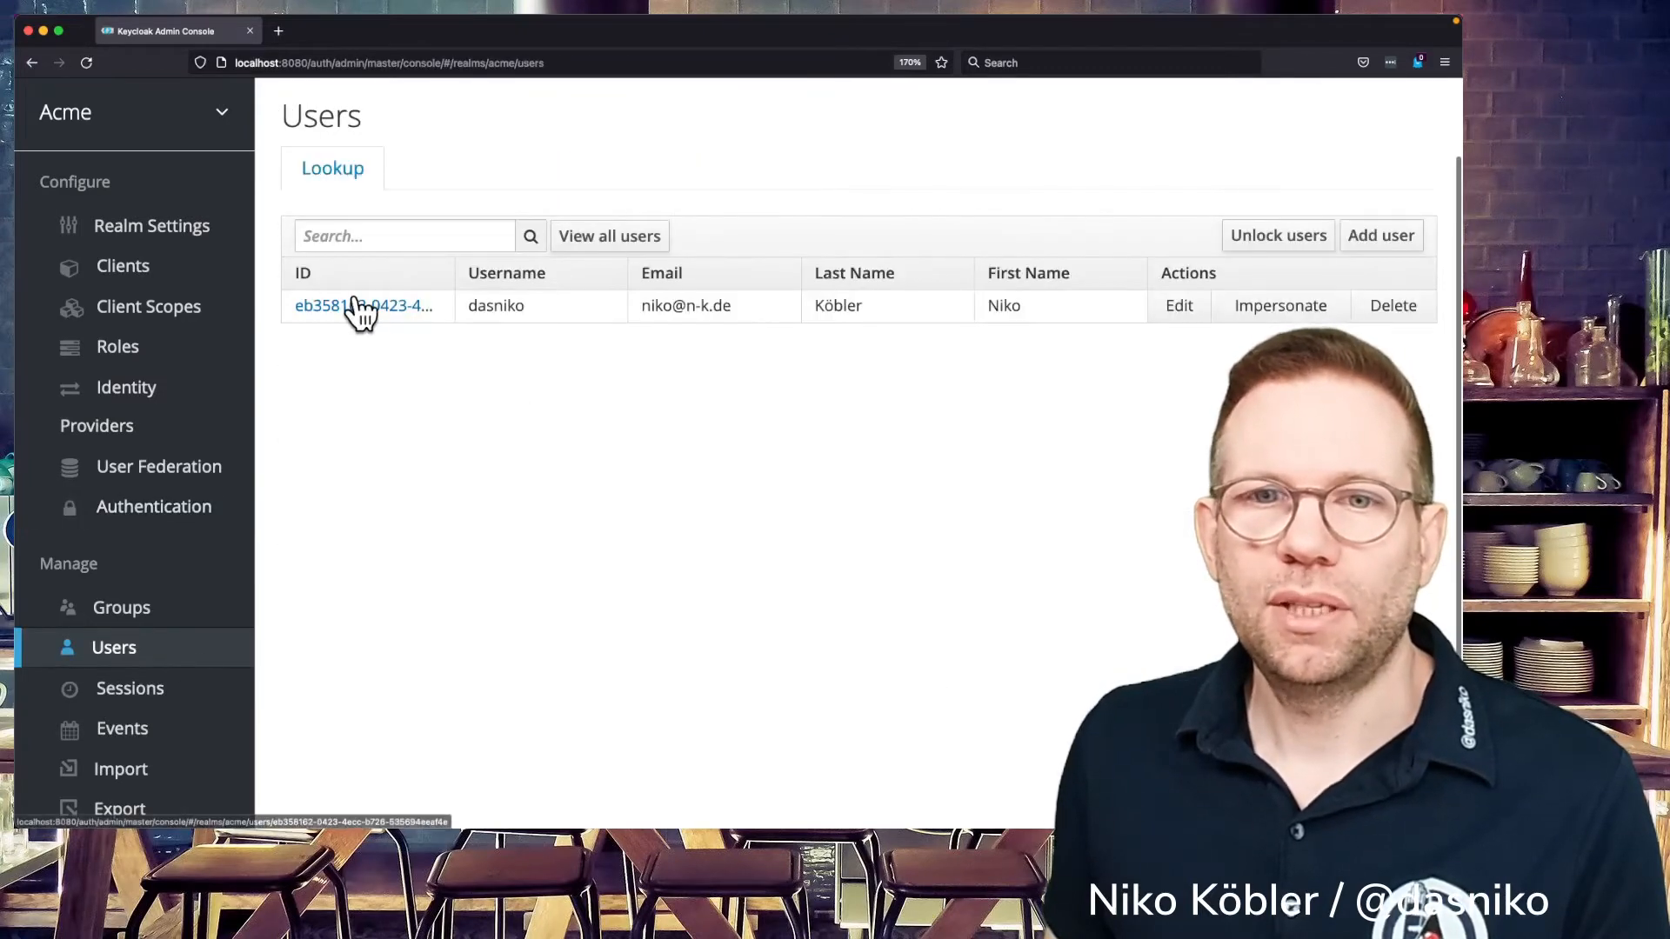
{"action": "left_click", "coordinate": [363, 306]}
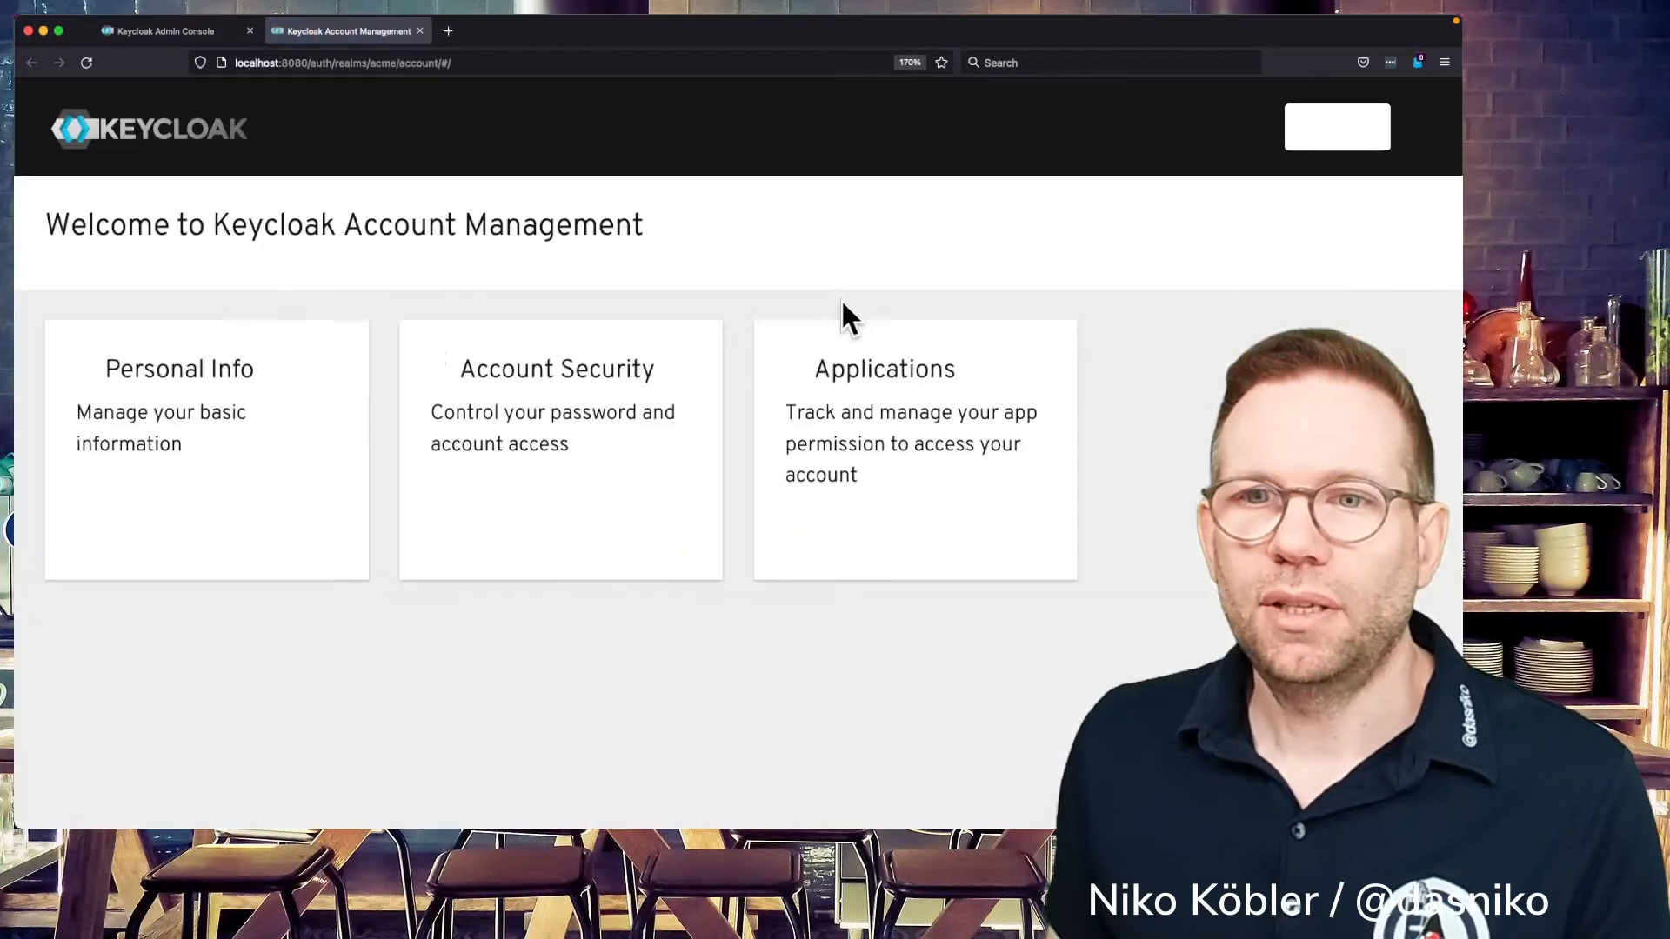
- Sign in to the Acme account console as dasniko to reach the Update mobile phonenumber form
{"action": "left_click", "coordinate": [1336, 127]}
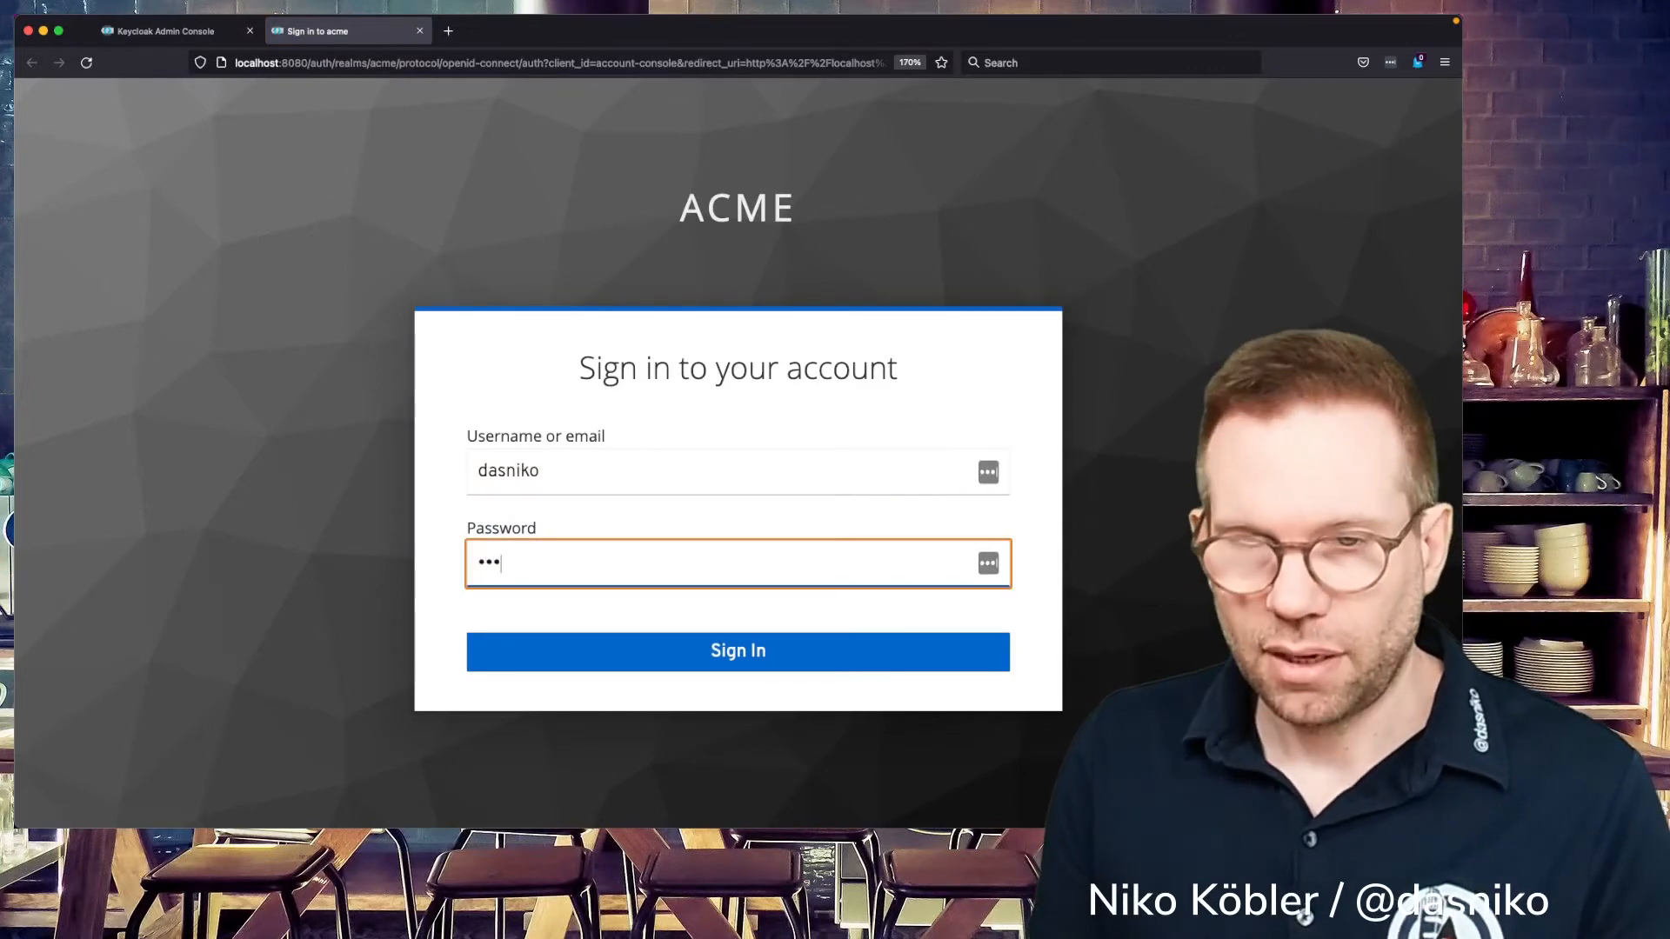
{"action": "left_click", "coordinate": [738, 650]}
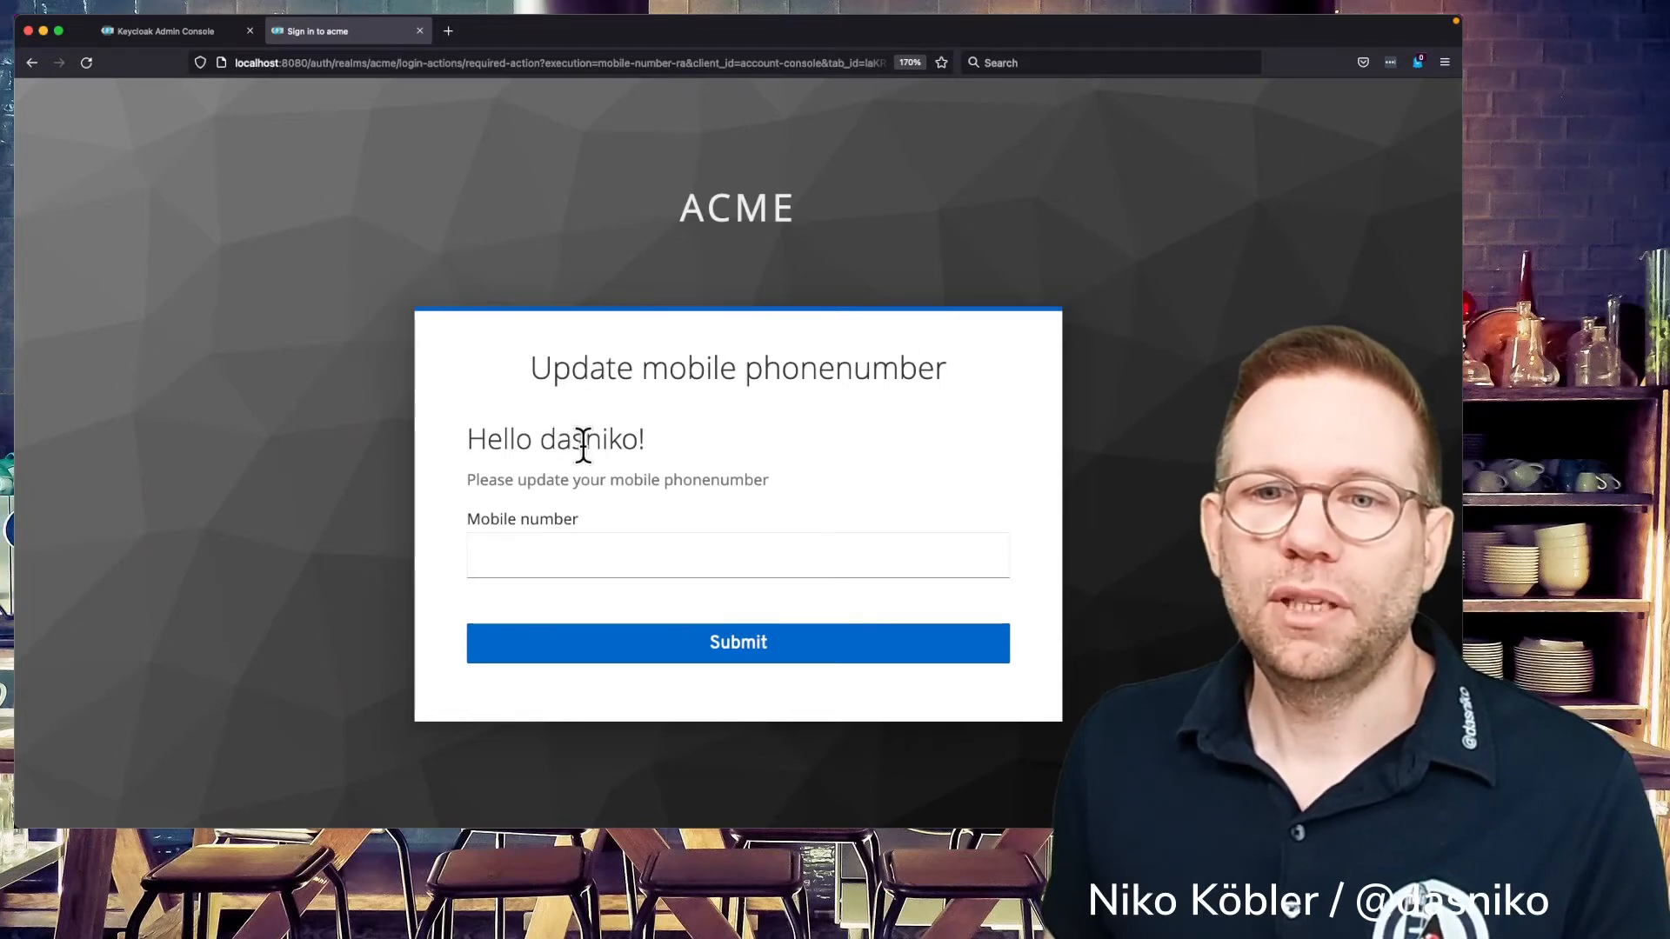
- Submit '+49' (rejected as invalid), then '+49123', reaching the account management welcome page
{"action": "double_click", "coordinate": [586, 438]}
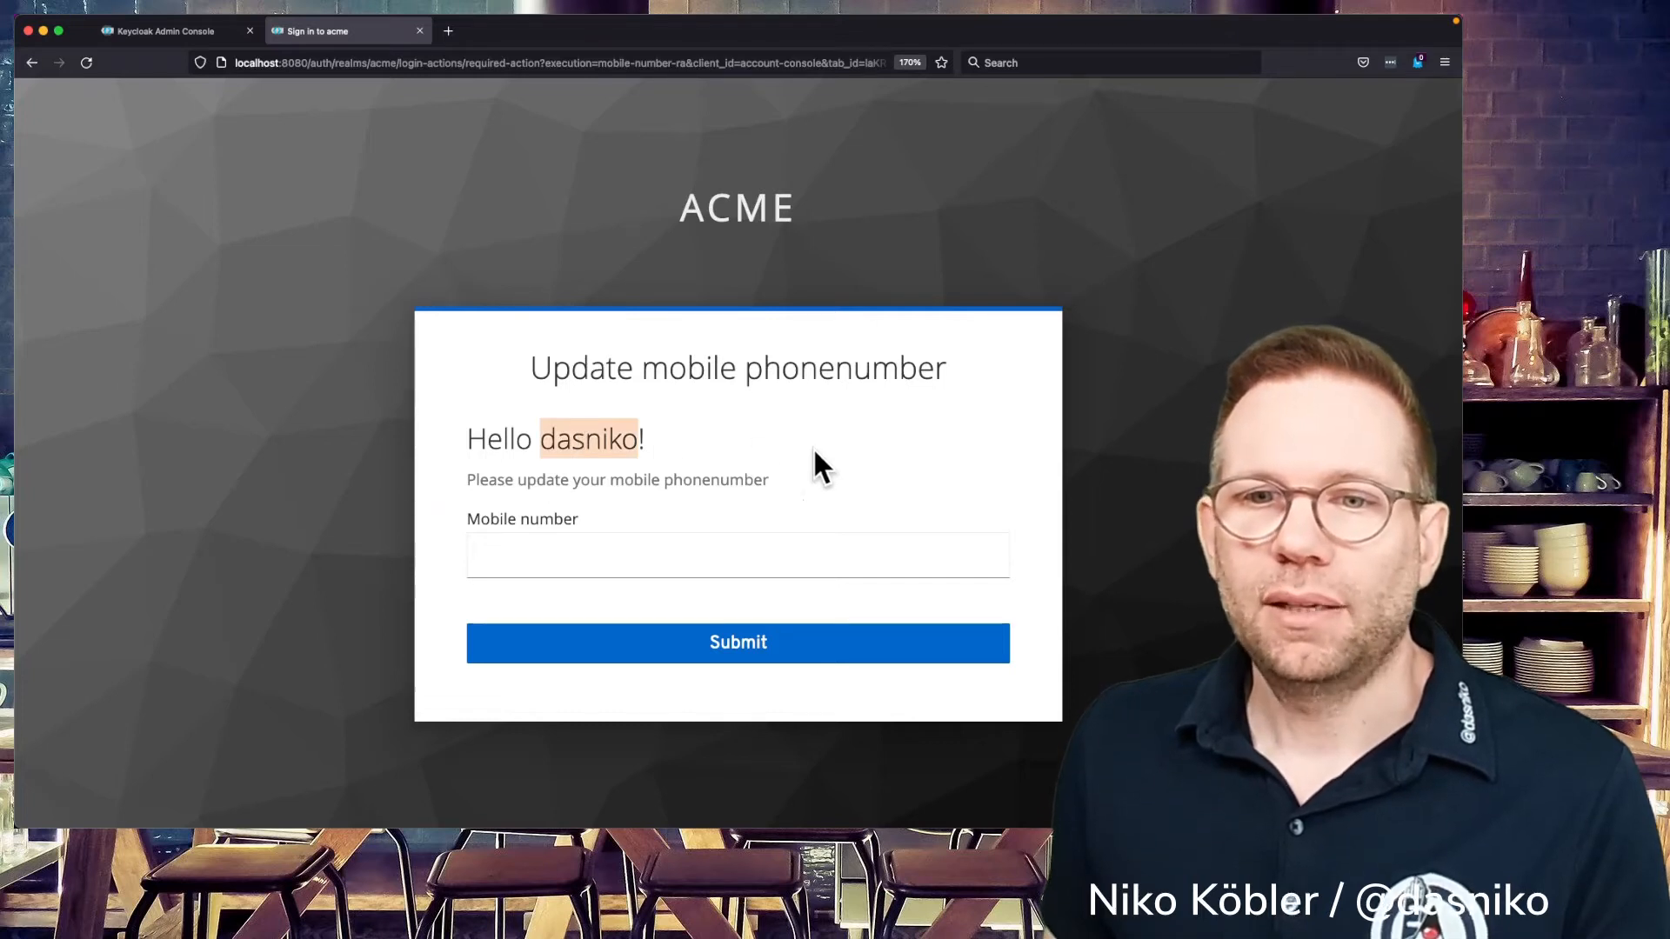
{"action": "mouse_move", "coordinate": [648, 554]}
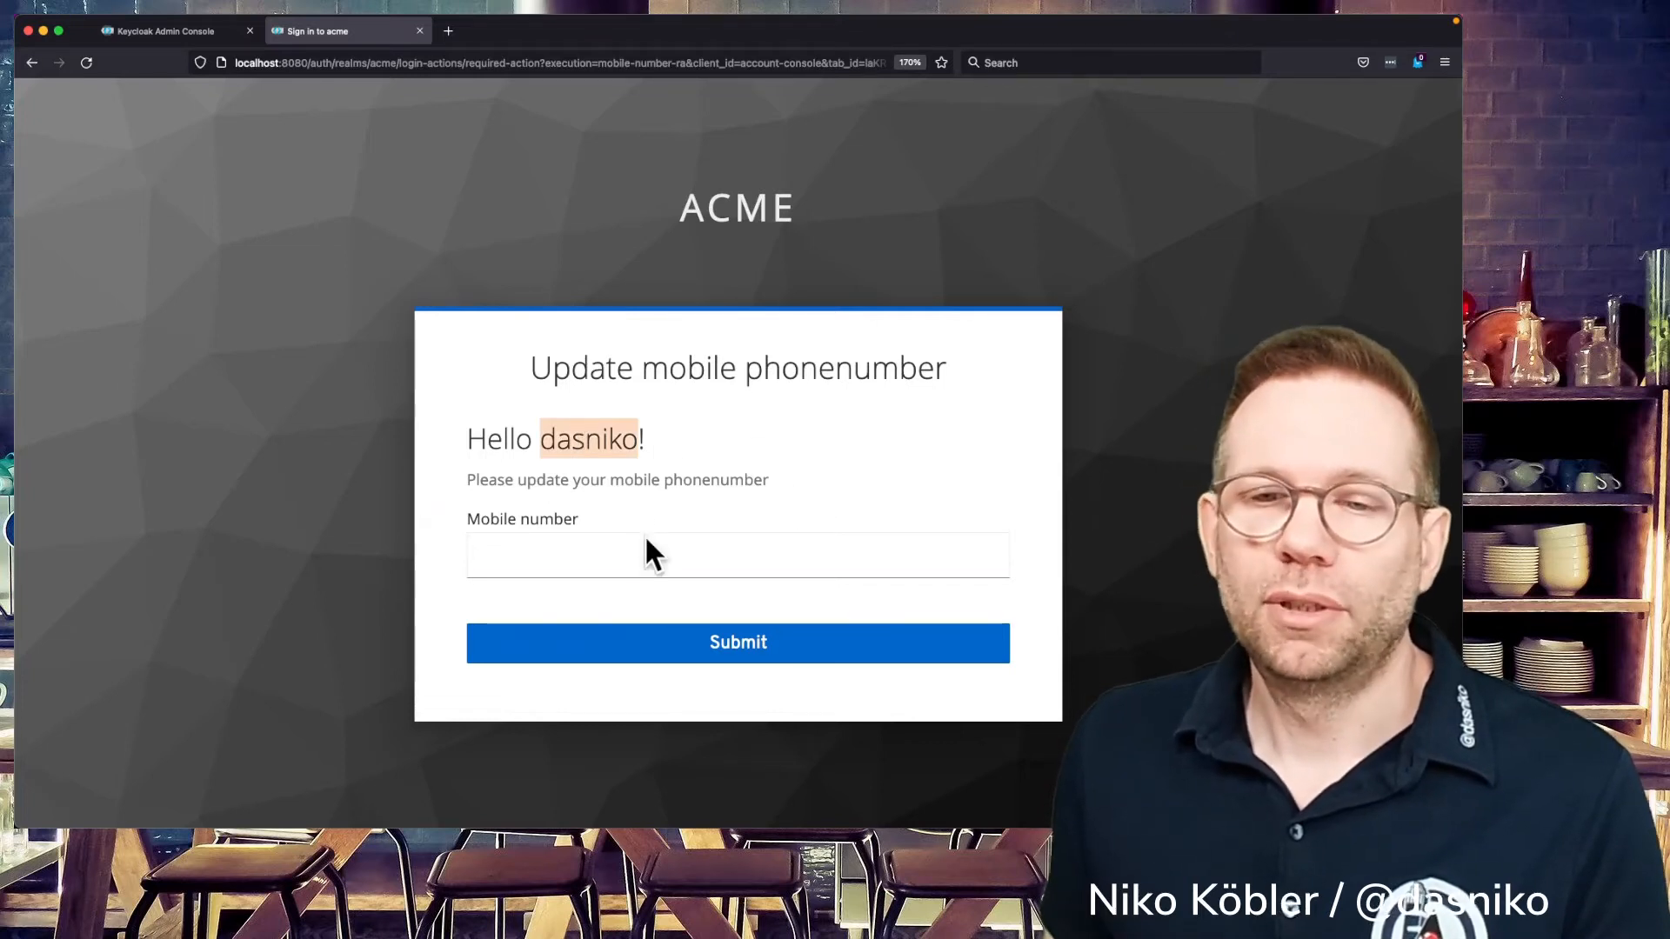
{"action": "type", "text": "+49"}
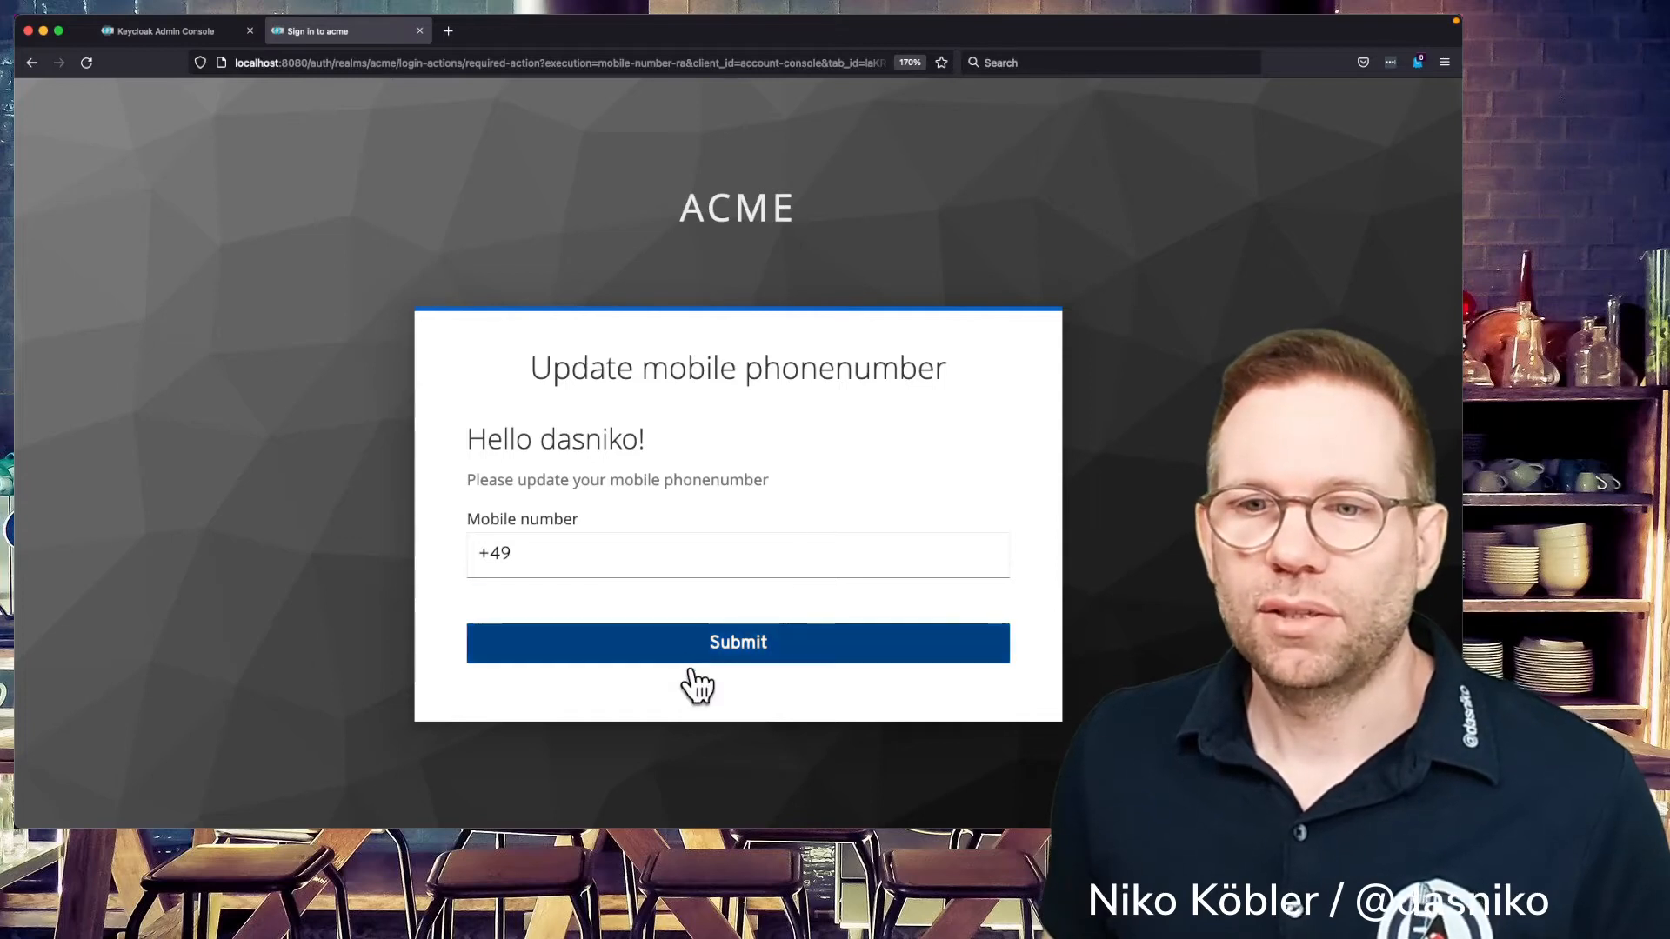
{"action": "left_click", "coordinate": [738, 642]}
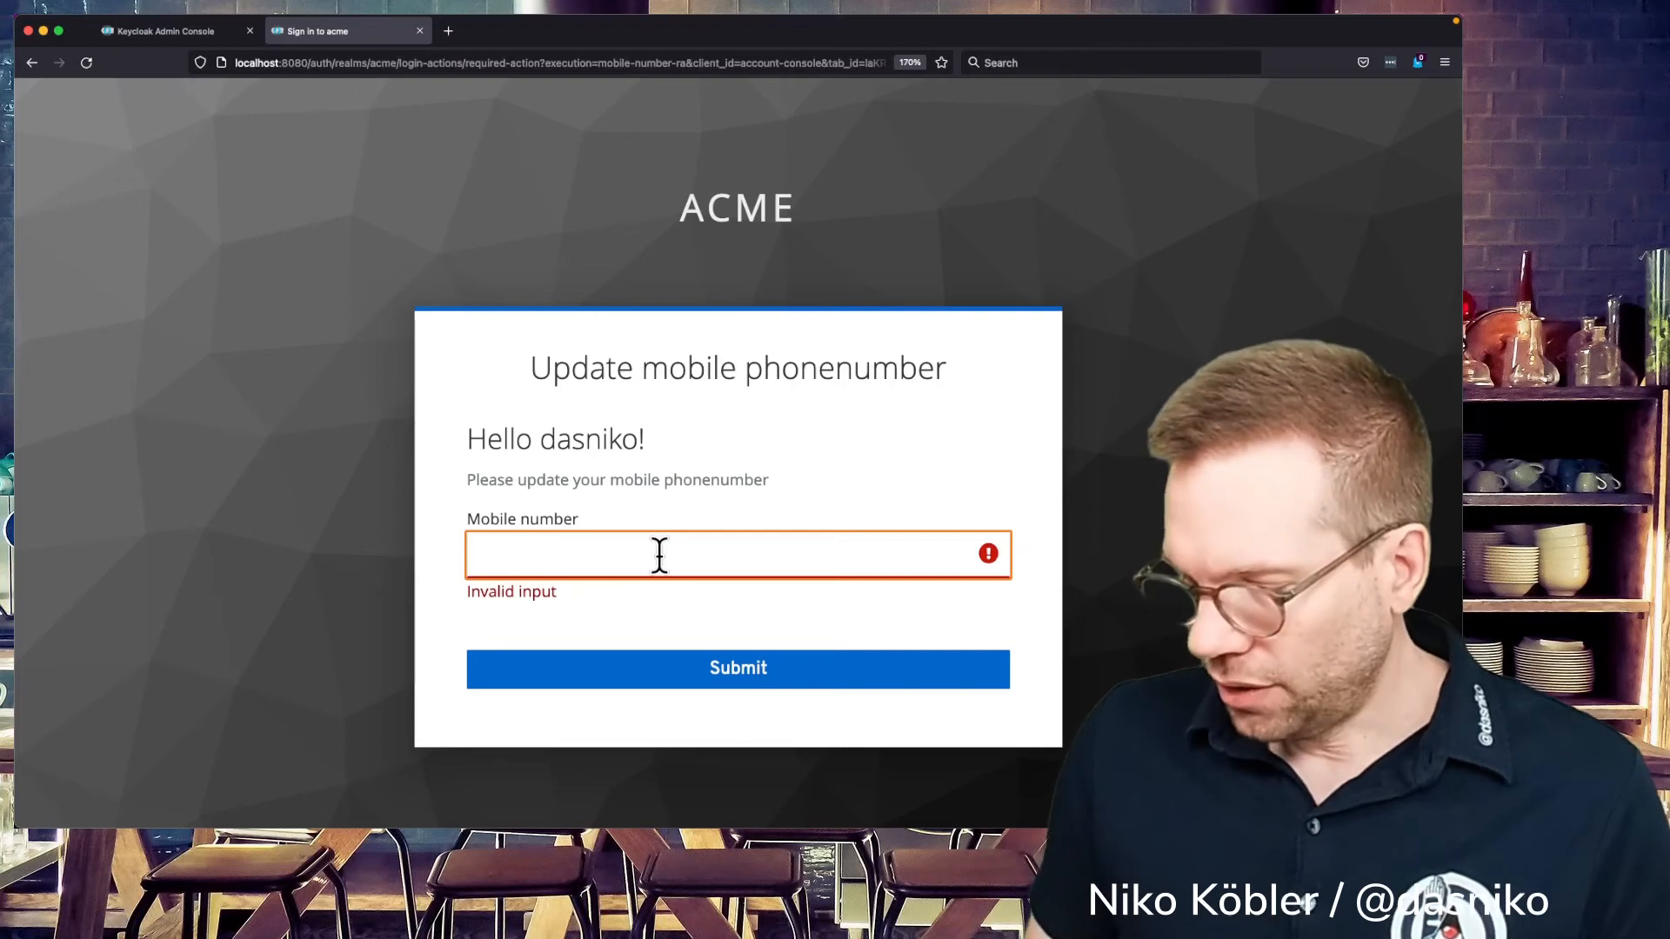
{"action": "type", "text": "+49123"}
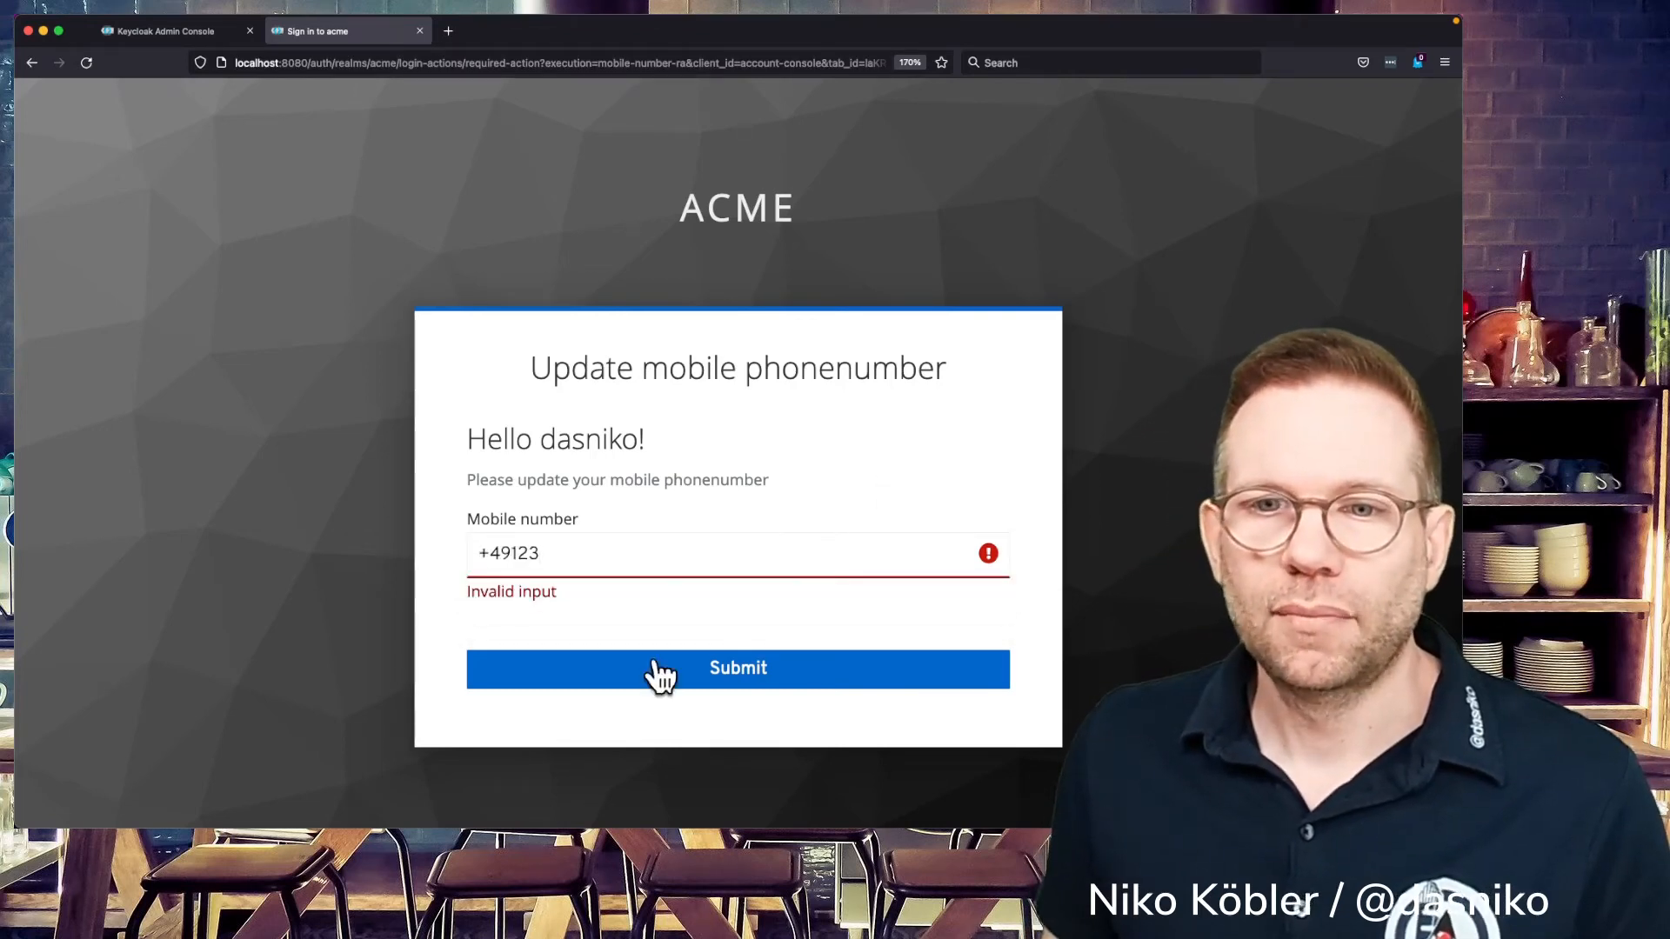
{"action": "left_click", "coordinate": [738, 668]}
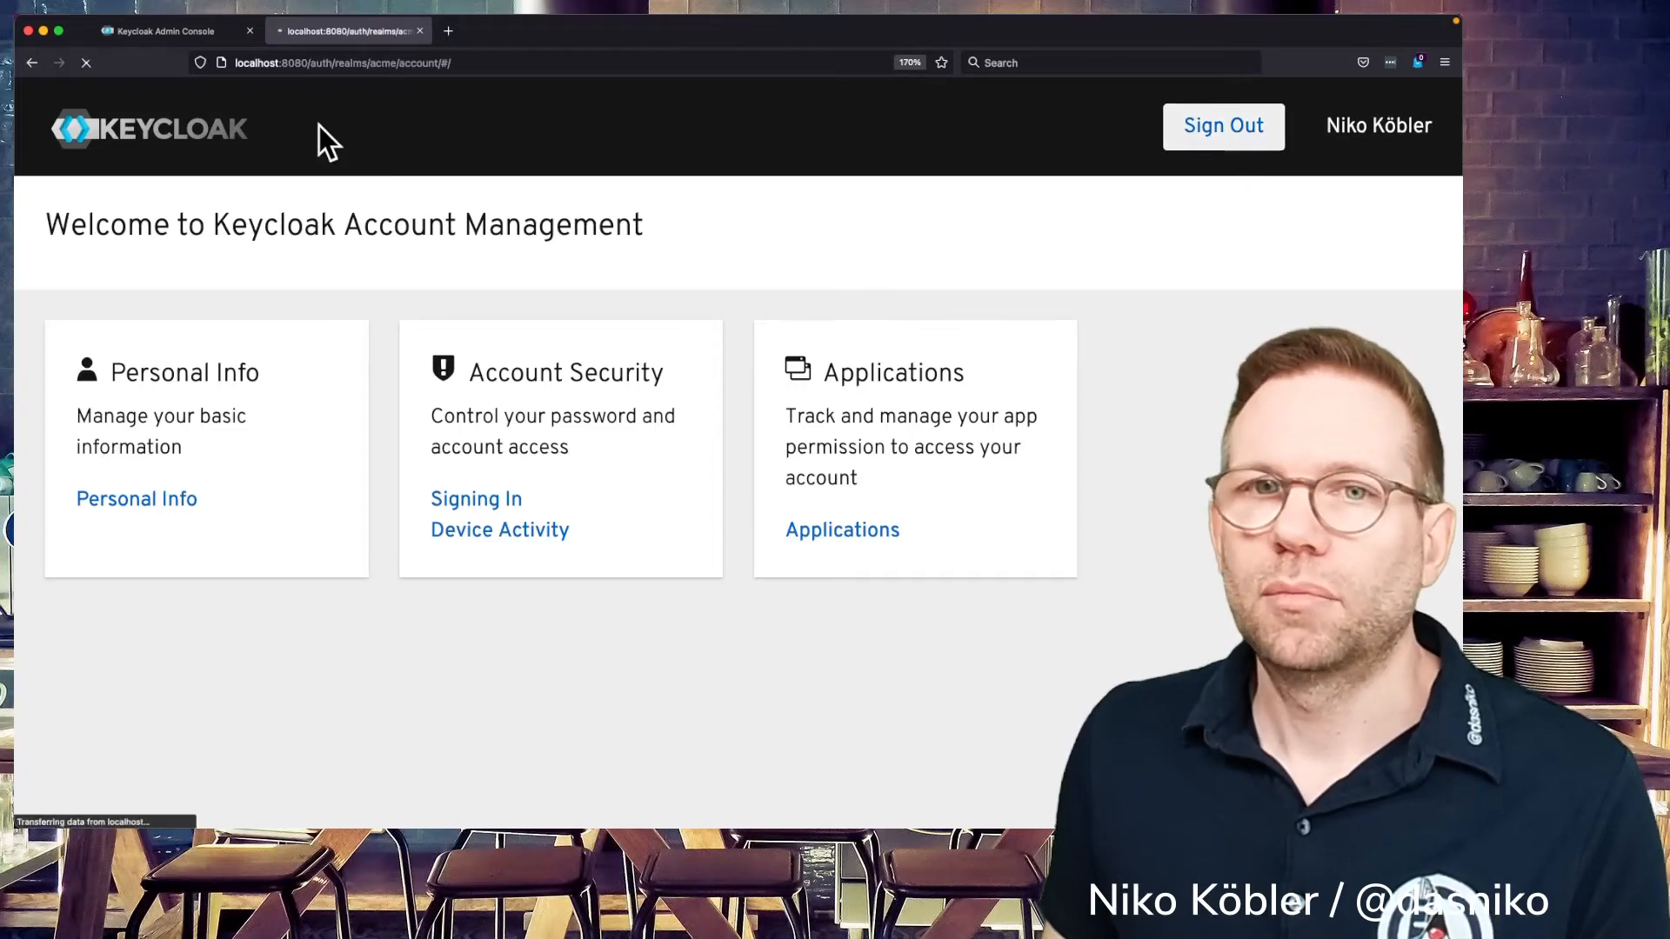
- Check dasniko's saved mobile_number attribute, then return to the realm's authentication settings
{"action": "left_click", "coordinate": [160, 29]}
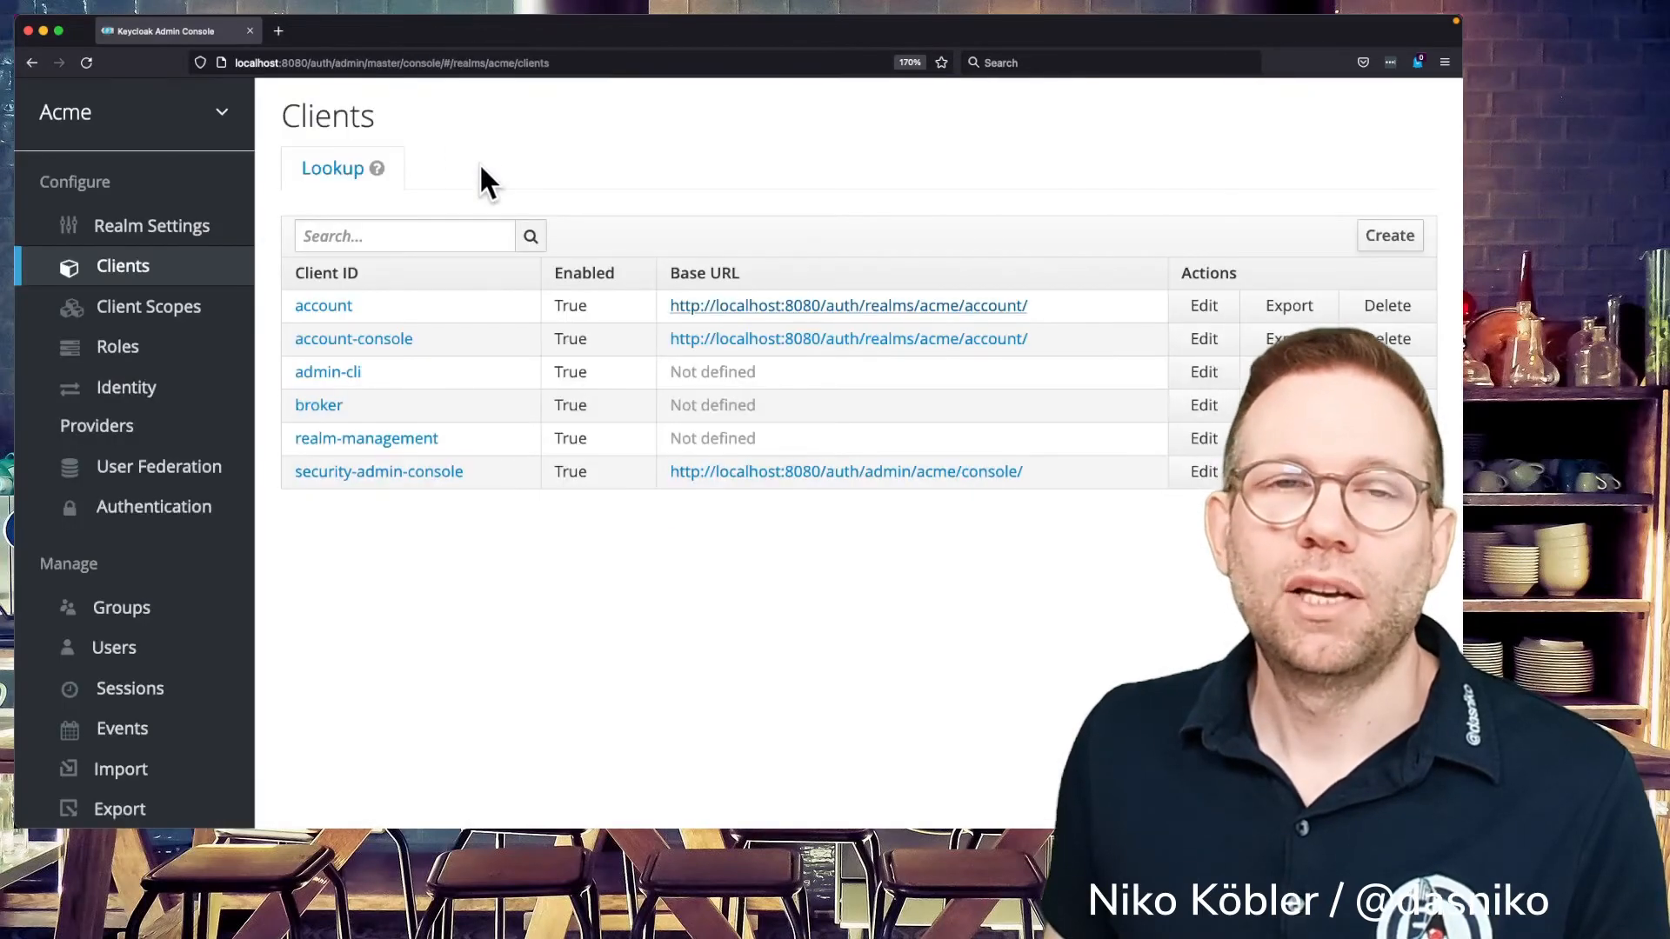
{"action": "left_click", "coordinate": [113, 647]}
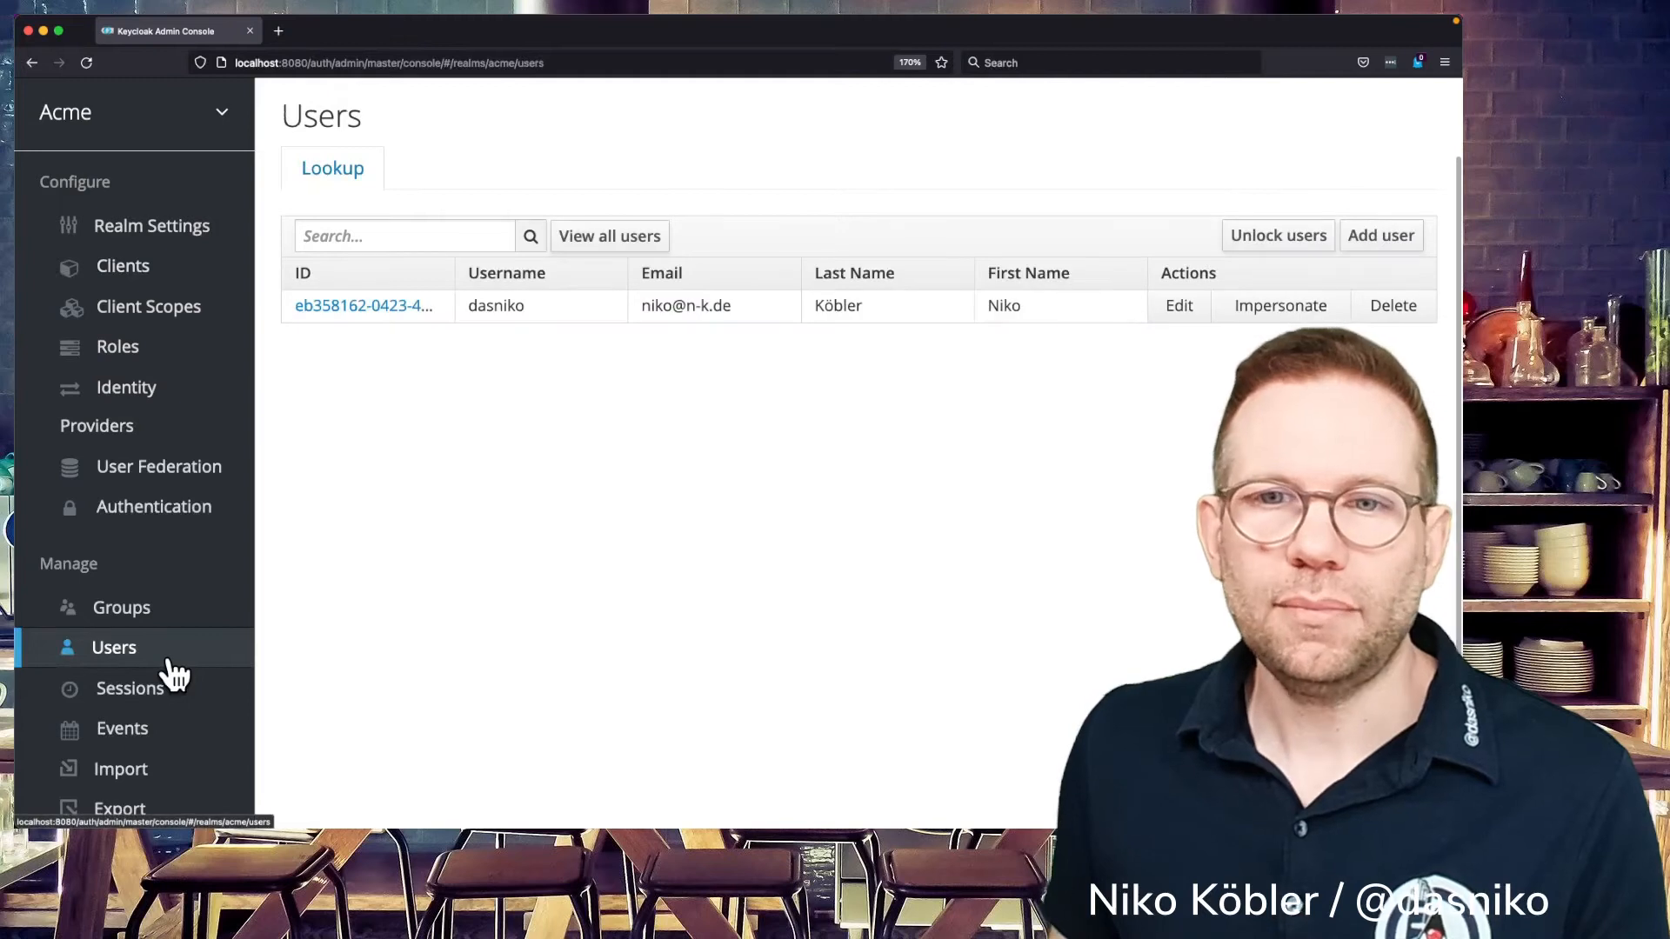
{"action": "left_click", "coordinate": [364, 306]}
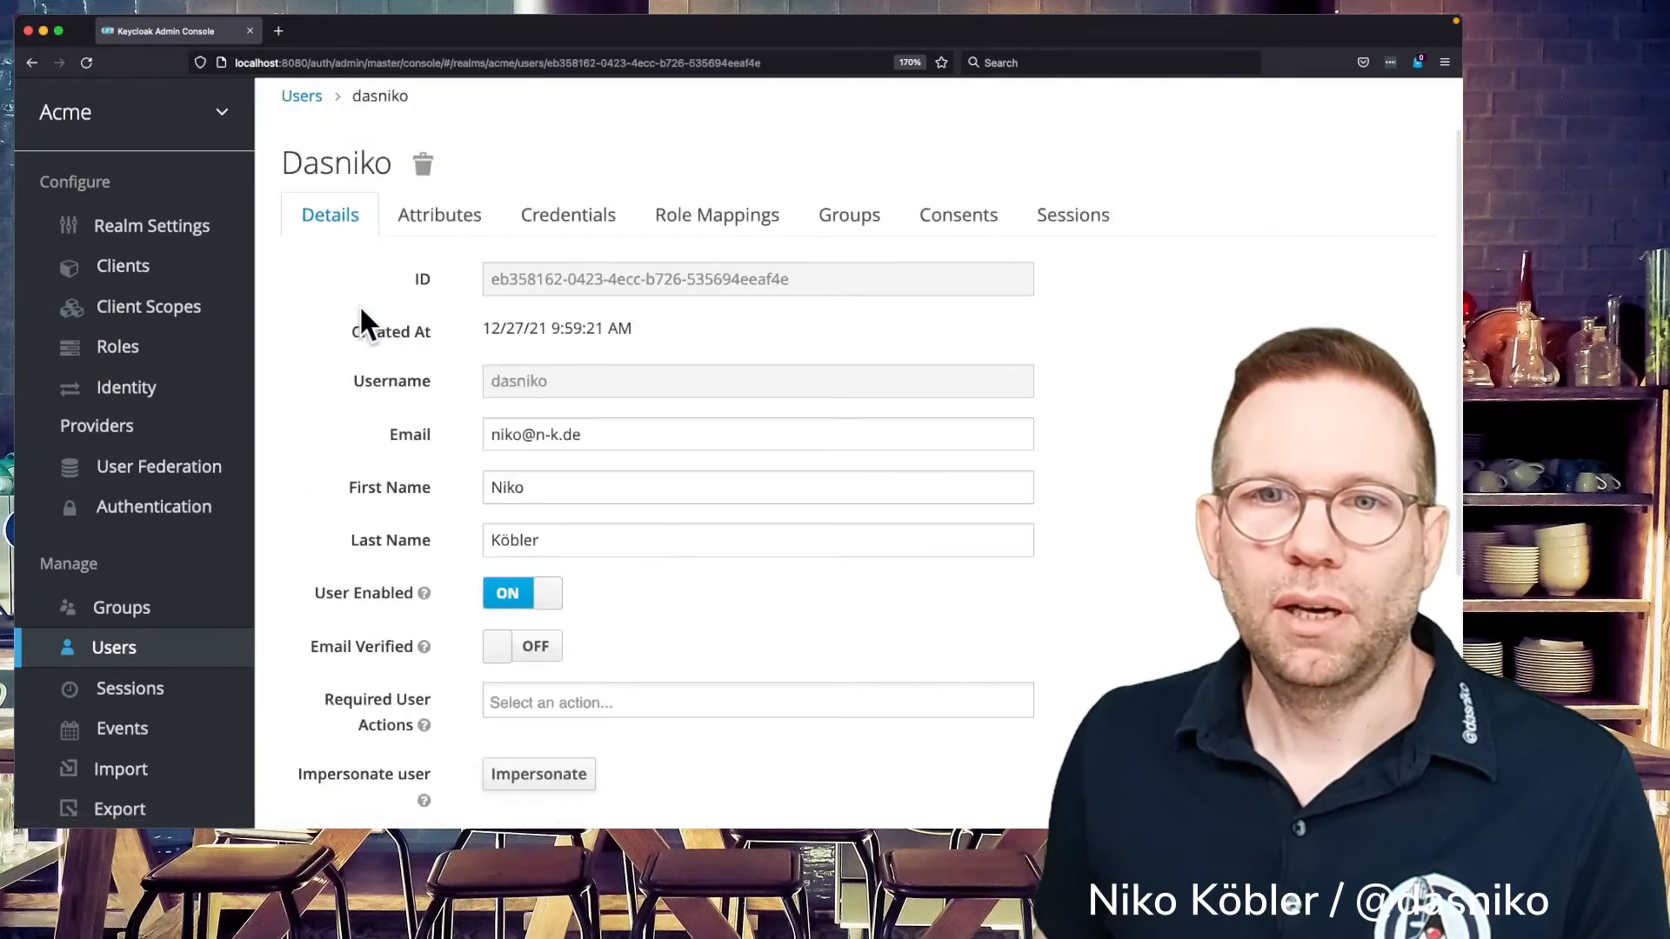
{"action": "left_click", "coordinate": [438, 214]}
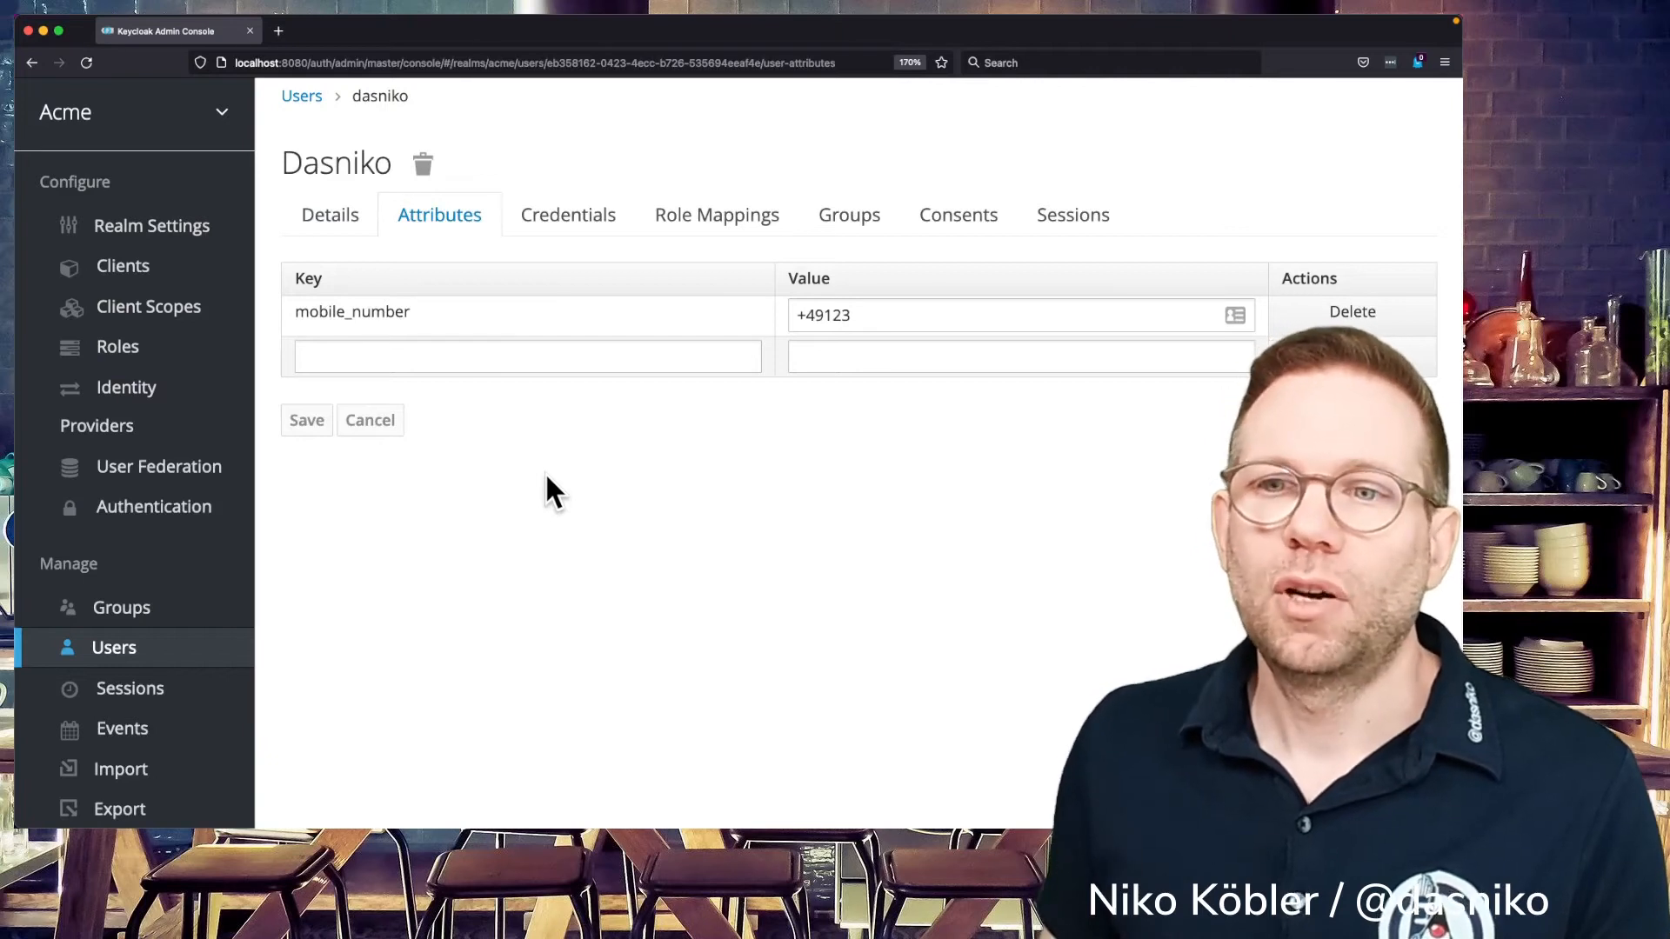
{"action": "mouse_move", "coordinate": [819, 468]}
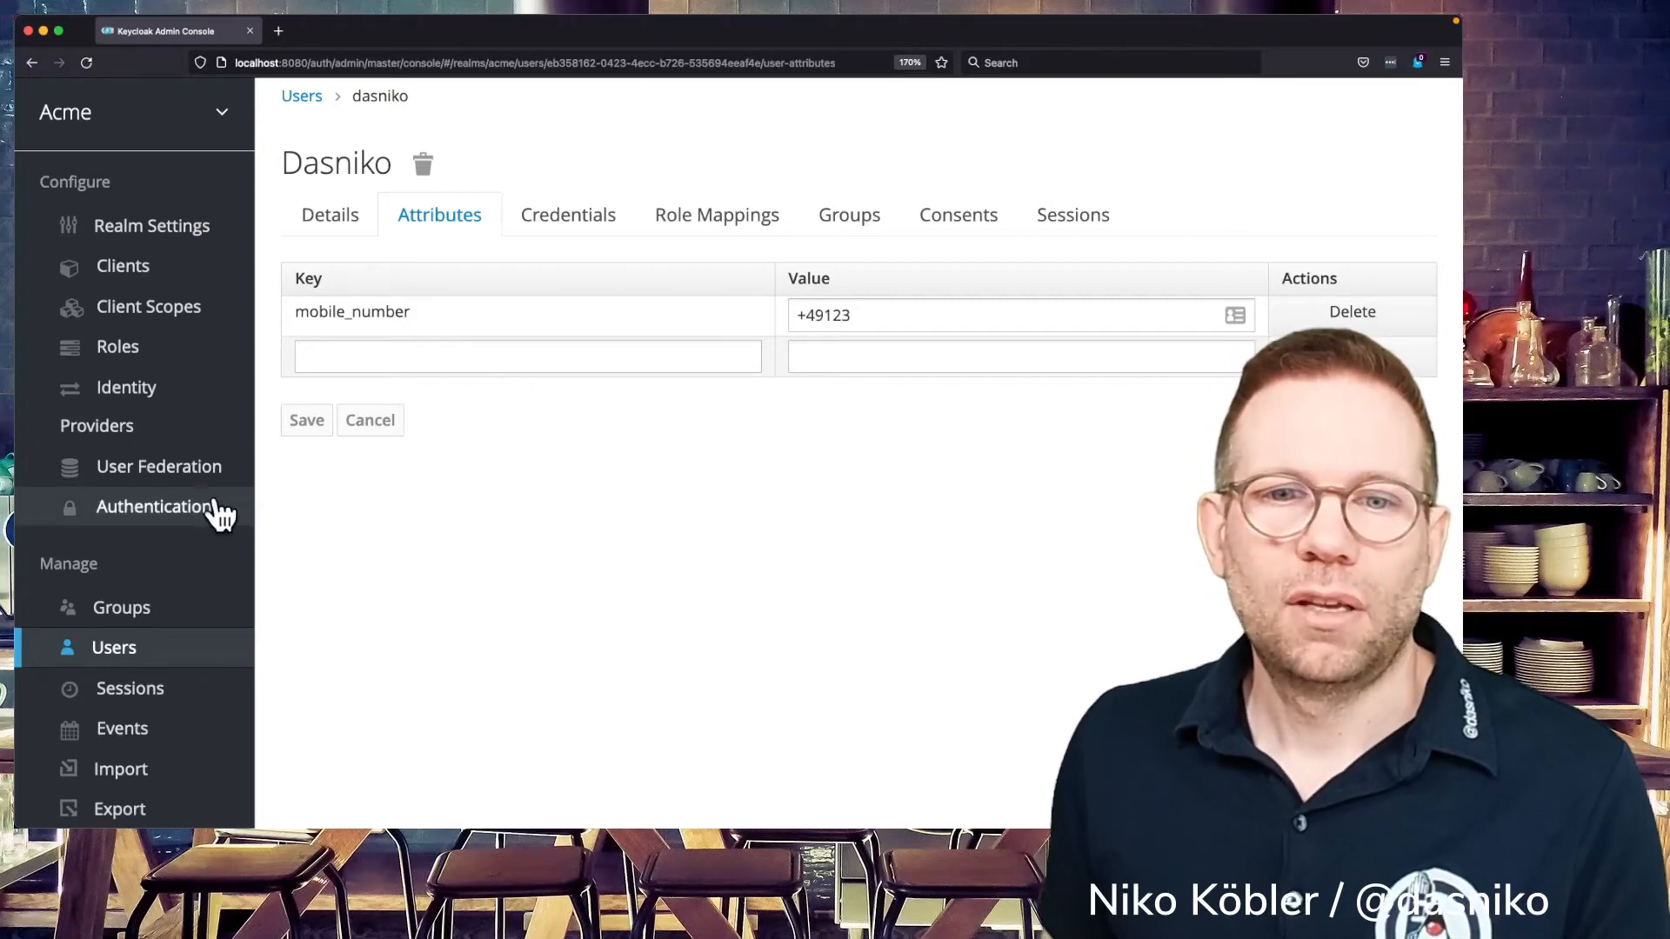
{"action": "left_click", "coordinate": [153, 506]}
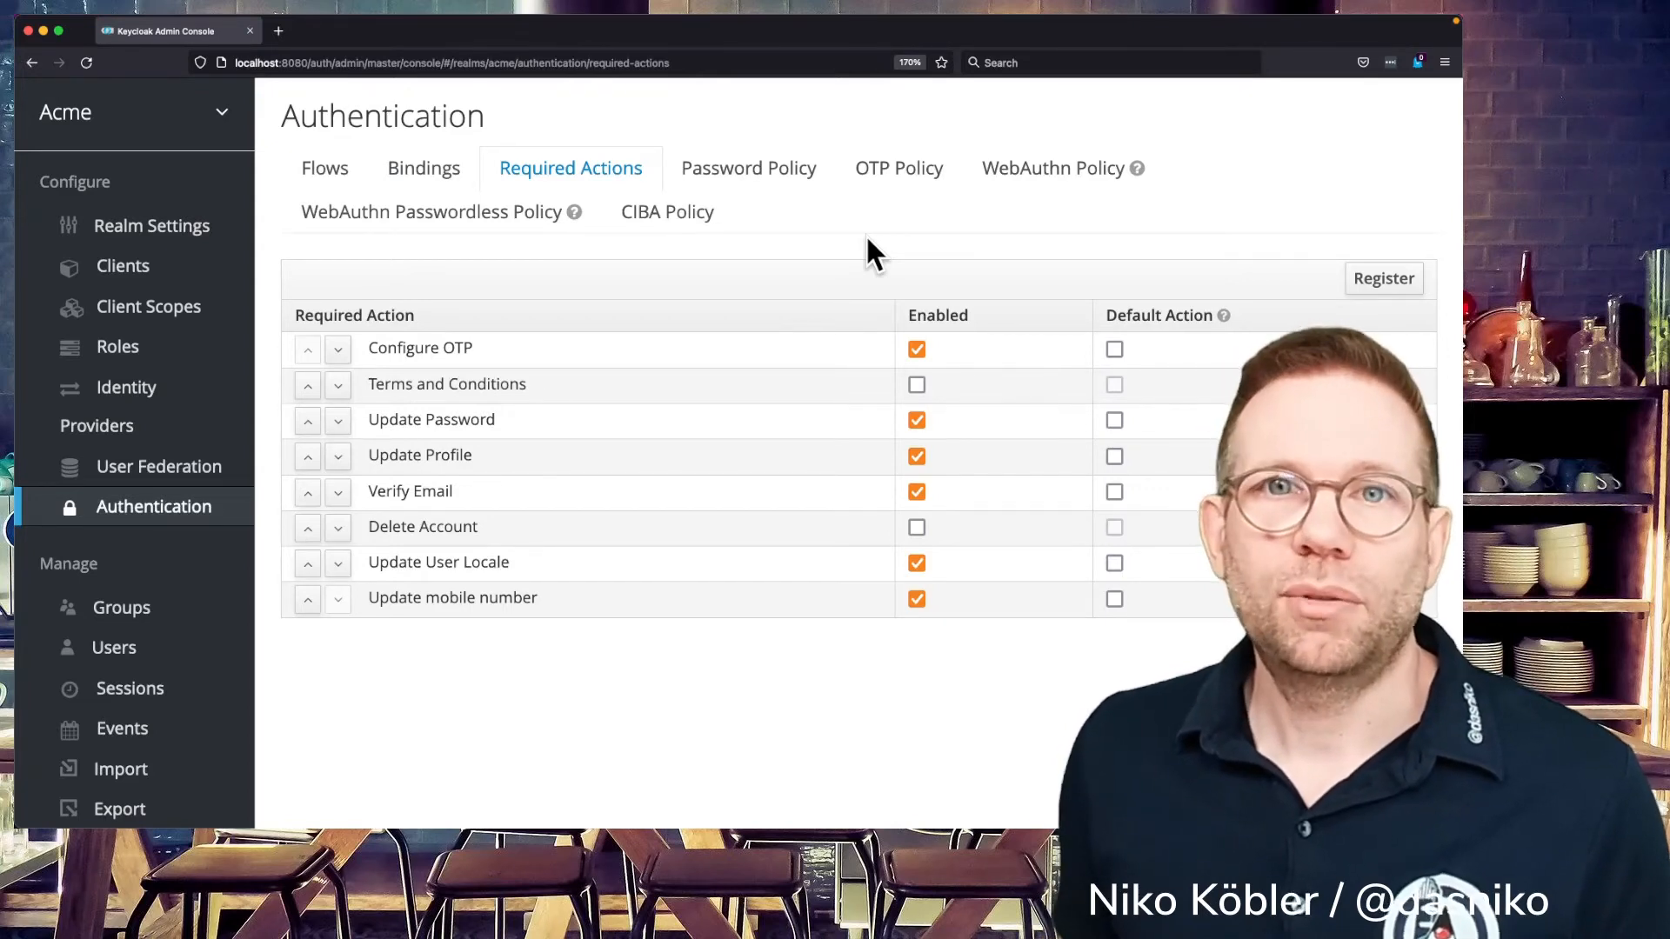
{"action": "mouse_move", "coordinate": [793, 269]}
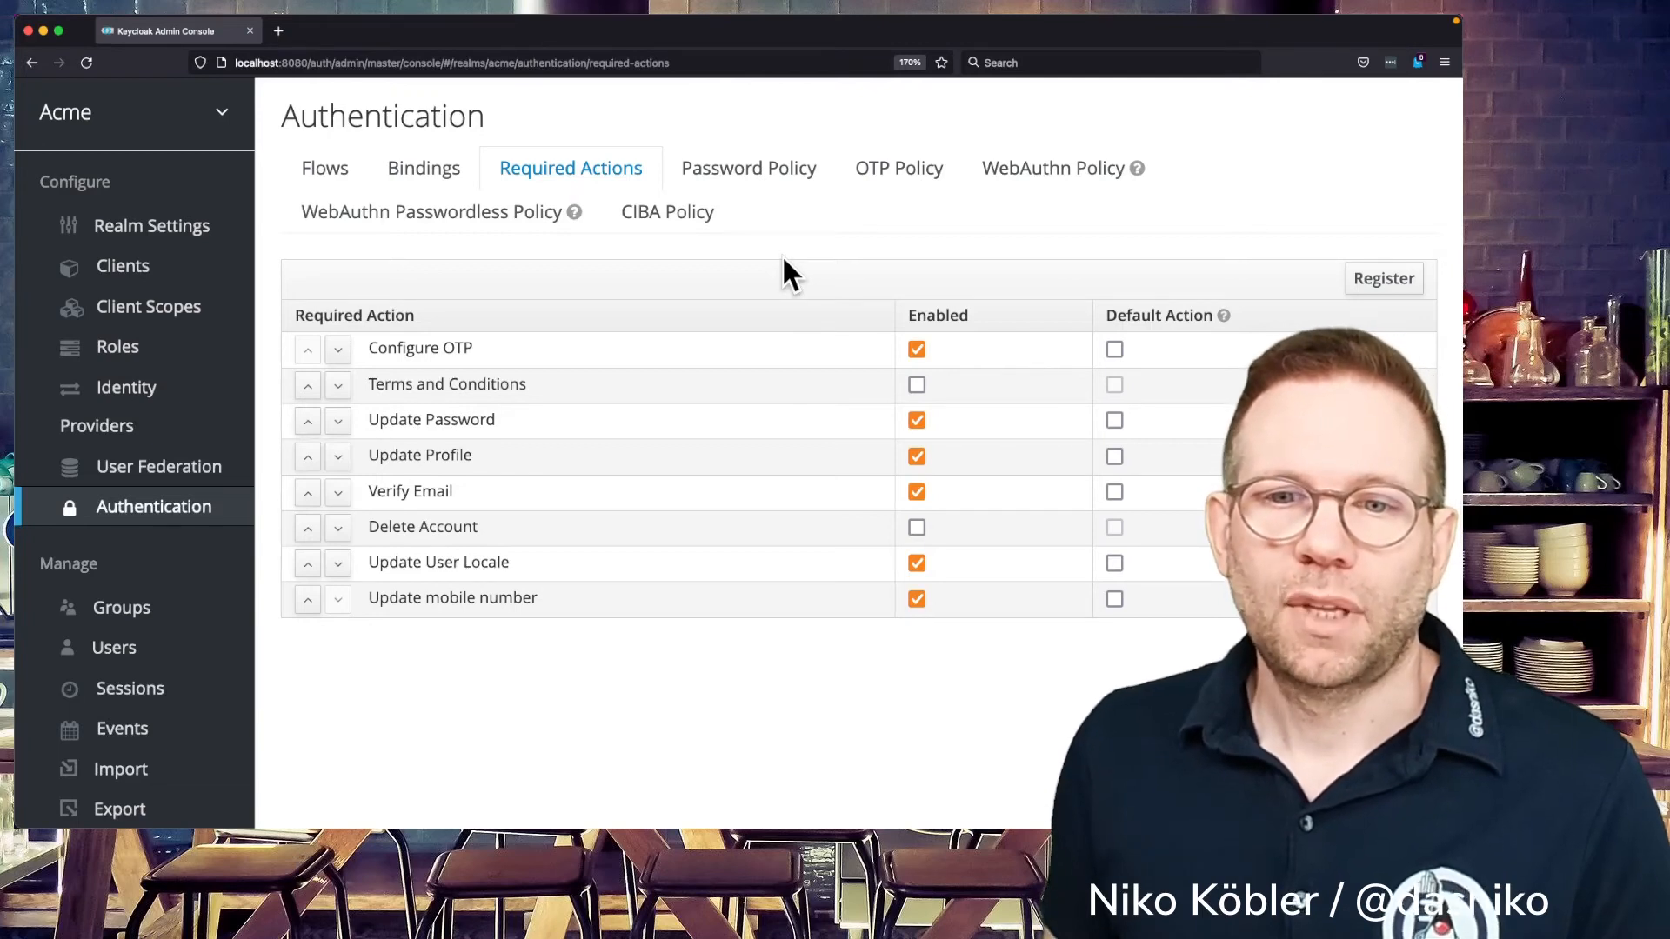
- Return to the Acme realm's user list showing dasniko
{"action": "left_click", "coordinate": [113, 647]}
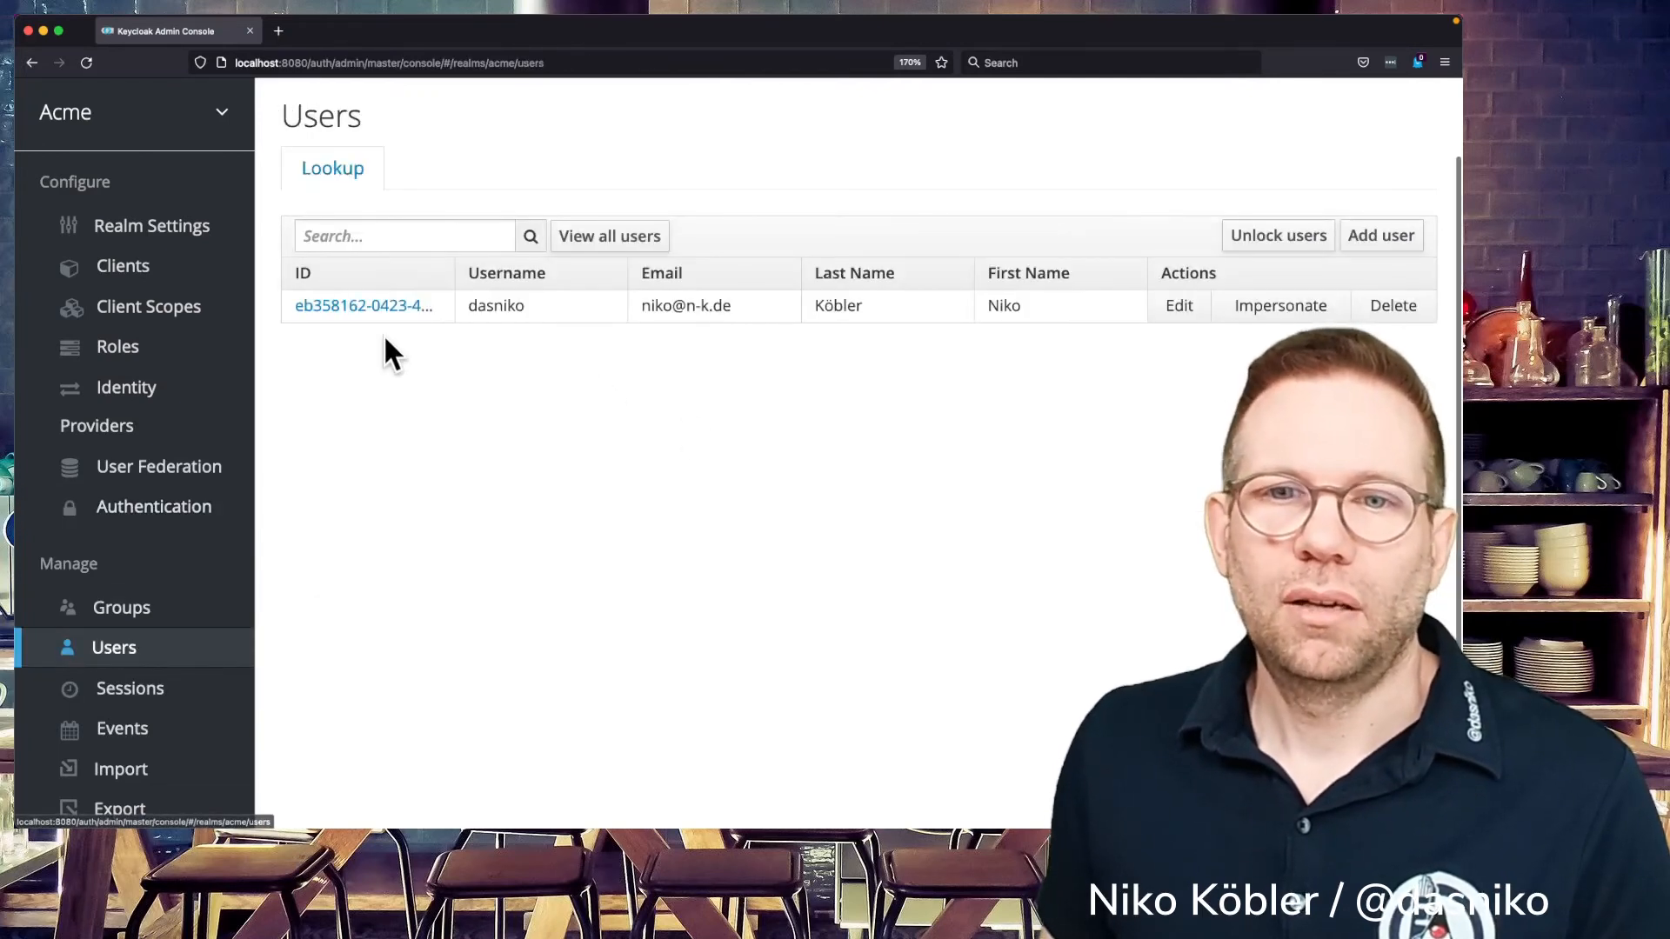
- Assign 'Update mobile number' as a required user action for dasniko, then go to the Acme realm's clients
{"action": "left_click", "coordinate": [362, 306]}
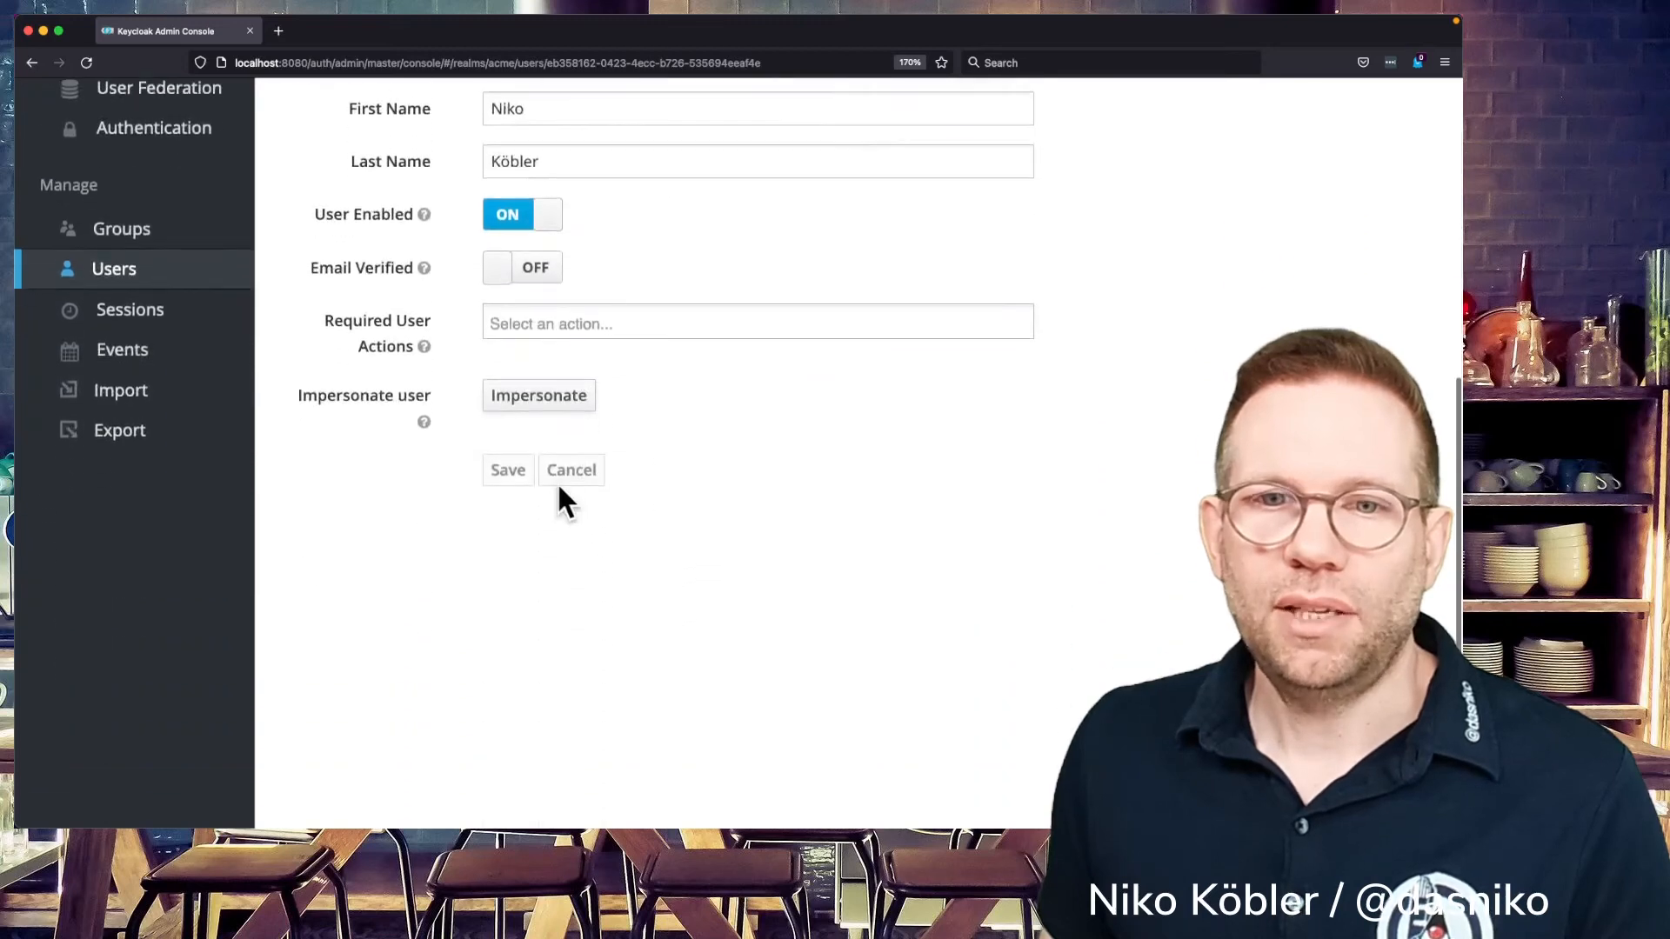
{"action": "left_click", "coordinate": [757, 323]}
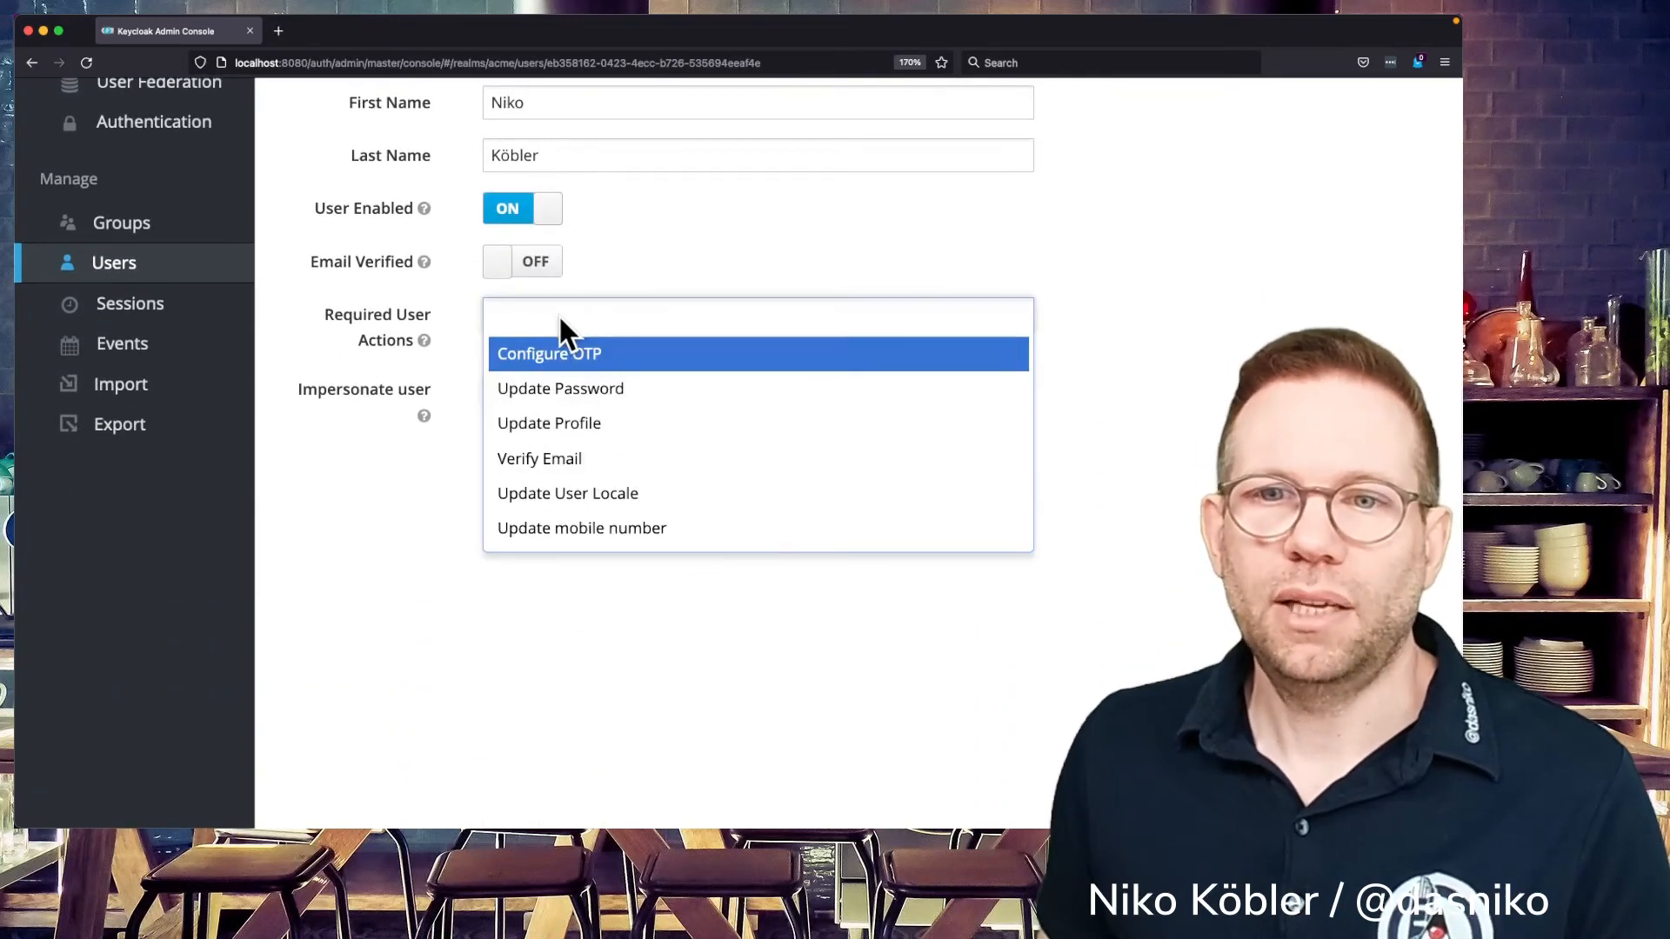
{"action": "mouse_move", "coordinate": [581, 527]}
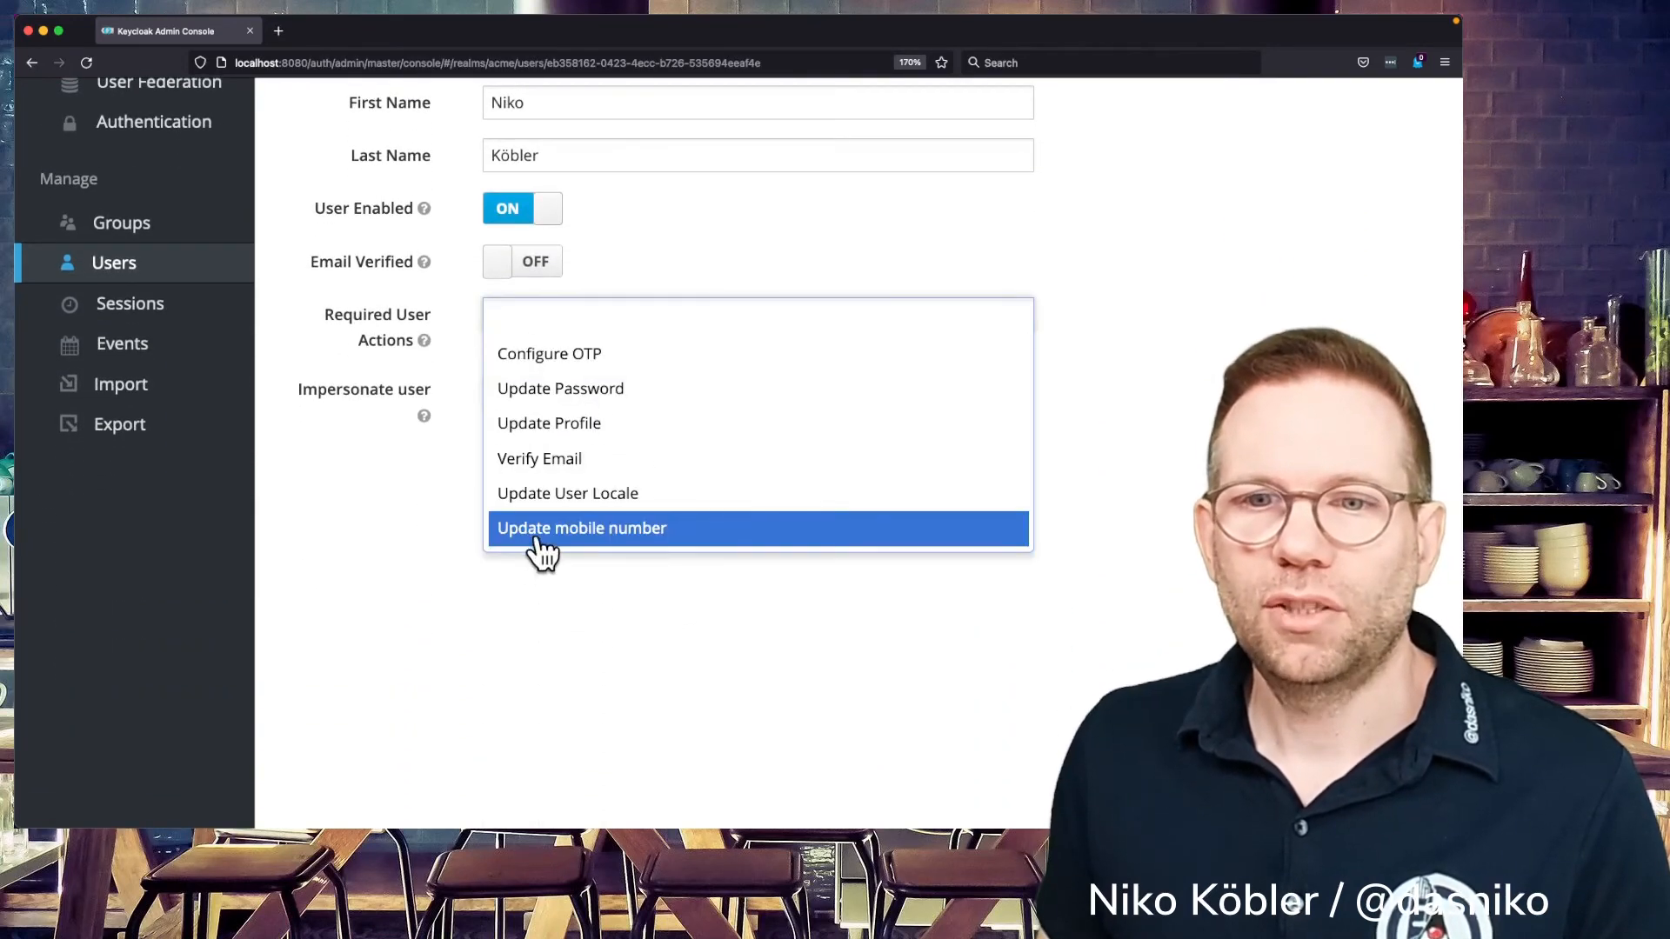
{"action": "left_click", "coordinate": [581, 527]}
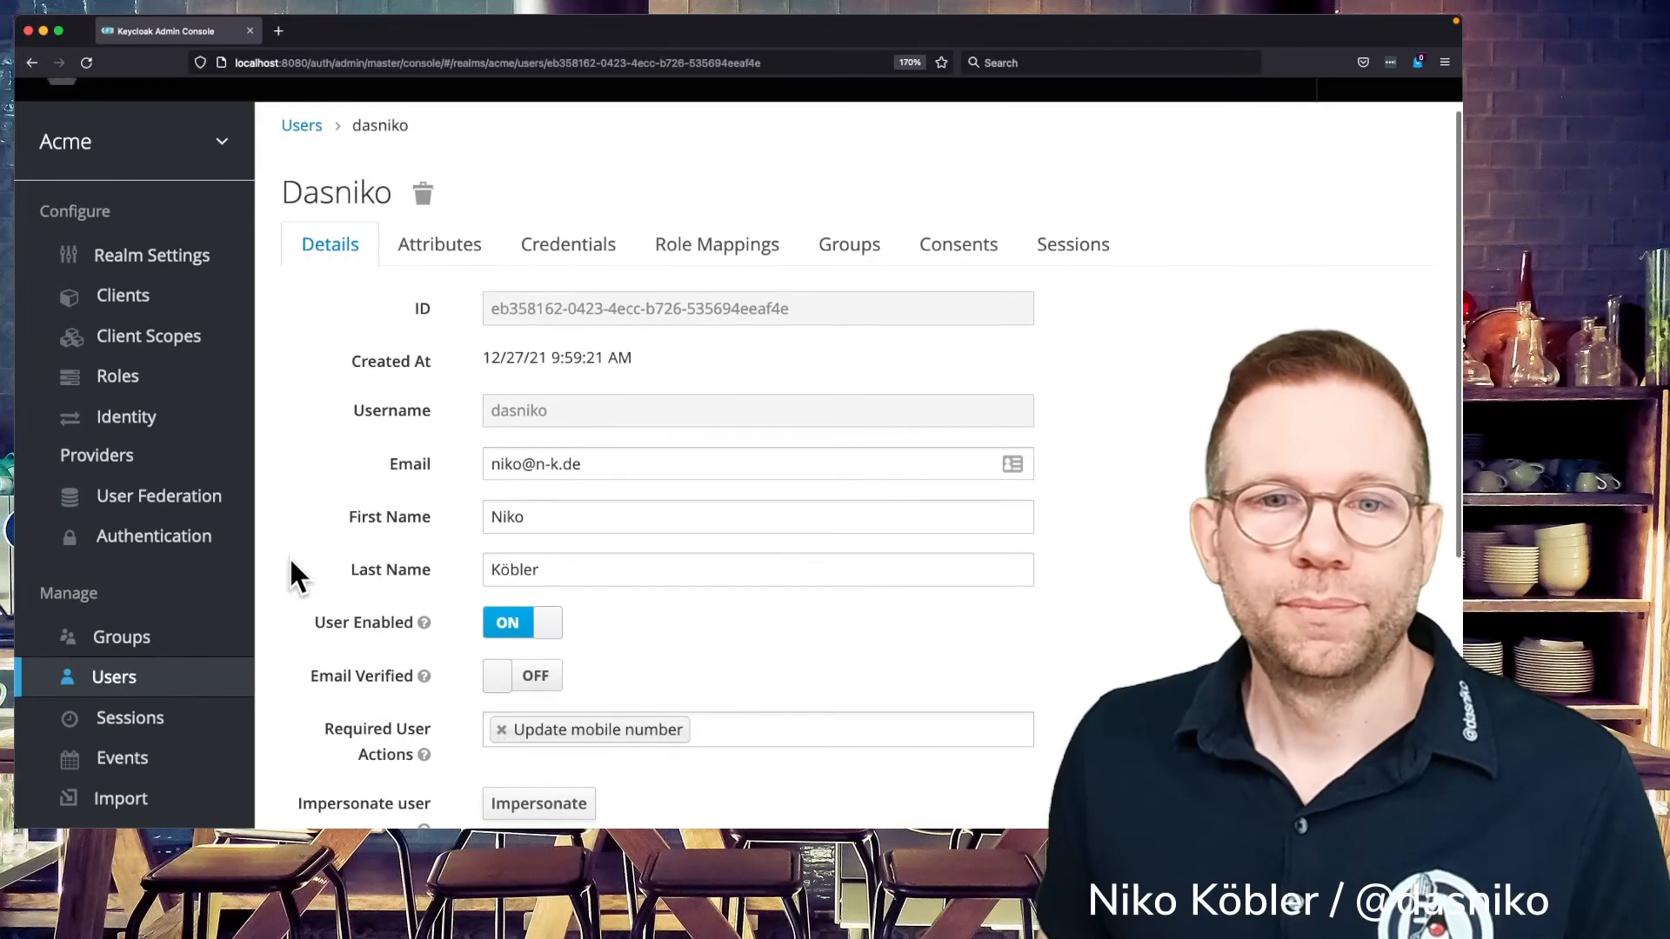
{"action": "left_click", "coordinate": [121, 296]}
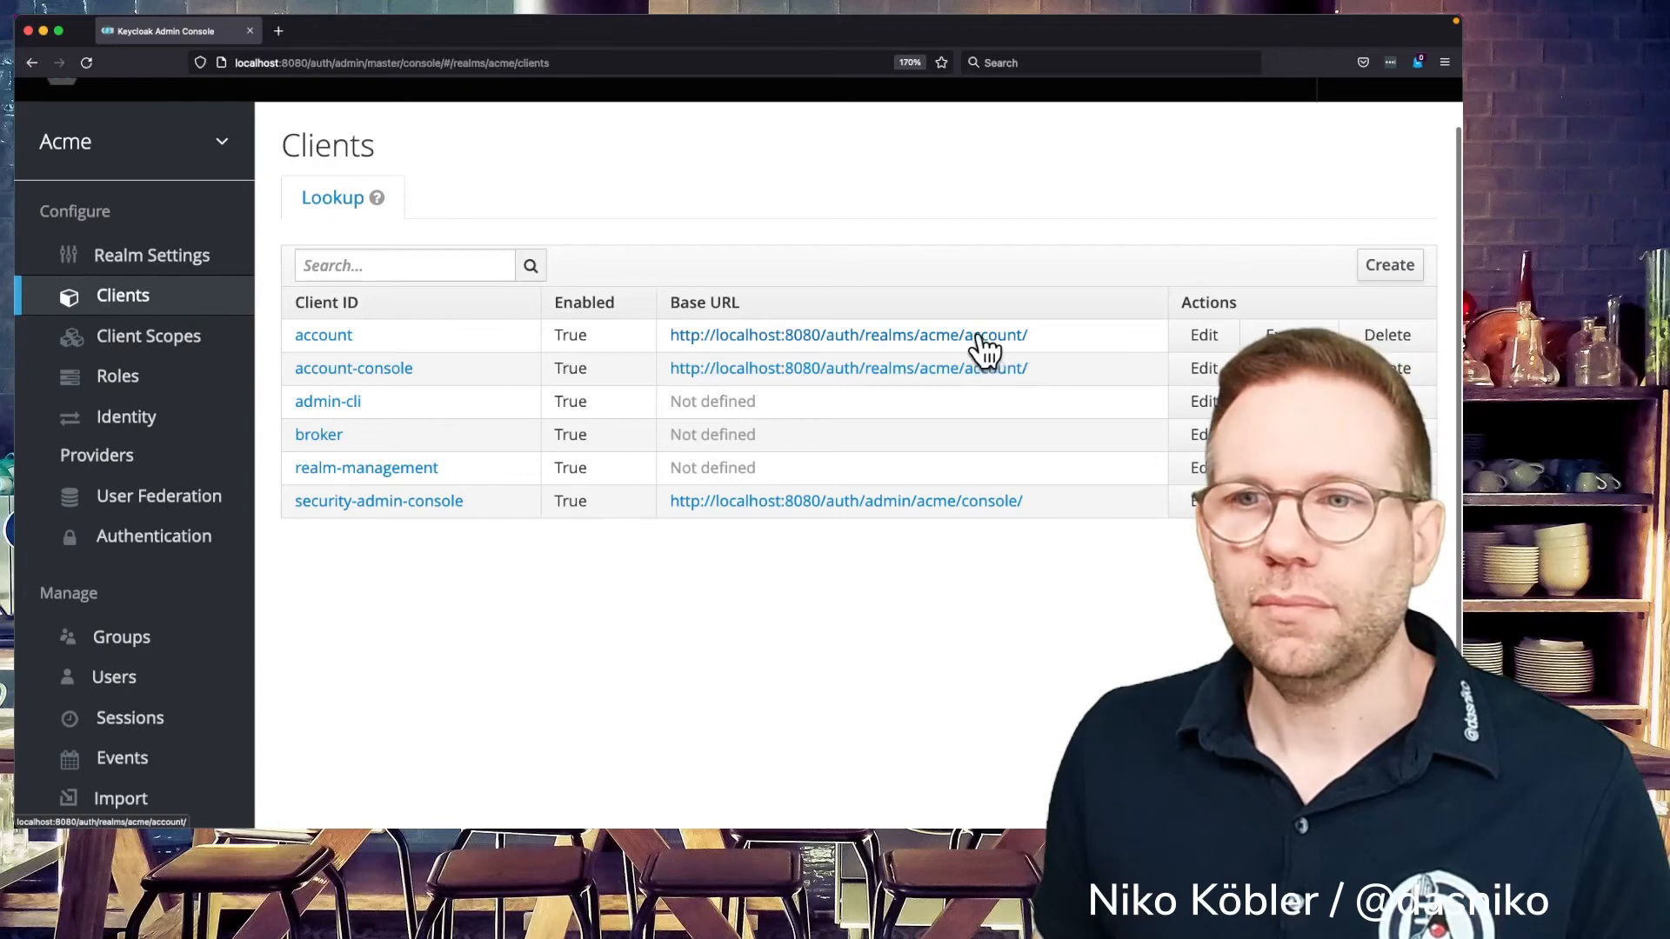
- Sign in to the account console as dasniko and submit +4912345 at the mobile number prompt
{"action": "left_click", "coordinate": [847, 334]}
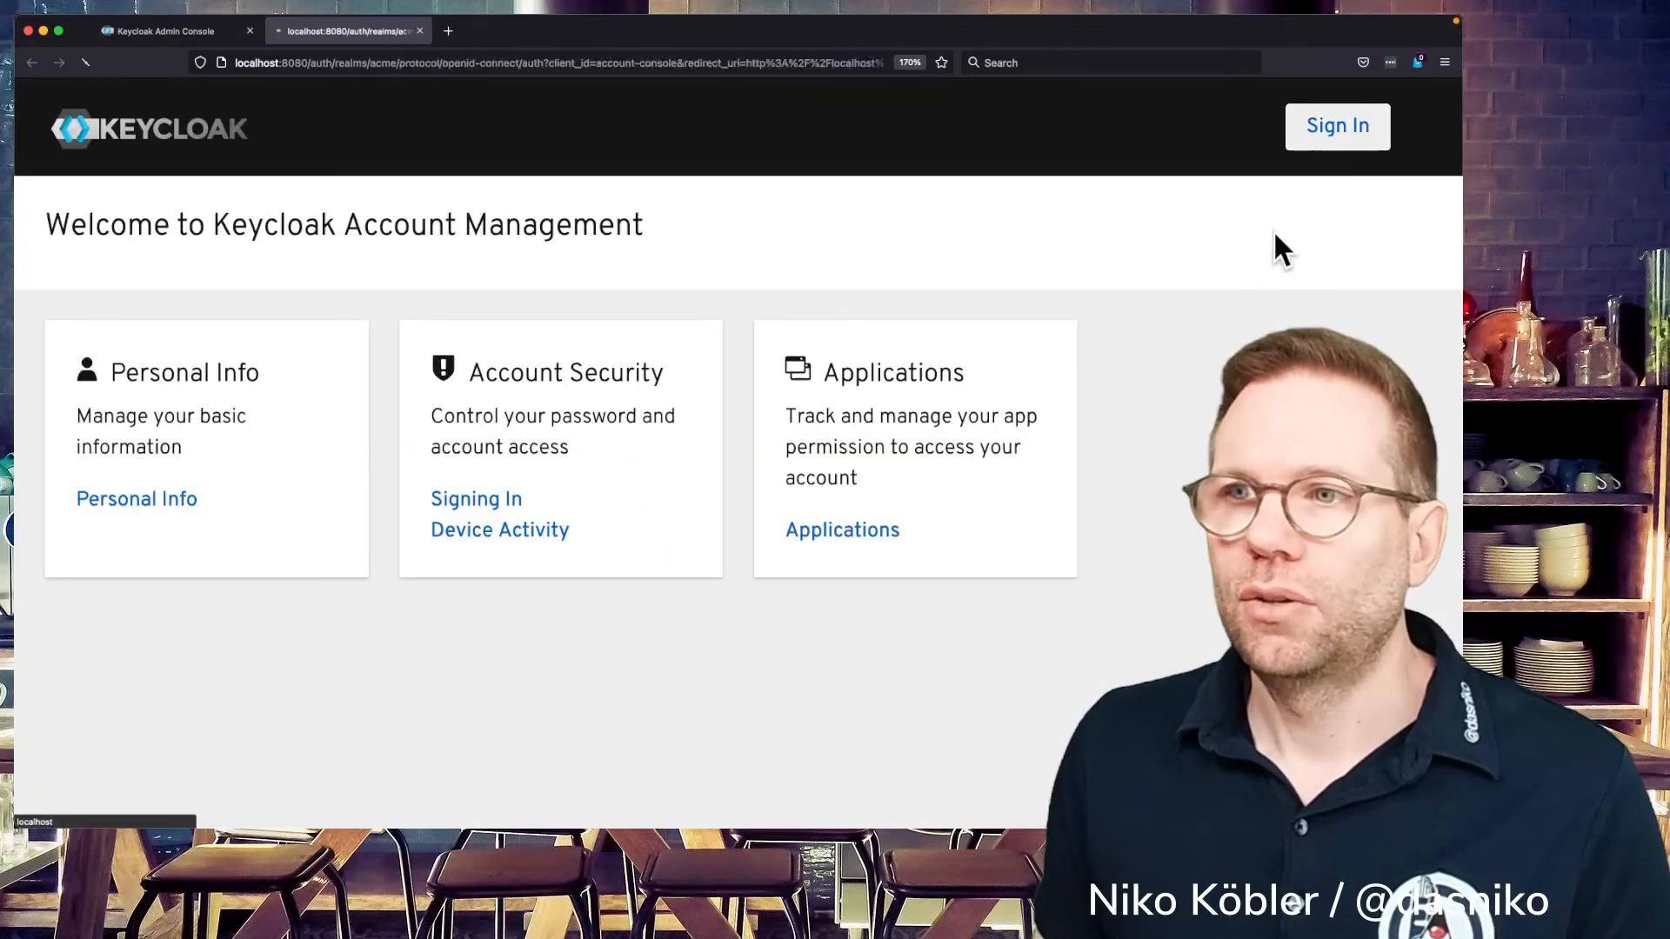
{"action": "type", "text": "dasniko"}
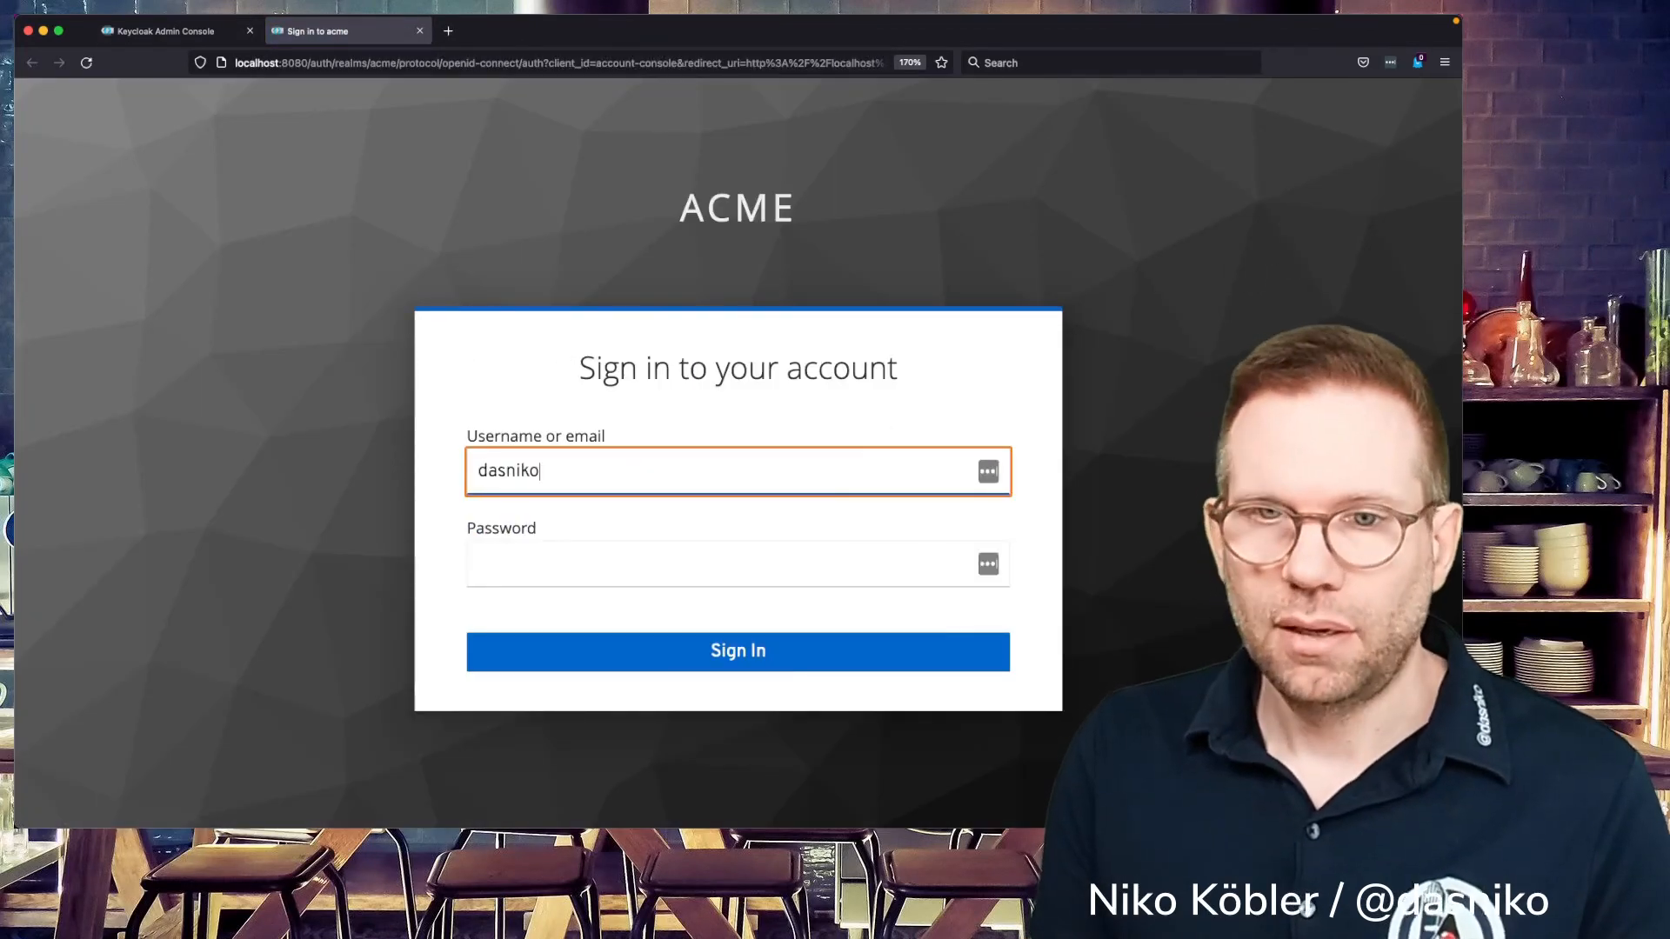
{"action": "left_click", "coordinate": [737, 650]}
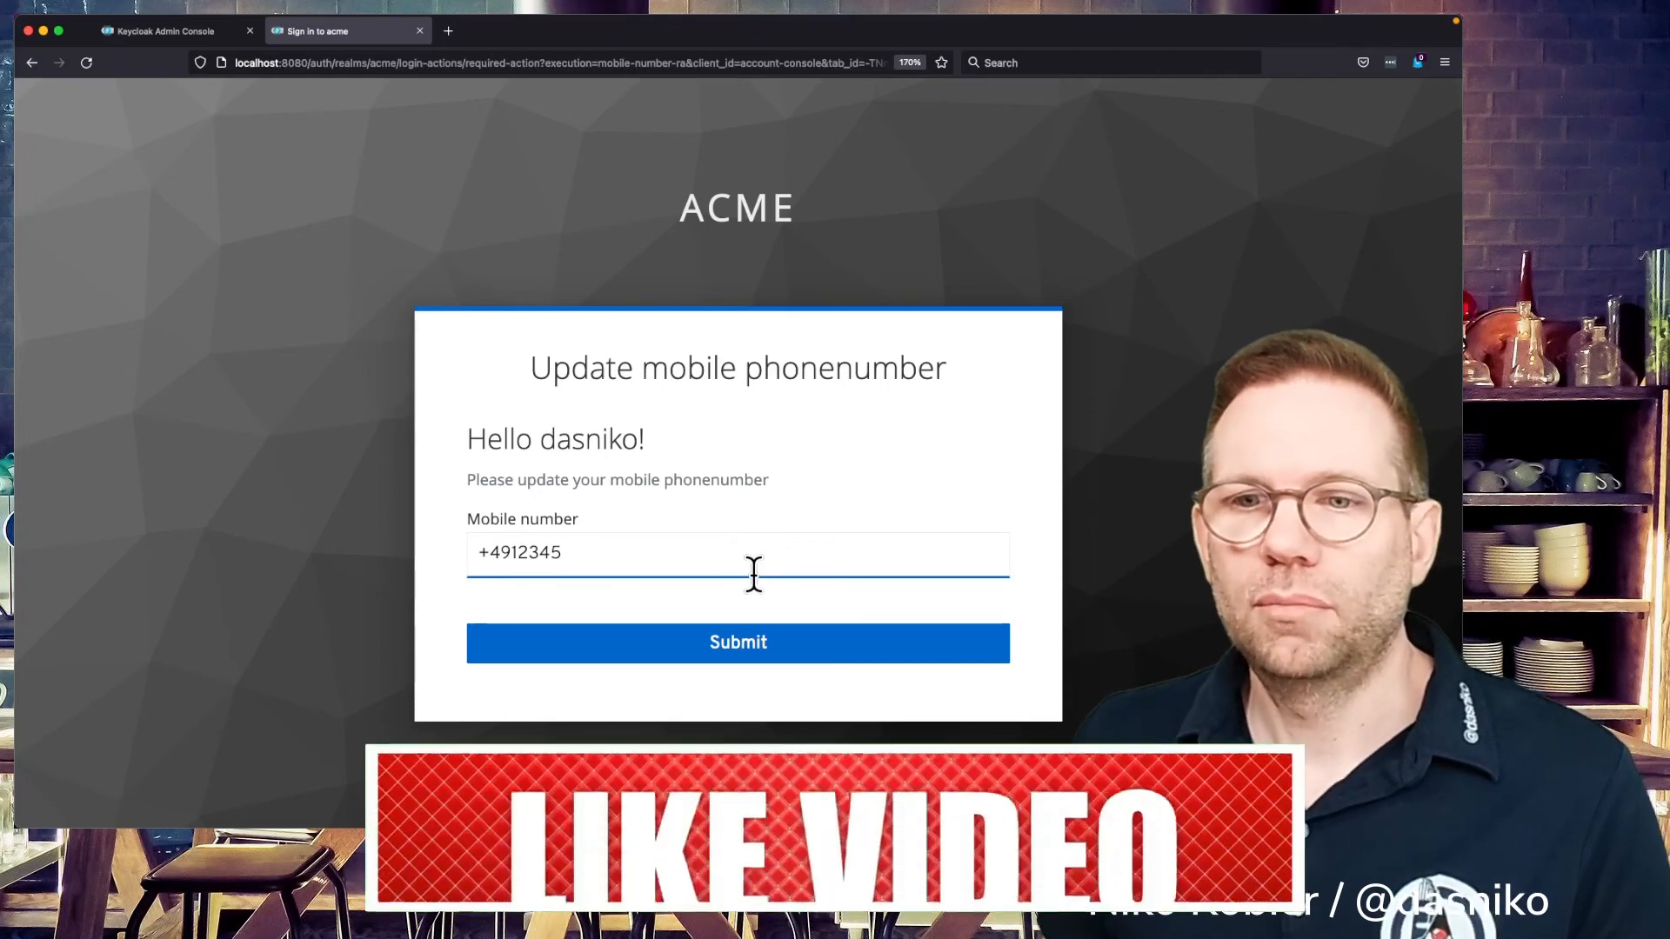
{"action": "left_click", "coordinate": [737, 642]}
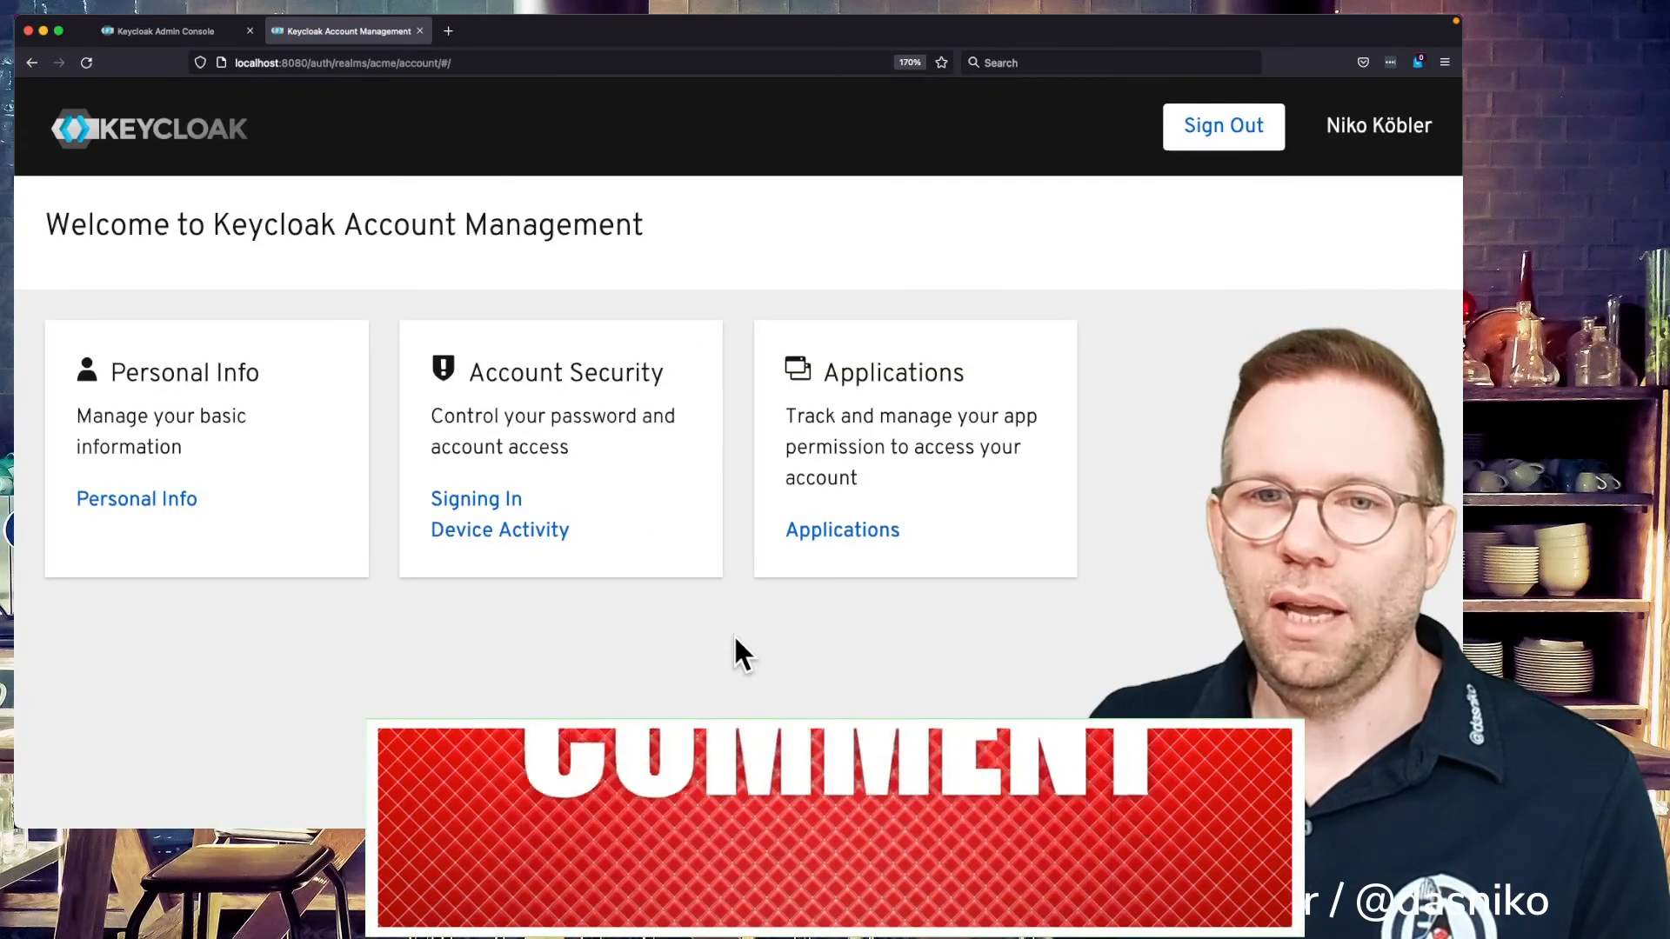
- Back in the admin console, view dasniko's attributes to confirm mobile_number is +4912345
{"action": "left_click", "coordinate": [1223, 127]}
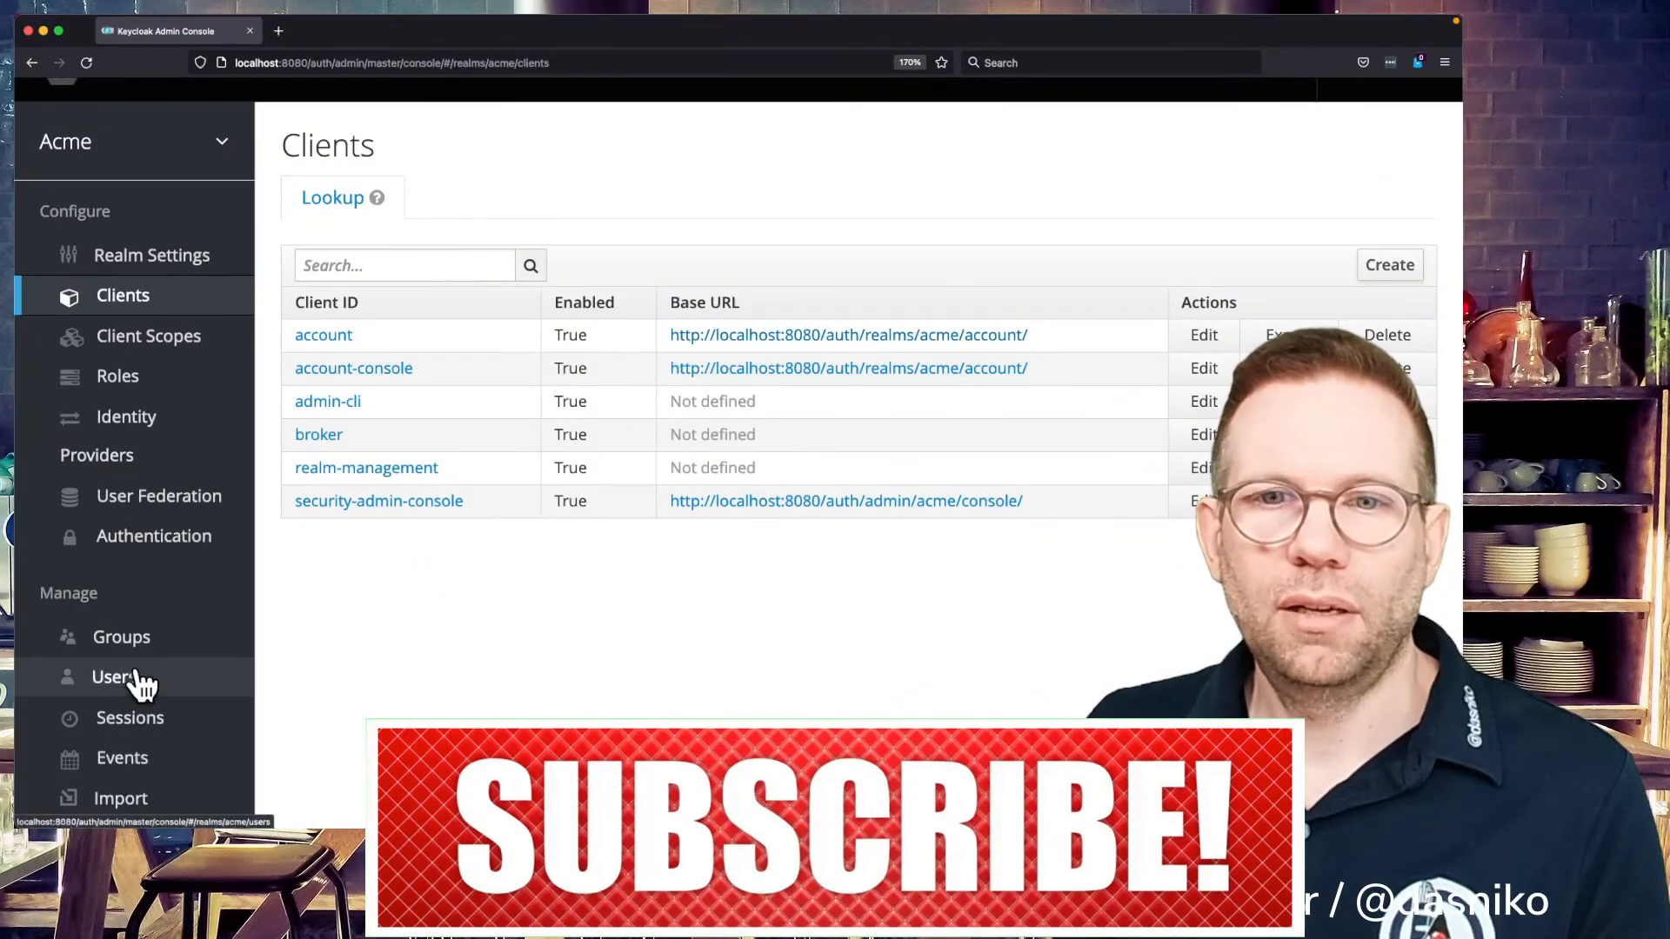
{"action": "left_click", "coordinate": [113, 677]}
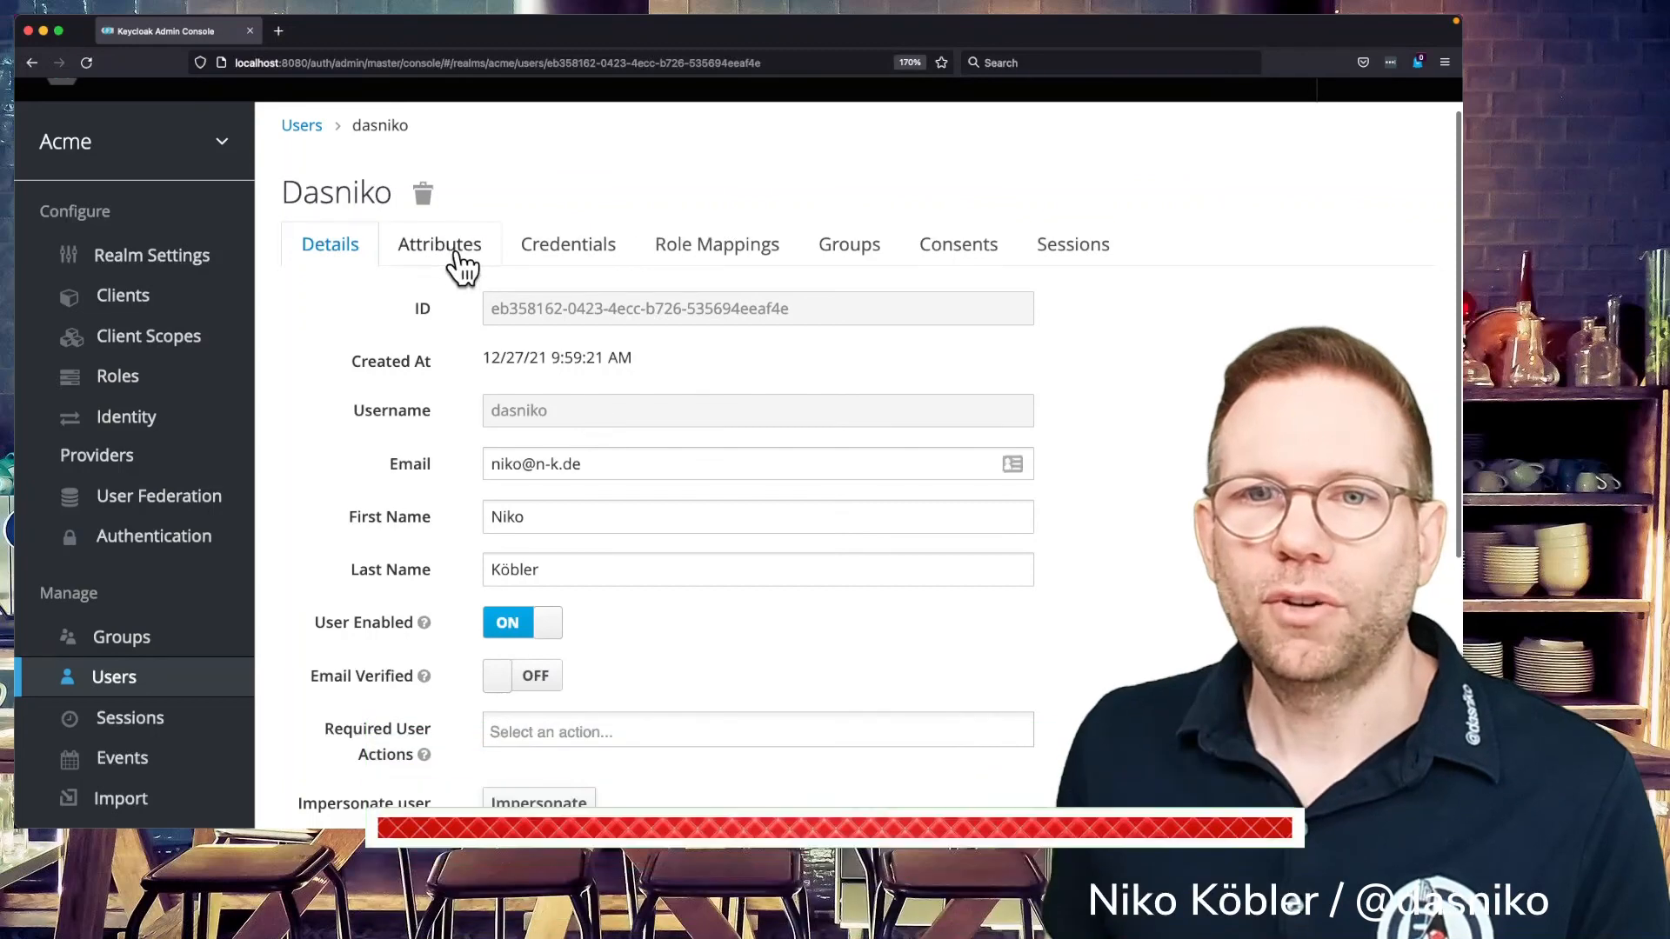
{"action": "left_click", "coordinate": [438, 243]}
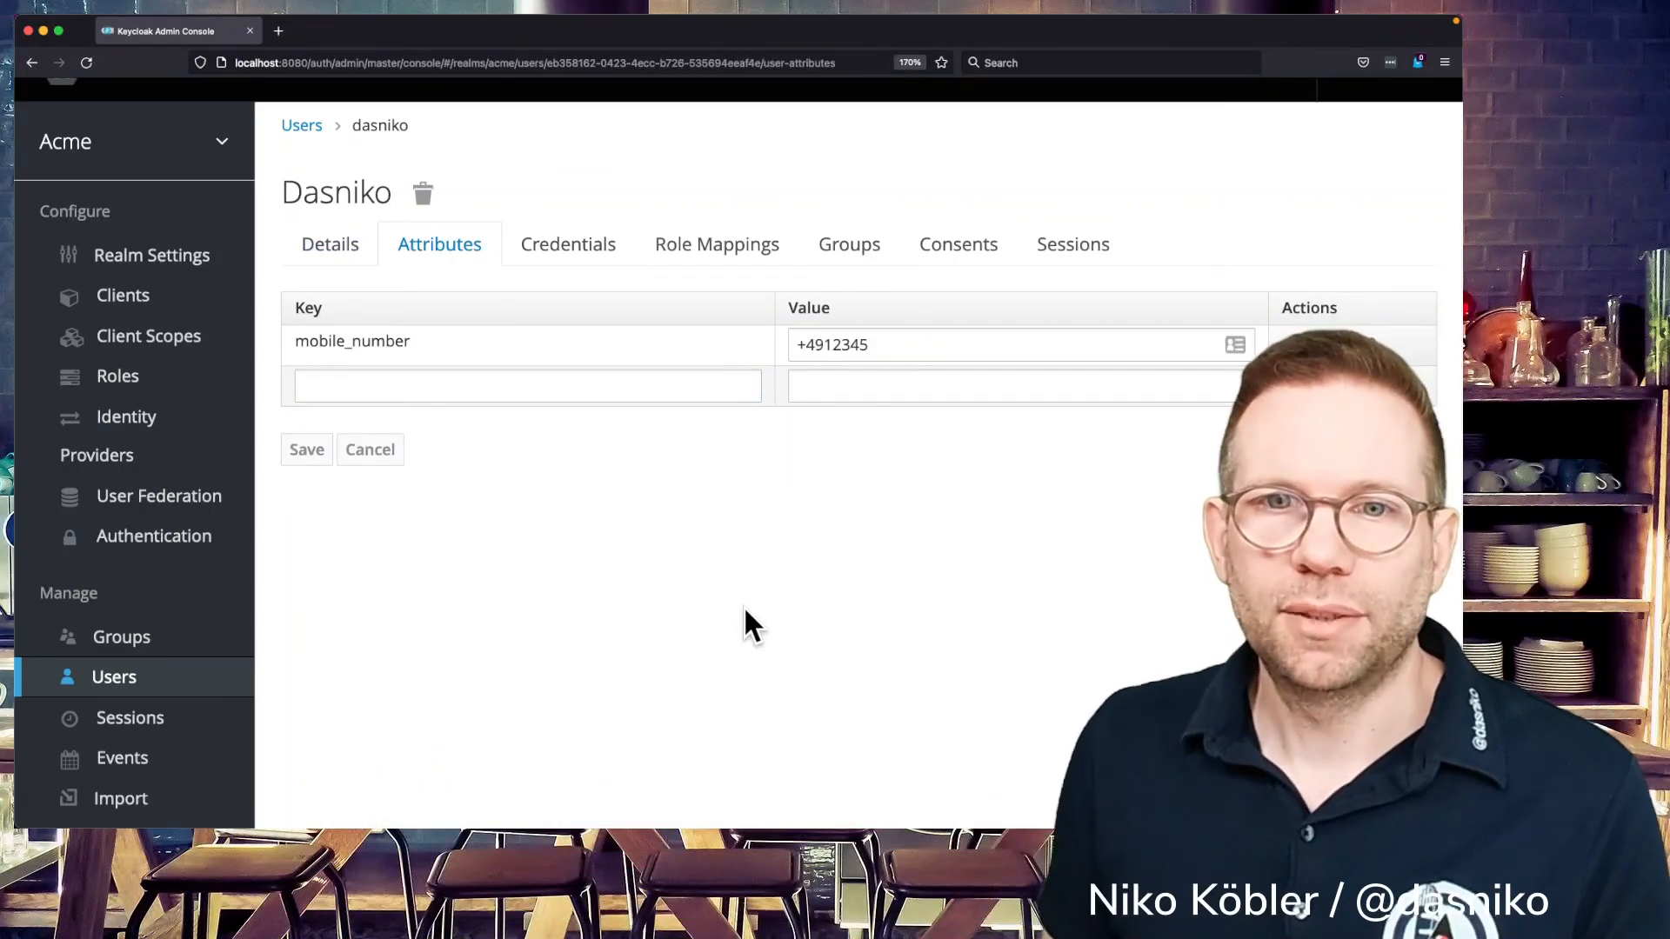